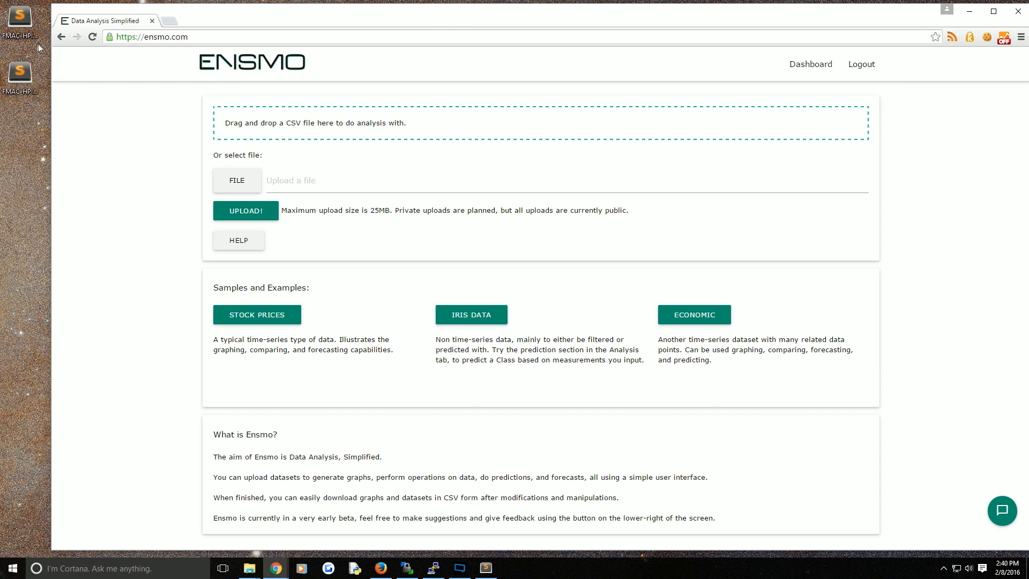
Step: Choose the FMAC-HPI_TX CSV file and upload it to Ensmo
left_click(20, 72)
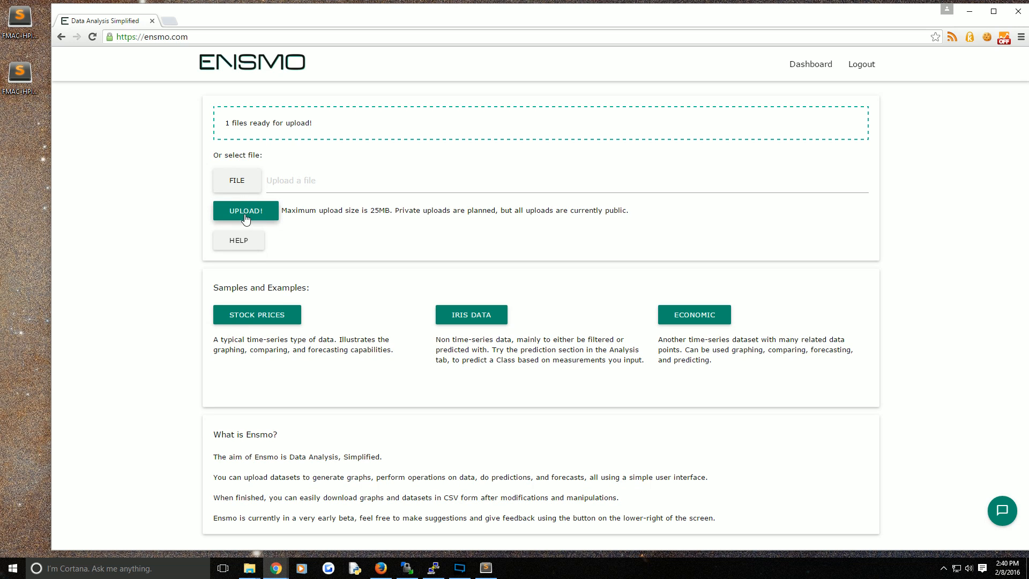
left_click(246, 210)
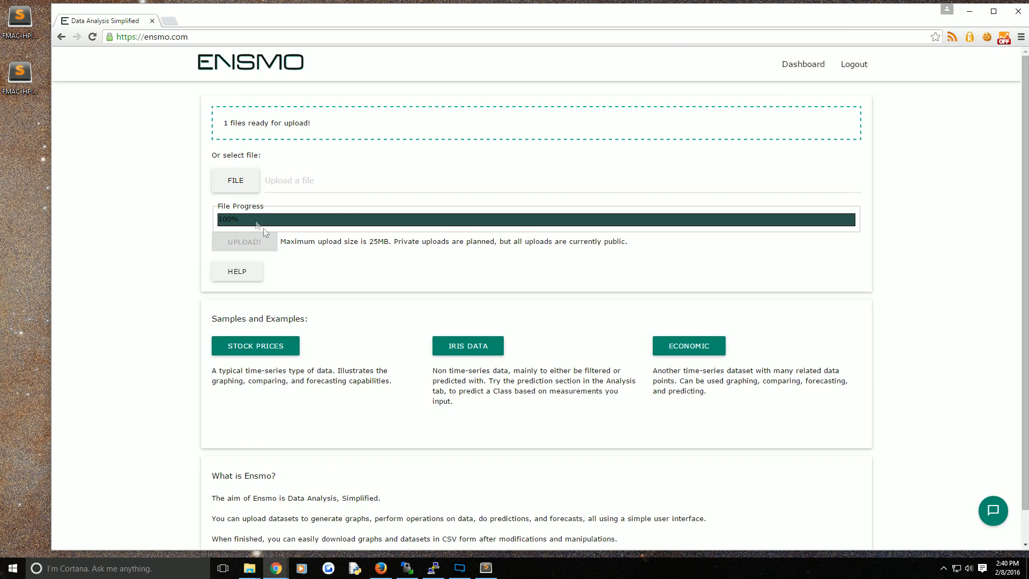
left_click(244, 242)
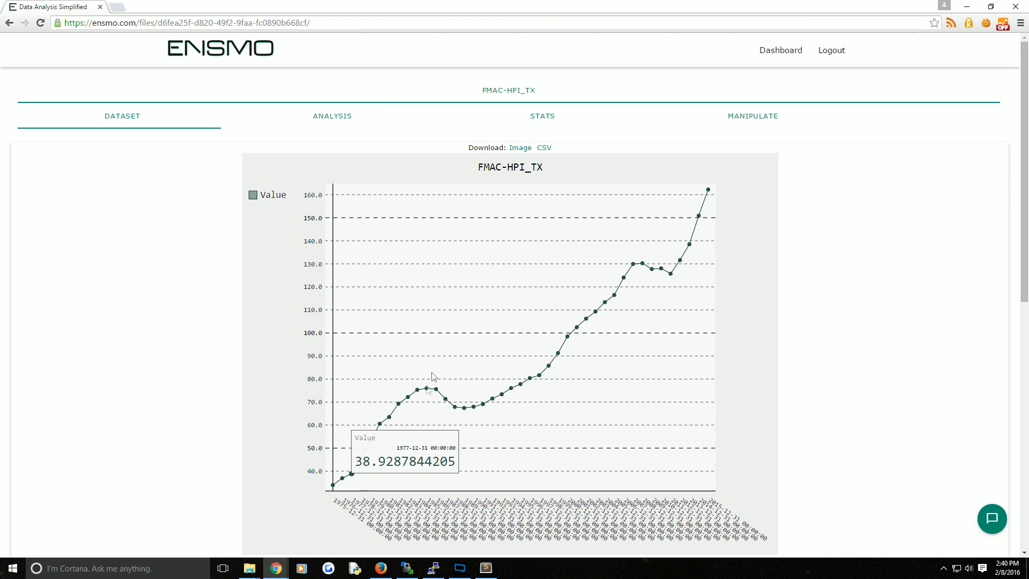
mouse_move(673, 305)
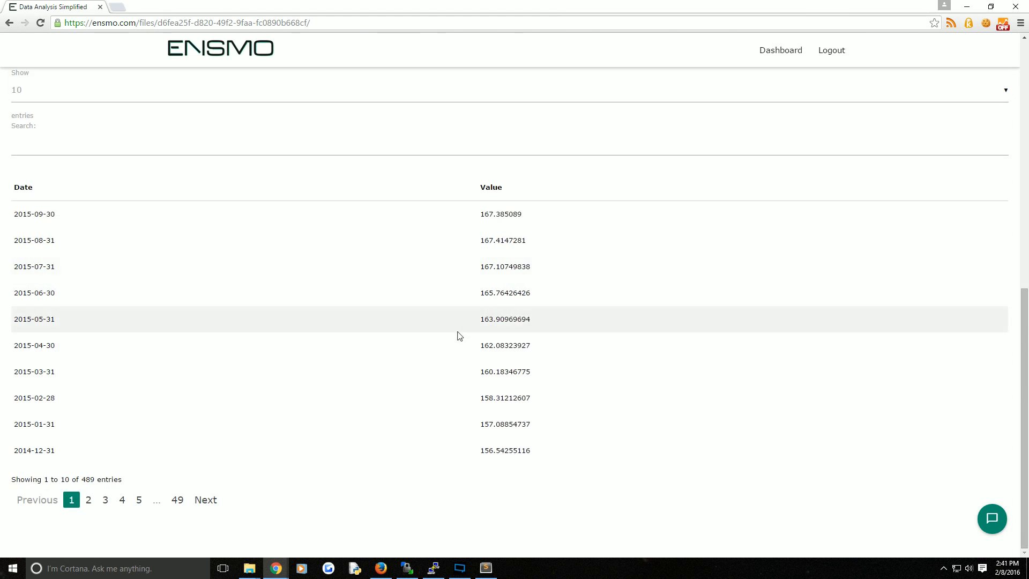
scroll("down", 3)
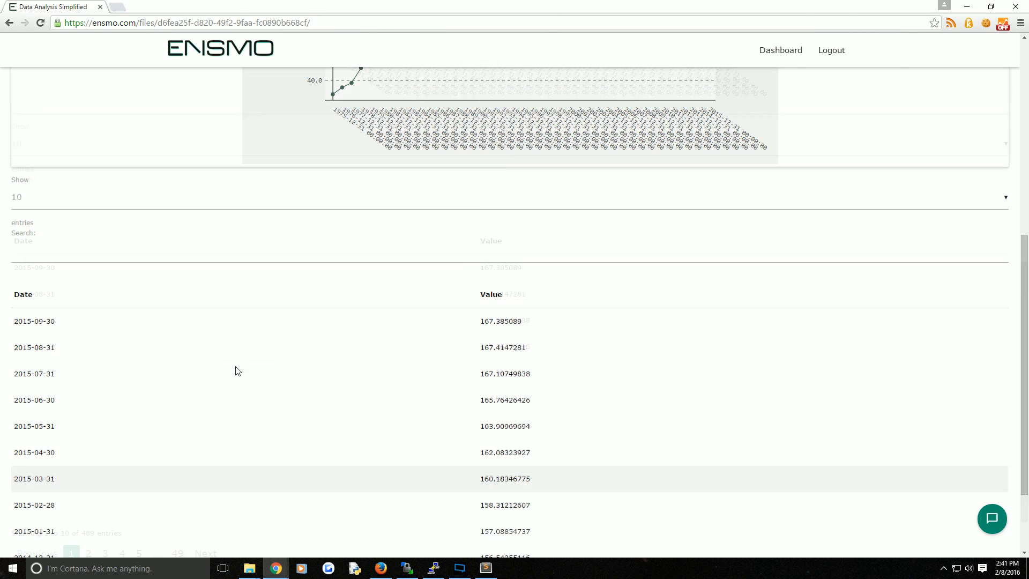
left_click(85, 250)
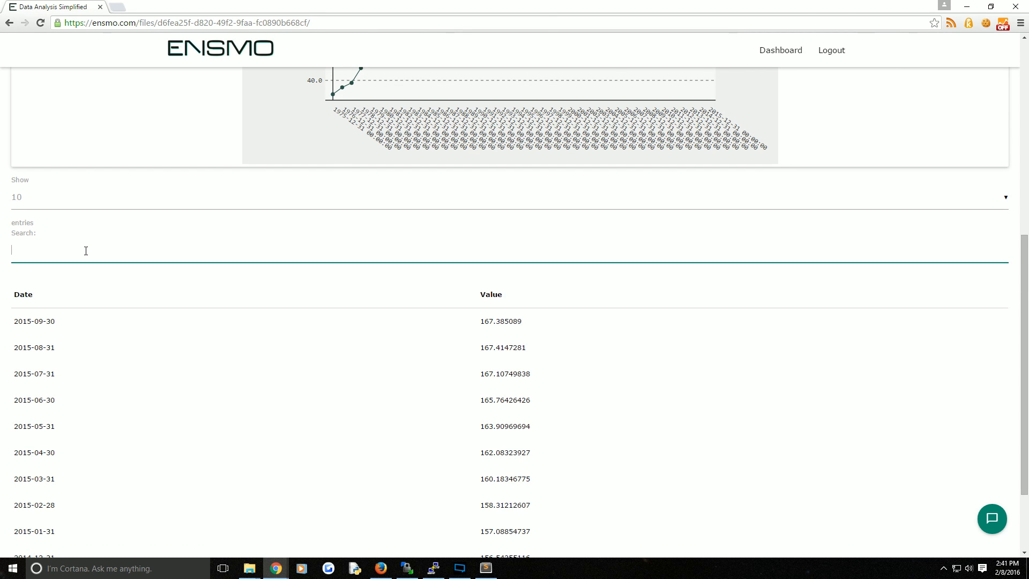
scroll("up", 3)
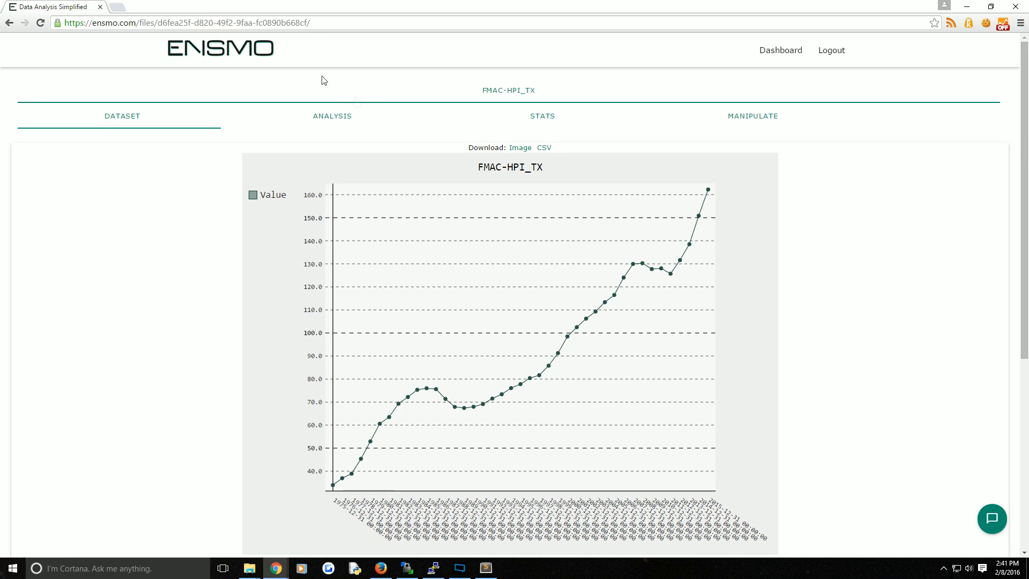
Step: Forecast Value, then graph it with a Moving Average transformation, window 55
left_click(332, 116)
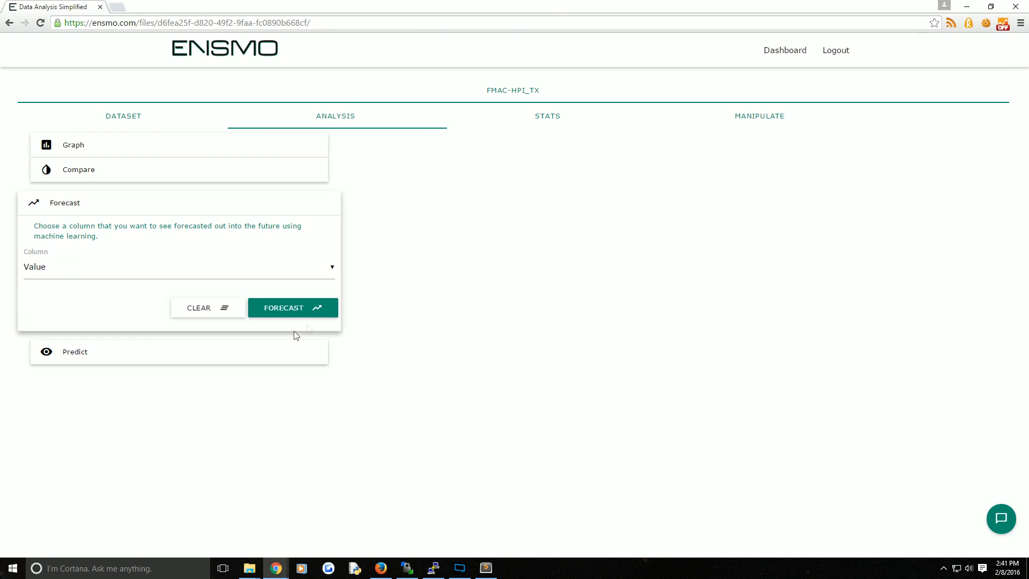
left_click(292, 307)
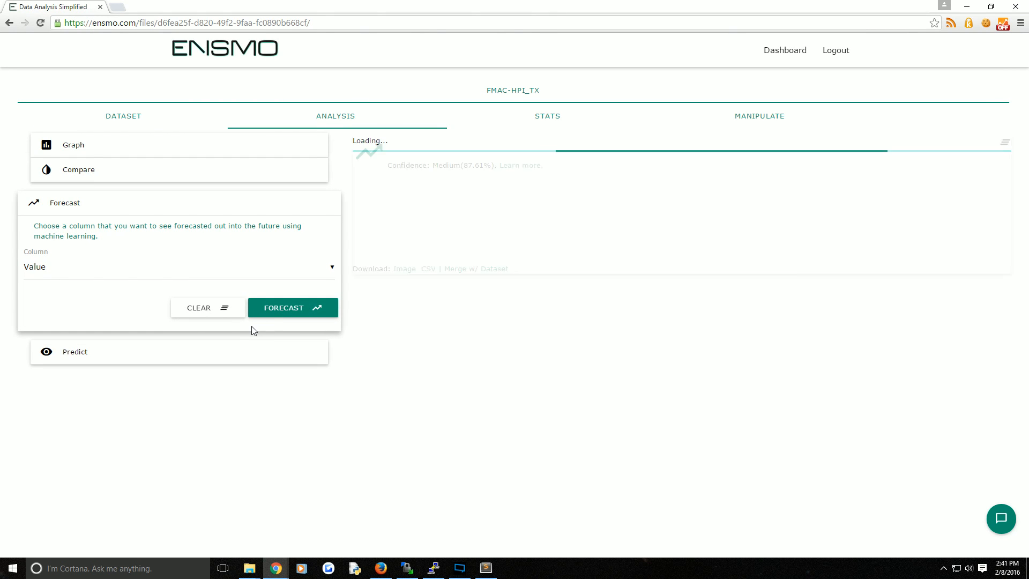
left_click(73, 145)
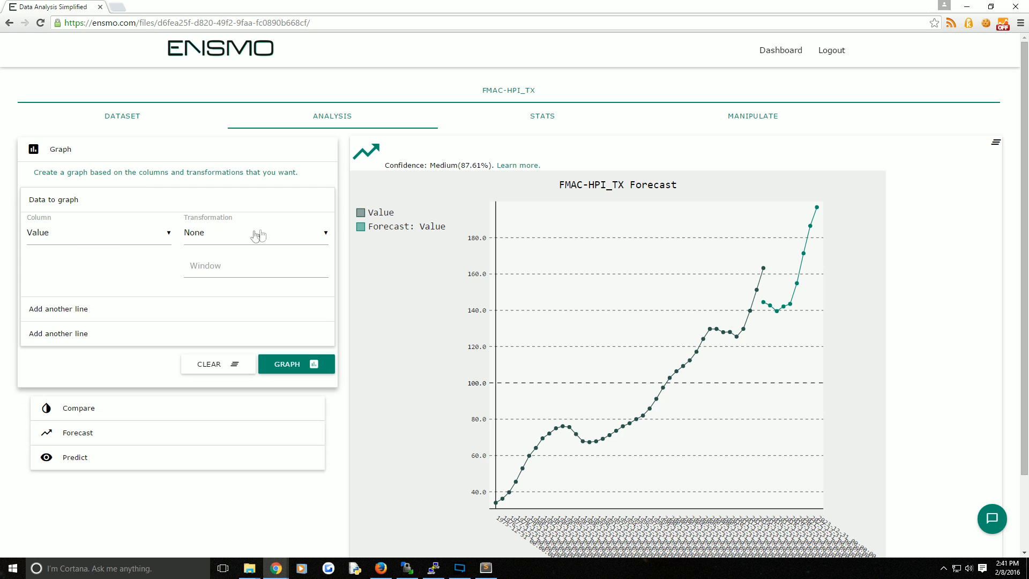
left_click(256, 232)
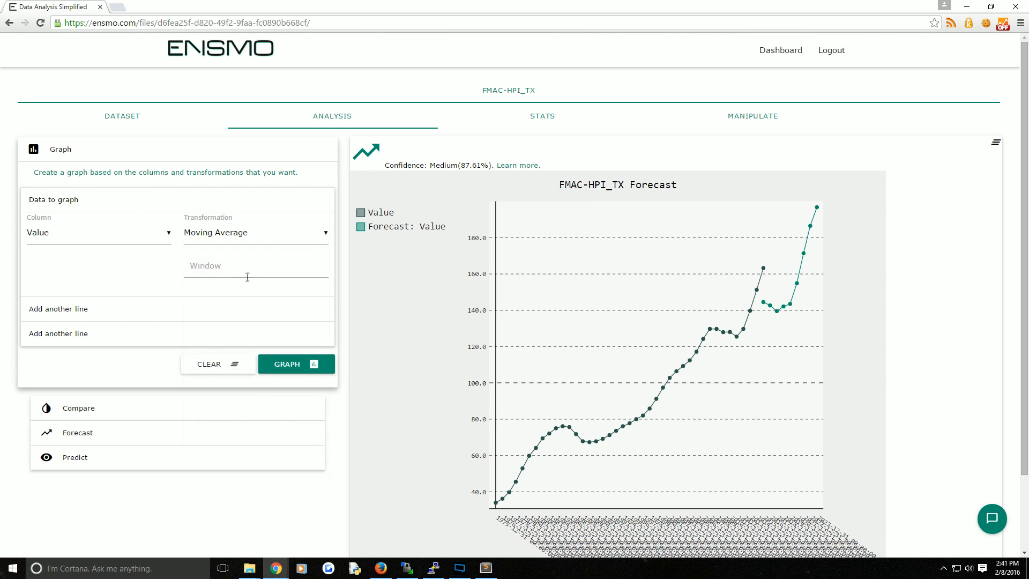
left_click(295, 363)
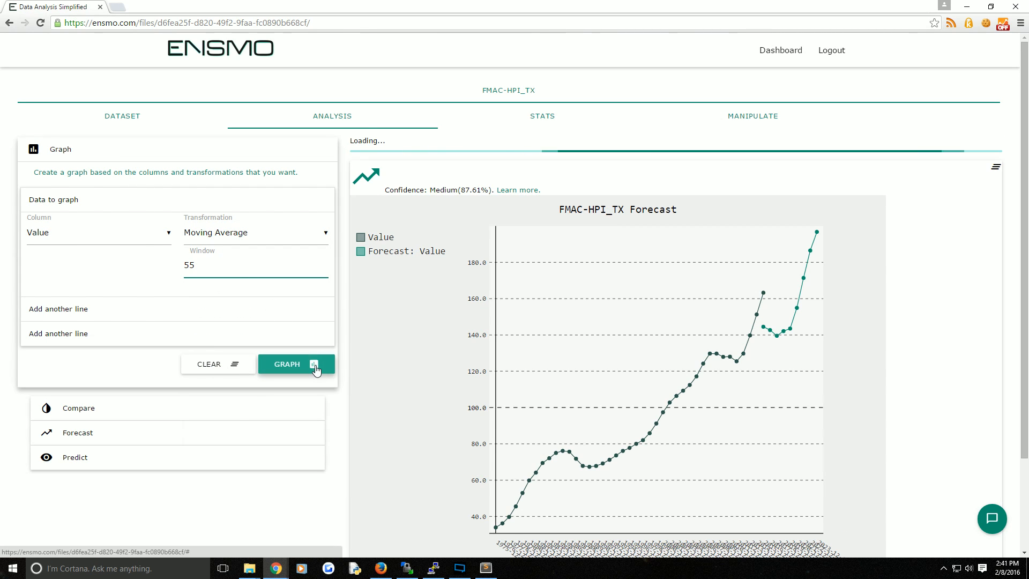
left_click(295, 364)
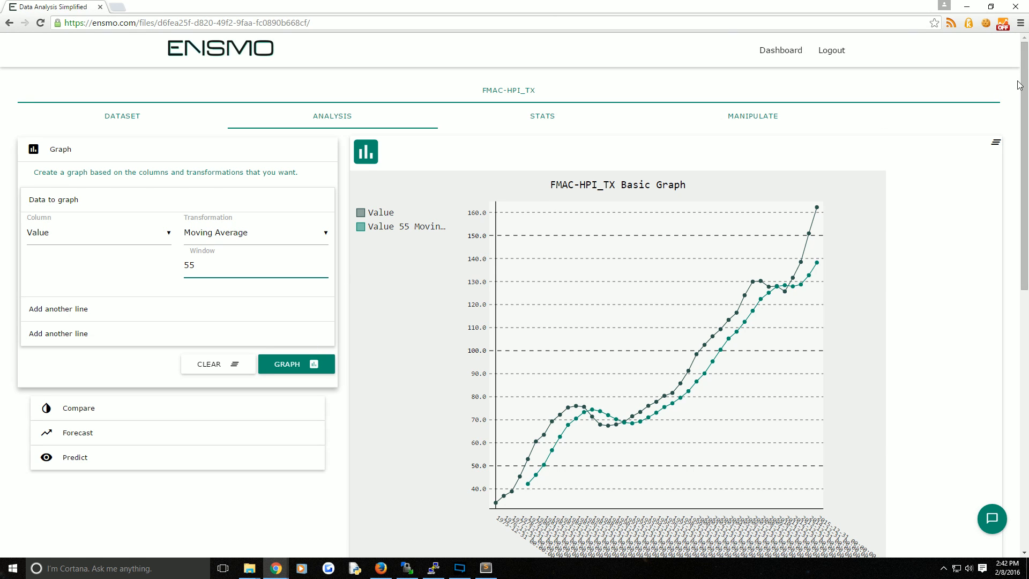
scroll("down", 3)
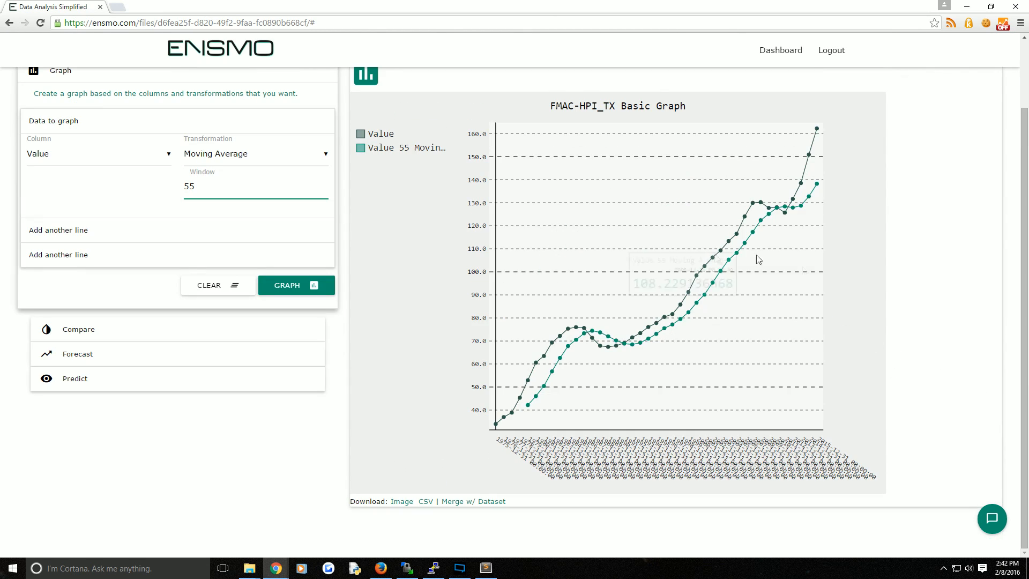
mouse_move(401, 501)
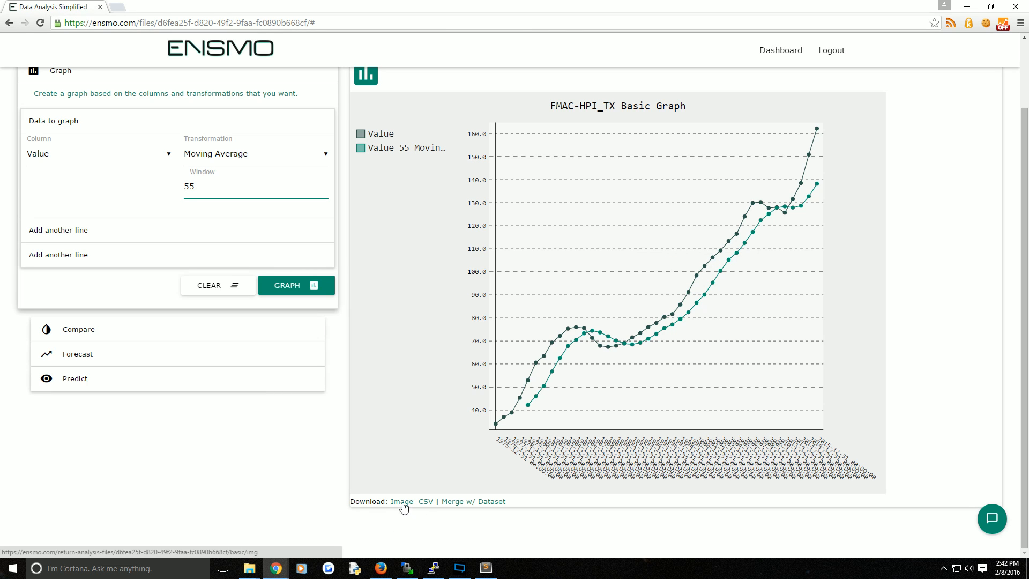
Step: Download the moving-average graph as an image and merge it into merged_data
left_click(424, 502)
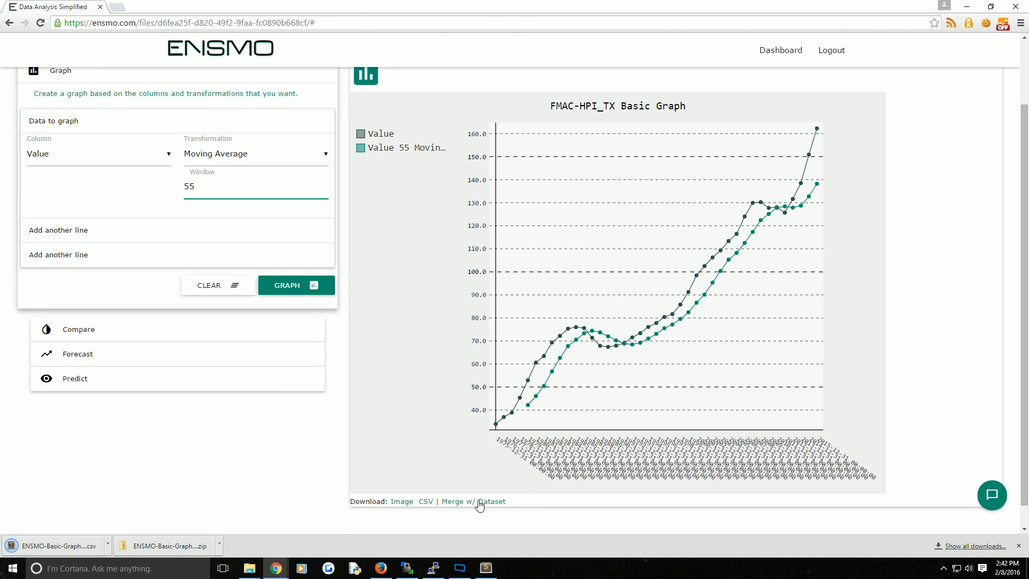
mouse_move(473, 502)
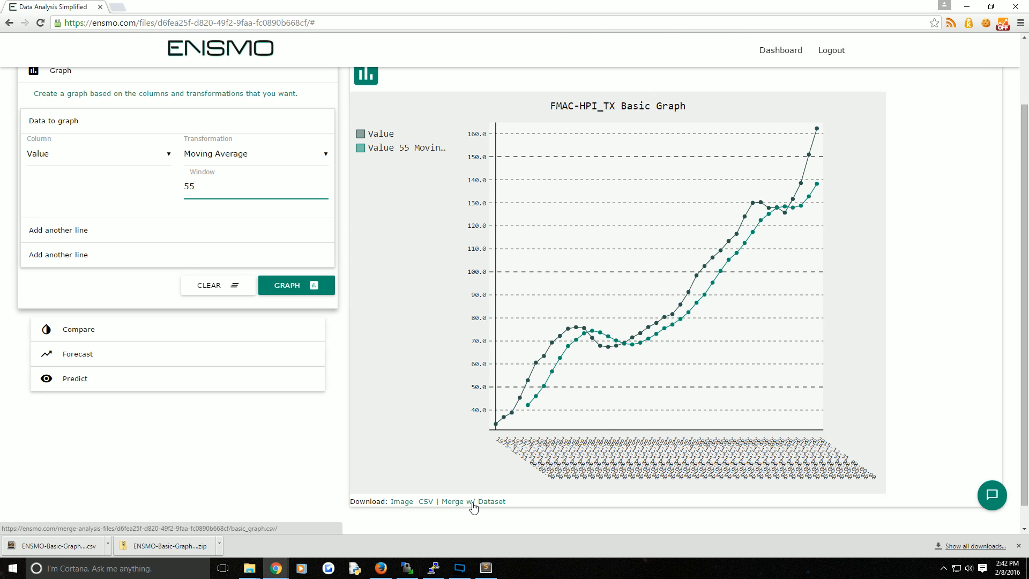
left_click(471, 502)
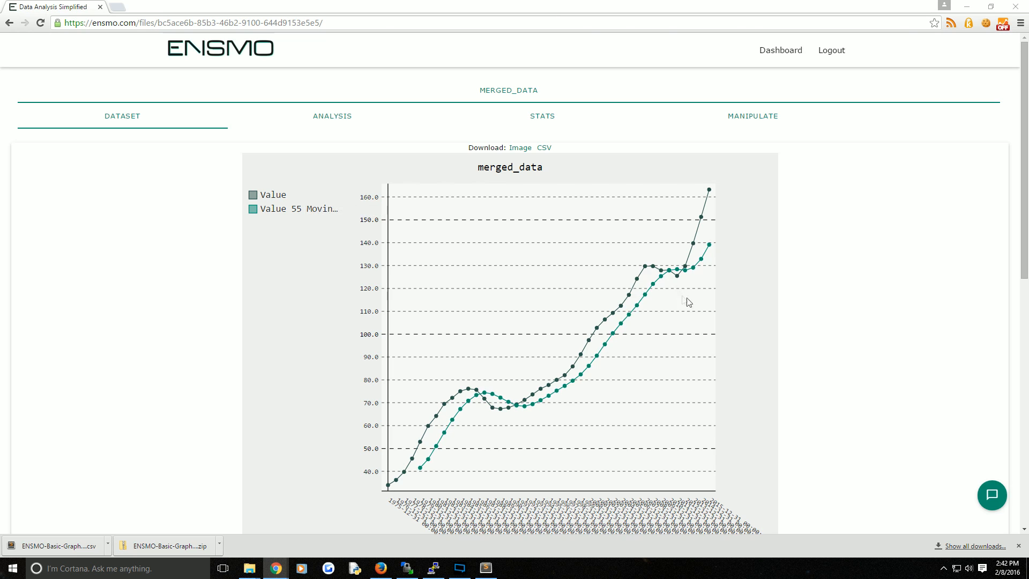
mouse_move(645, 260)
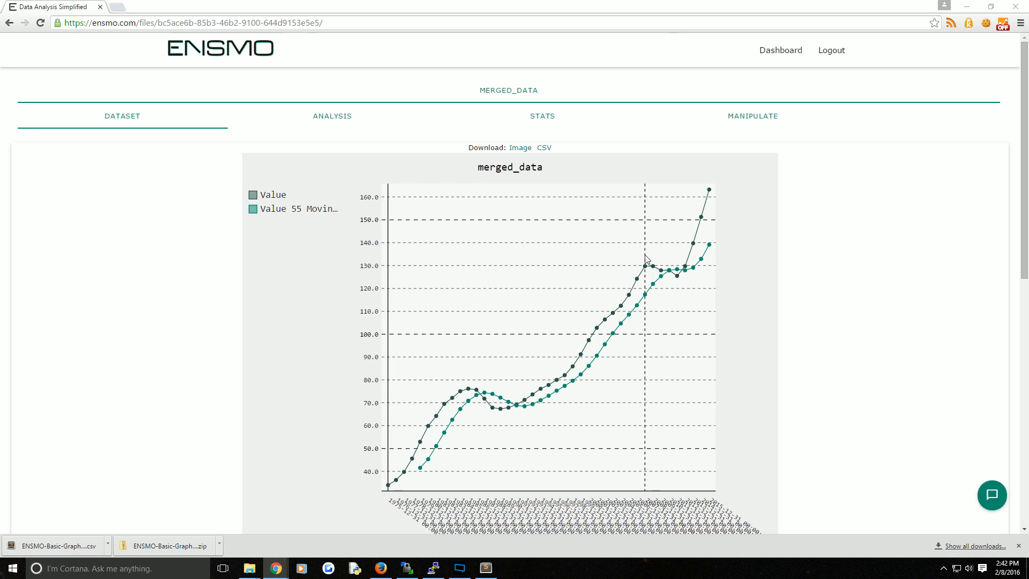
Step: Delete FMAC-HPI_TX.csv from the dashboard and reopen merged_data.csv
left_click(780, 50)
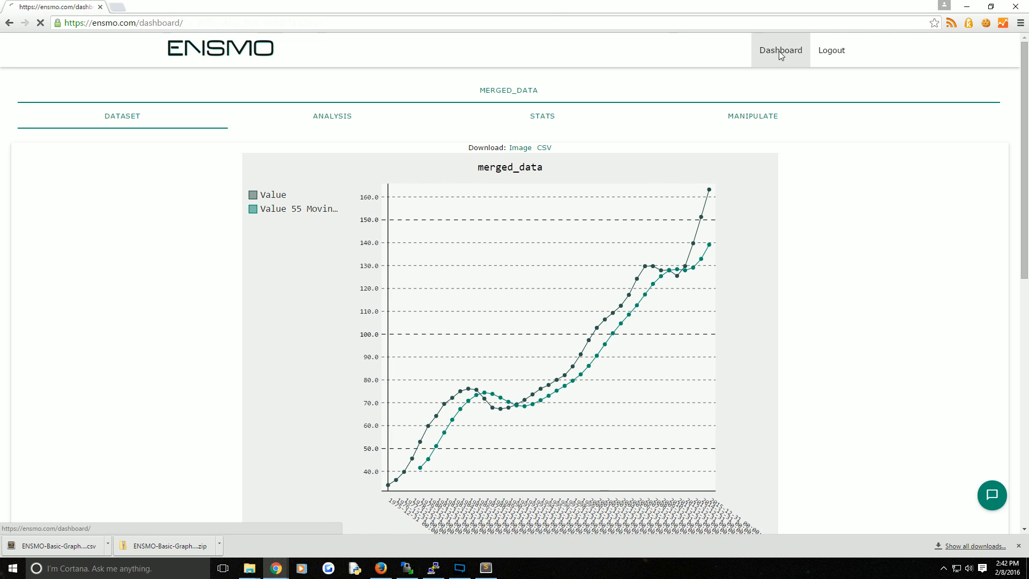
left_click(781, 50)
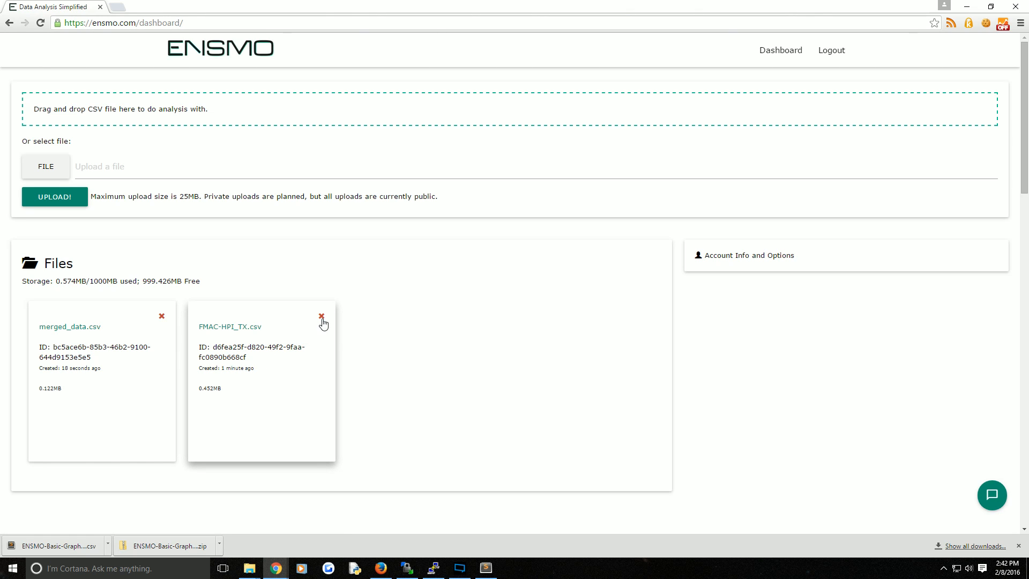
left_click(321, 316)
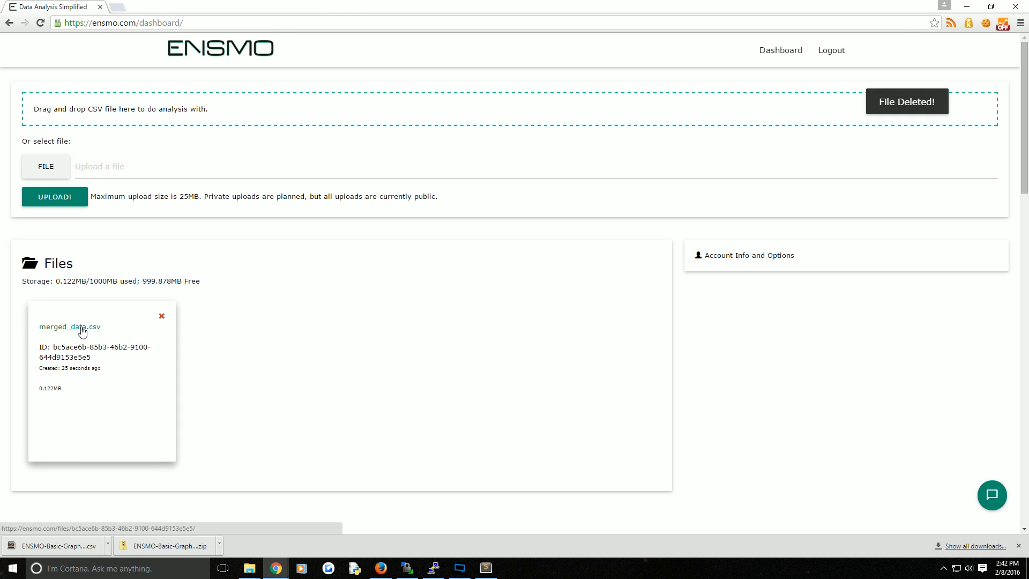
left_click(70, 326)
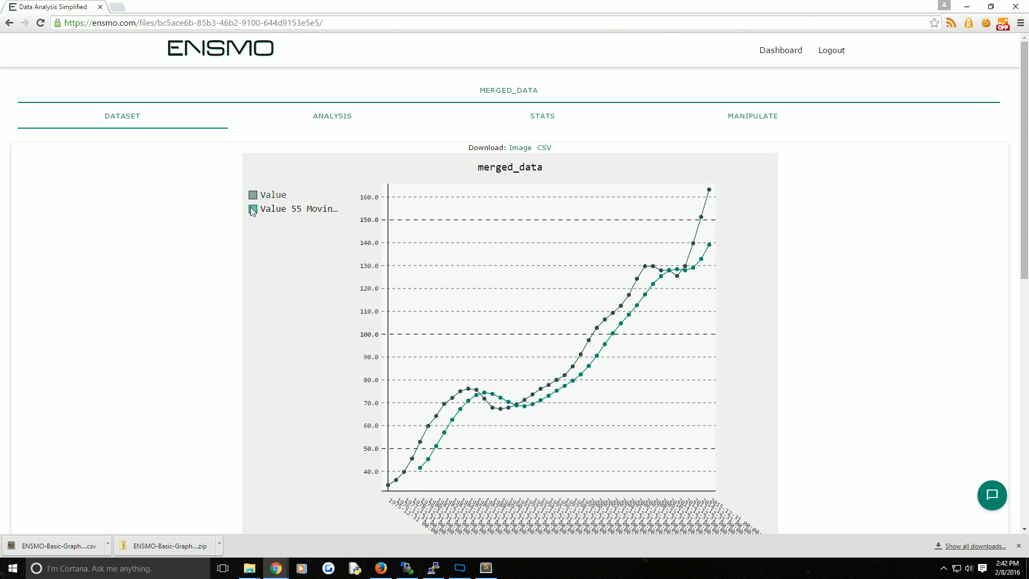
Step: In Renaming, name the dataset HPI and columns TX HPI and TX HPI 55 MA
left_click(252, 208)
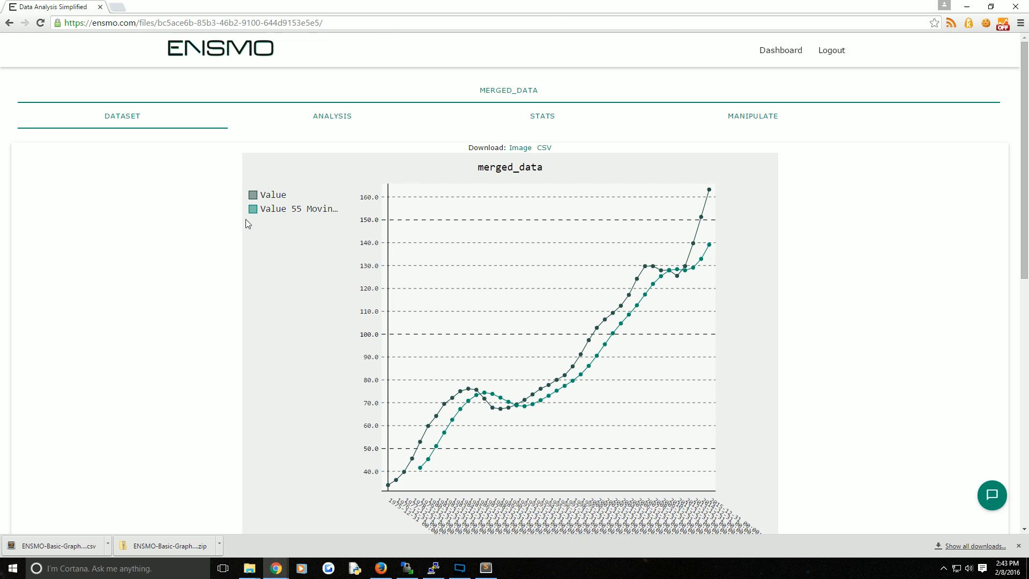
mouse_move(748, 123)
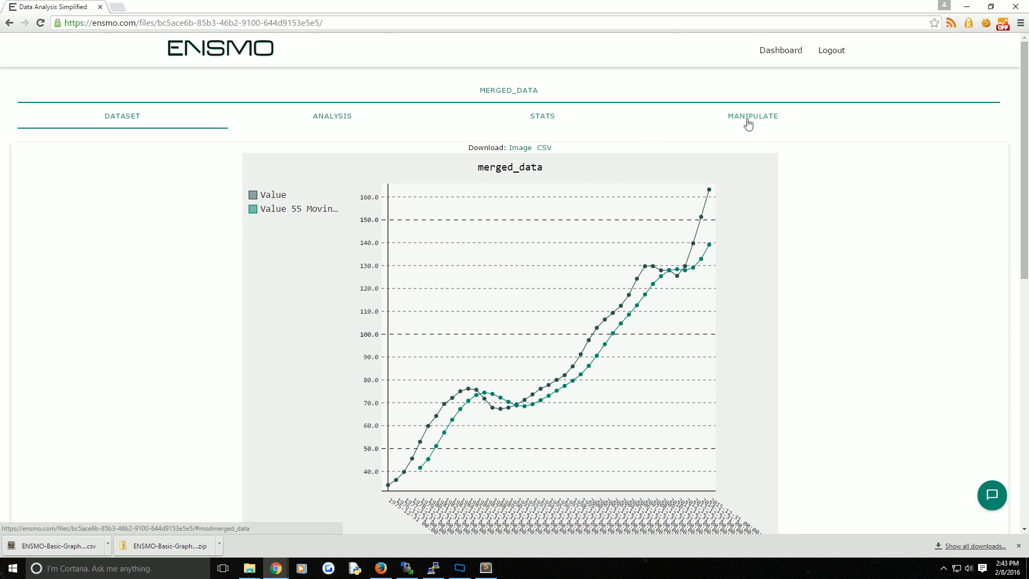
left_click(752, 116)
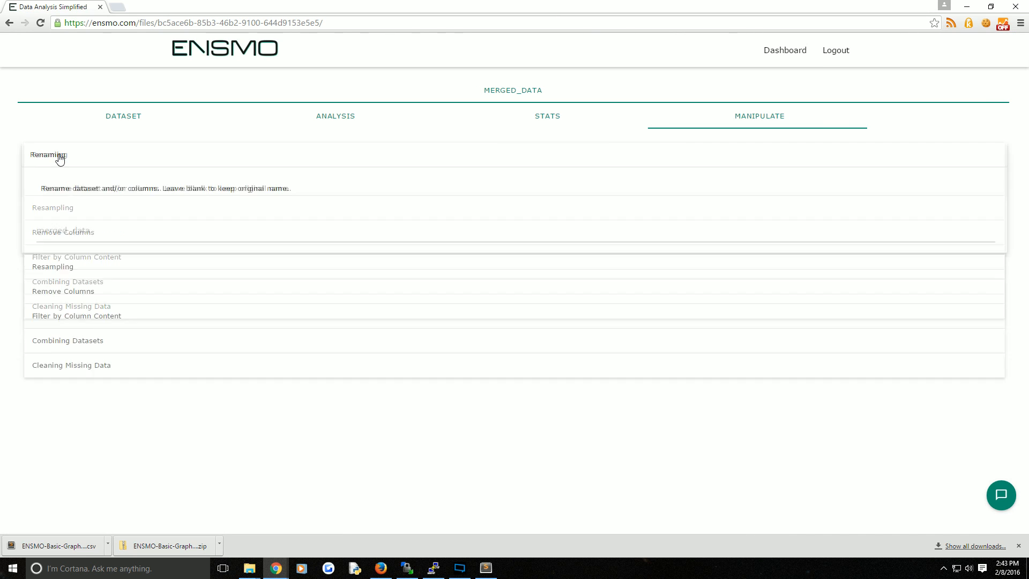
left_click(48, 156)
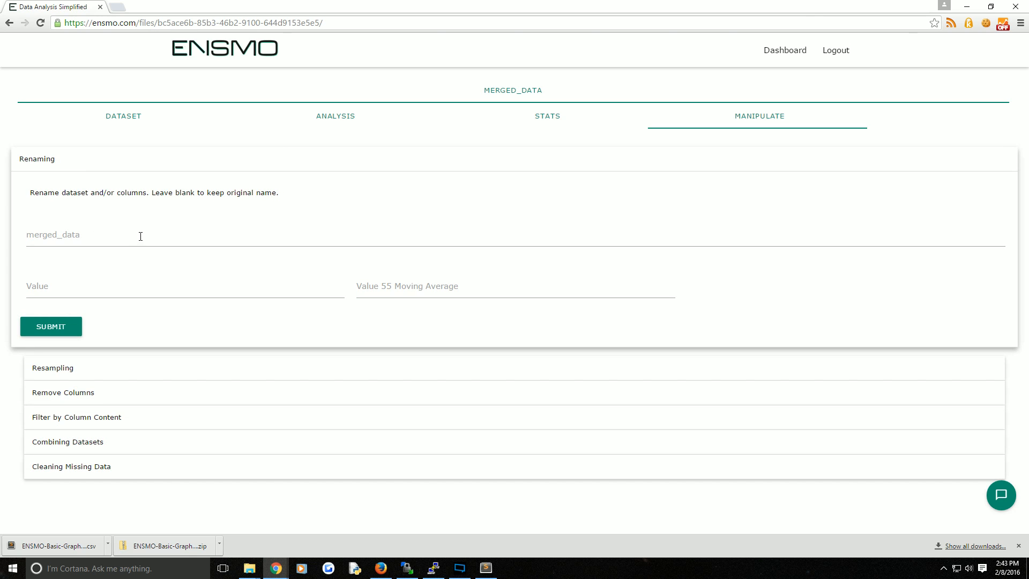
type("HPI")
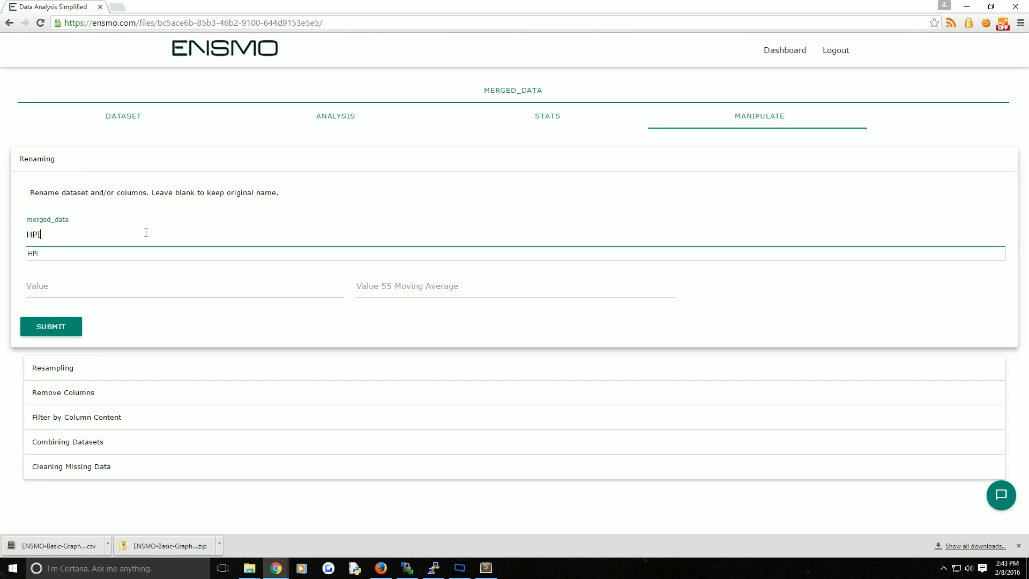
type("TX HPI")
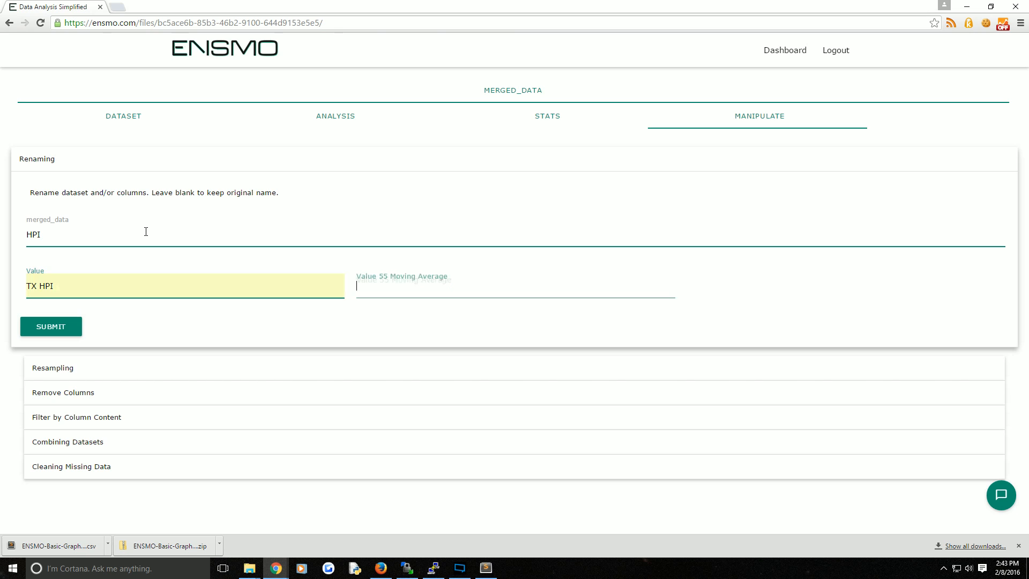
type("TX HPI 55 MA")
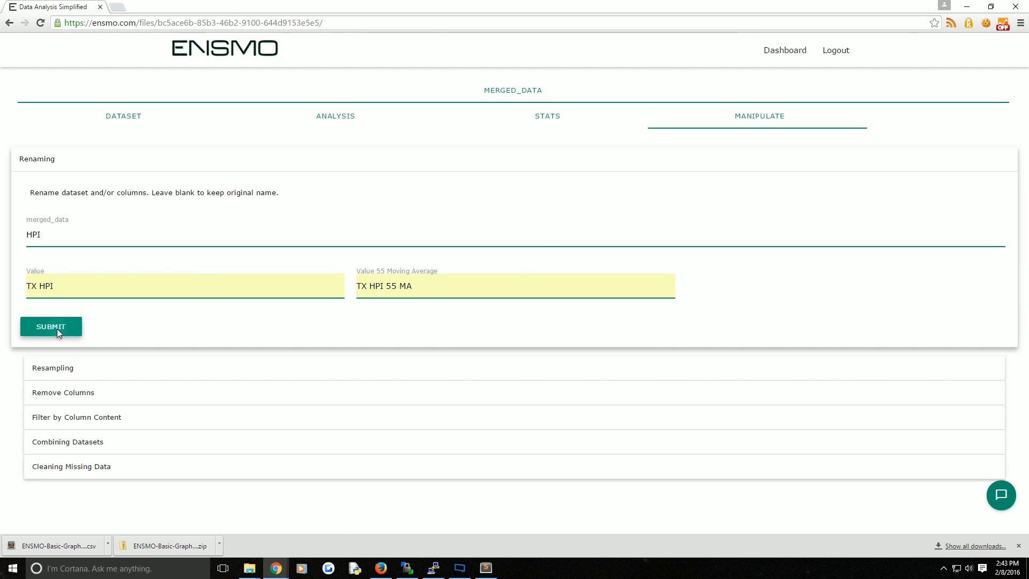
left_click(50, 327)
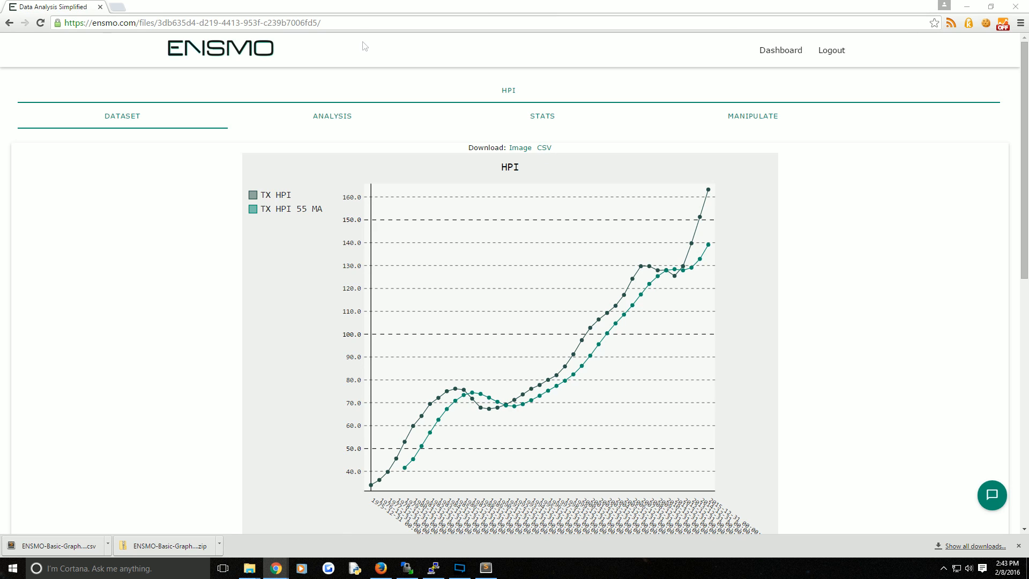
mouse_move(404, 471)
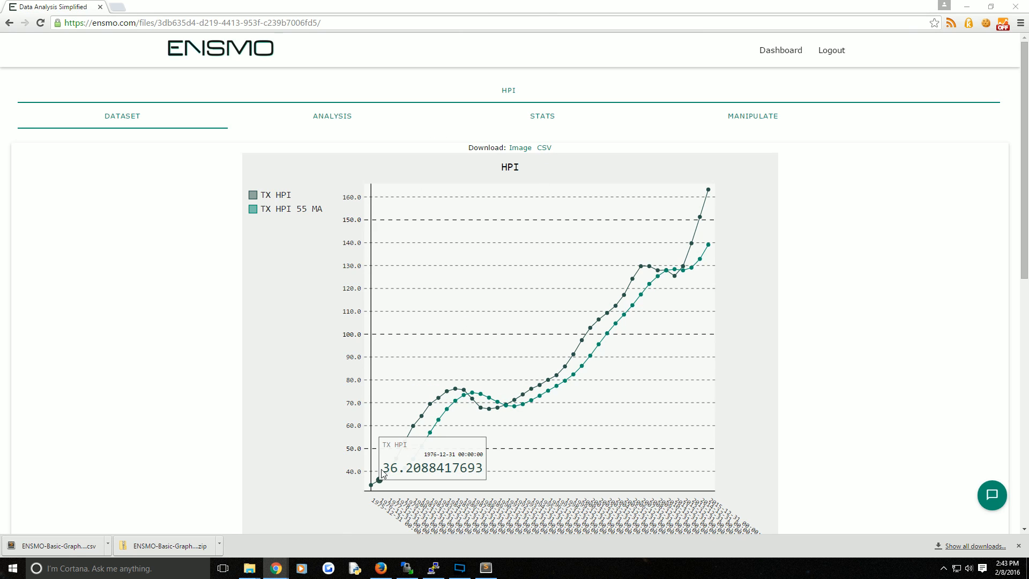
mouse_move(382, 472)
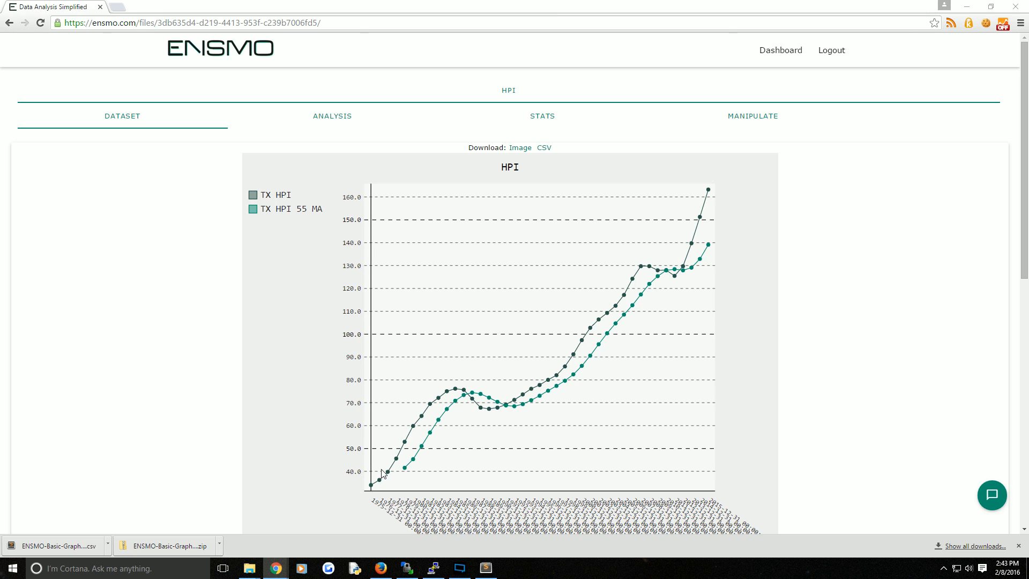
mouse_move(243, 306)
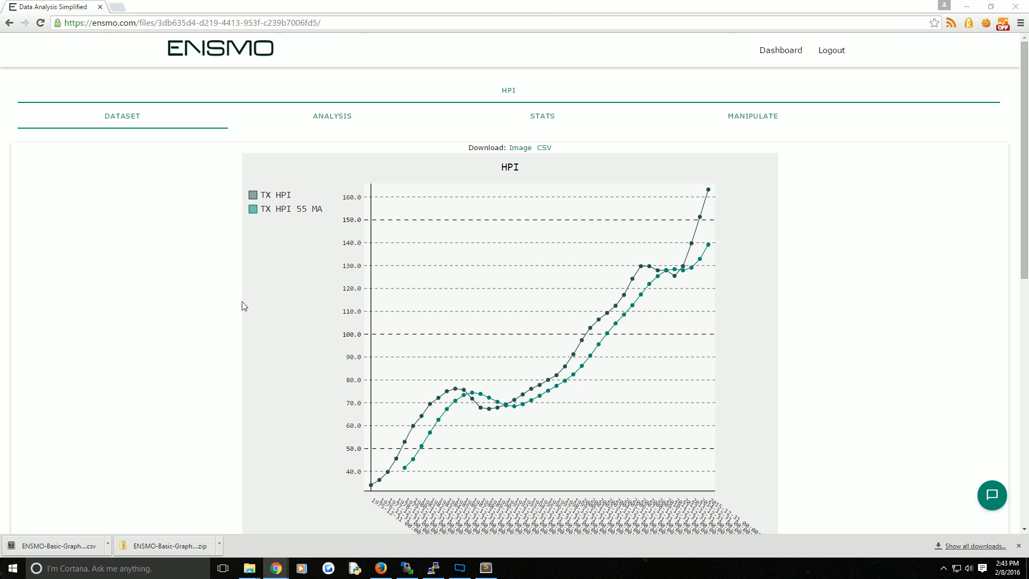
mouse_move(752, 116)
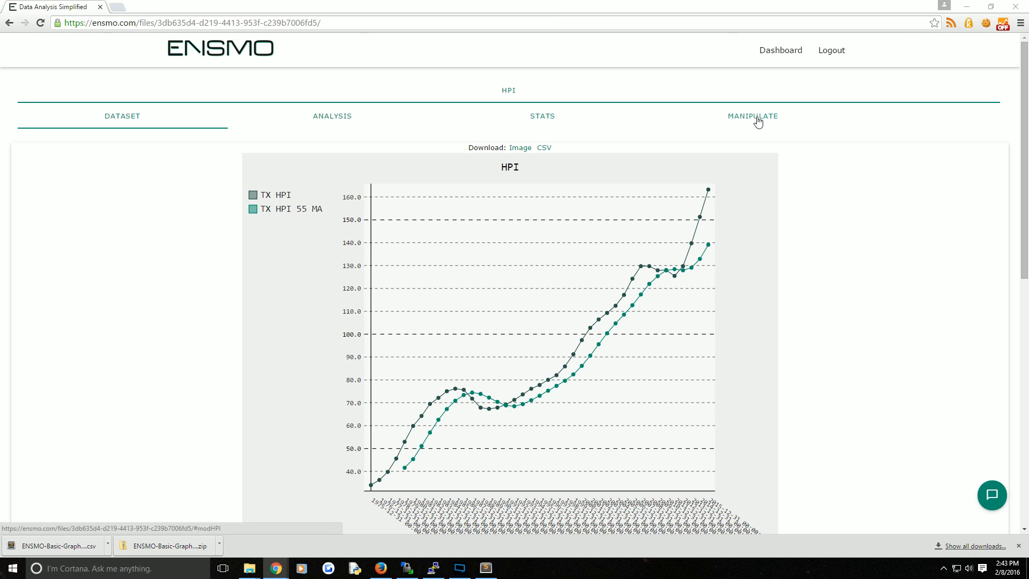
Step: Expand the Cleaning Missing Data section under Manipulate for the HPI dataset
left_click(752, 116)
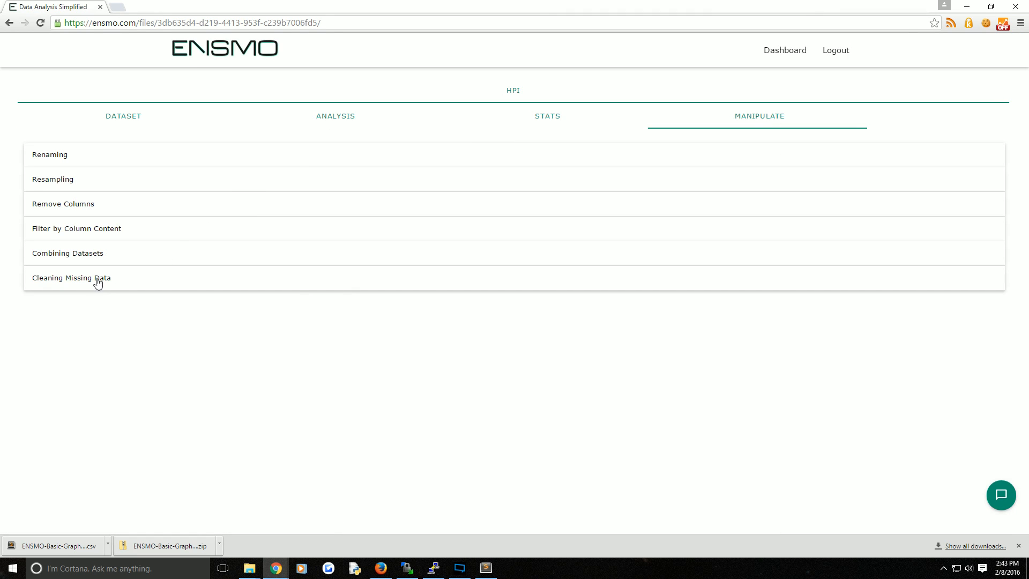
left_click(72, 277)
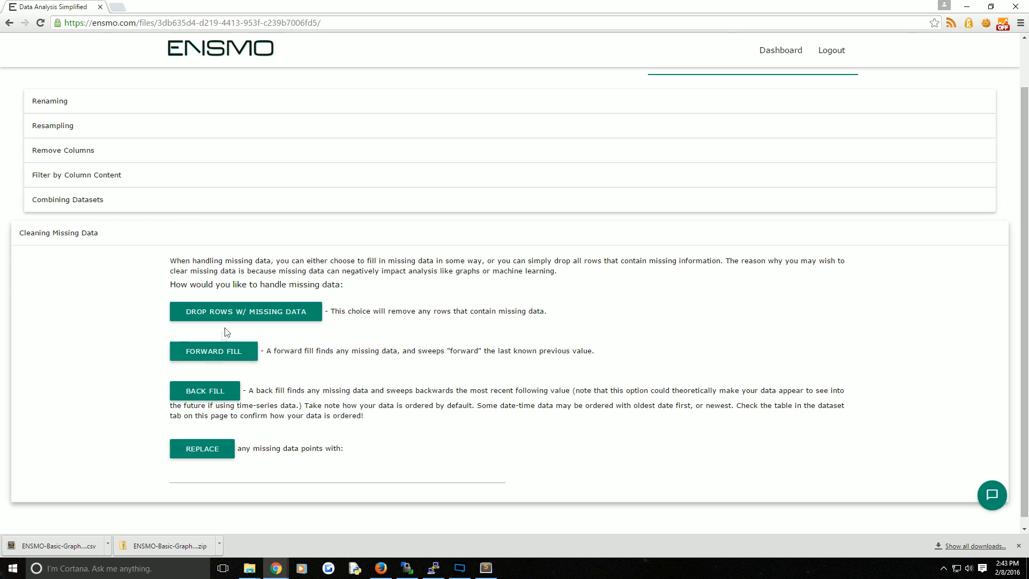
mouse_move(246, 311)
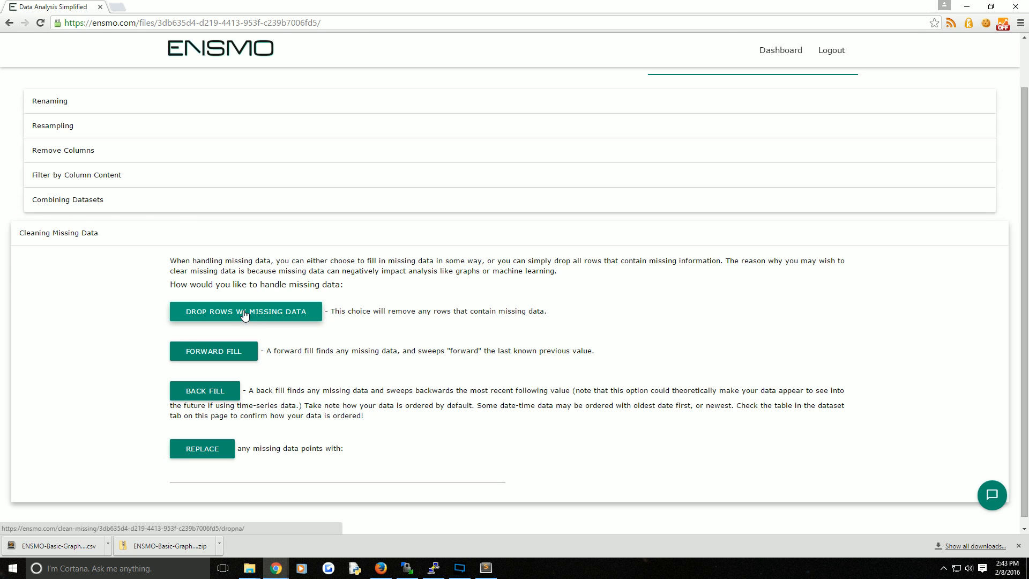
mouse_move(213, 351)
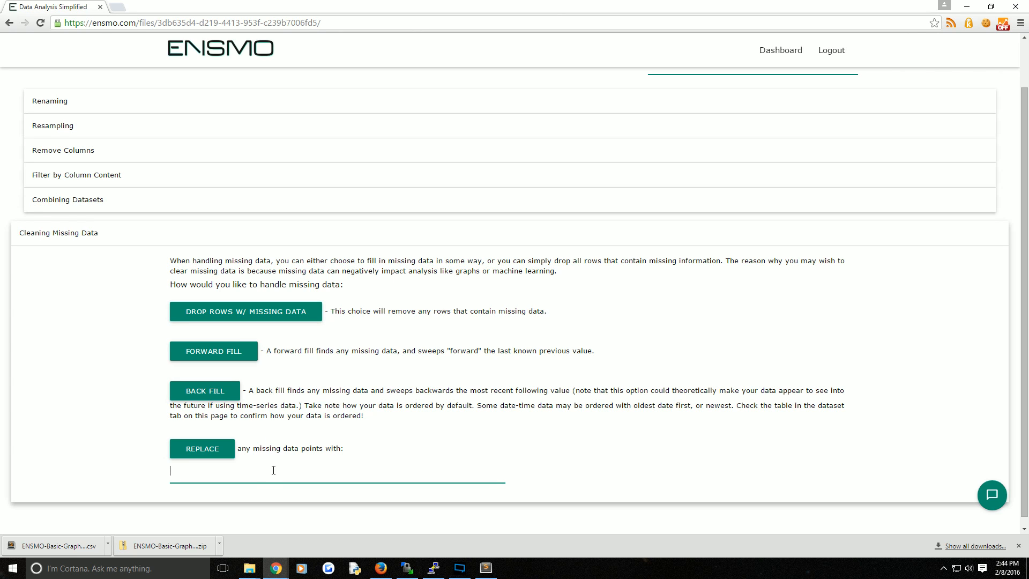
mouse_move(541, 228)
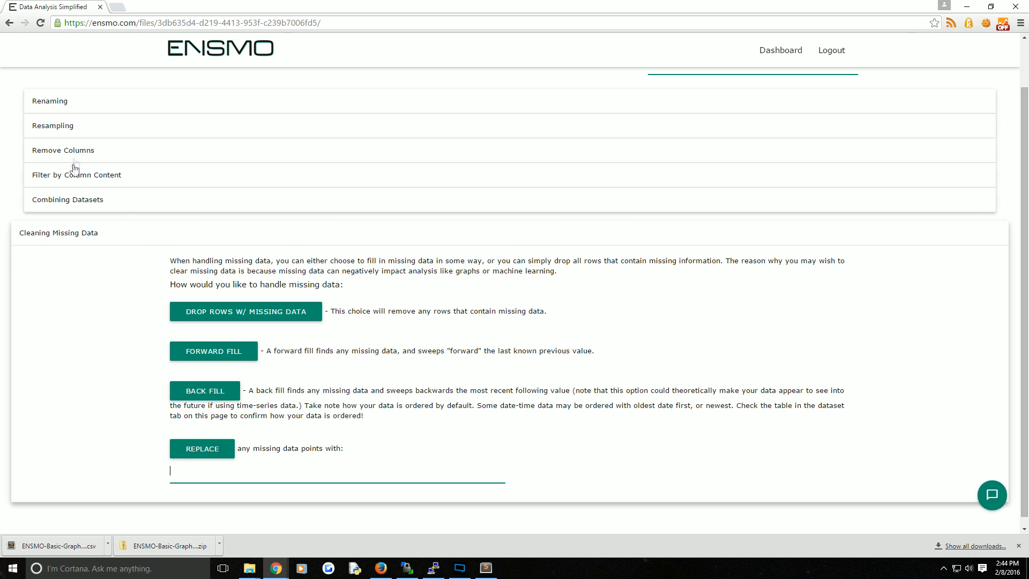
Step: Remove the TX HPI 55 MA column using Remove Columns
left_click(63, 149)
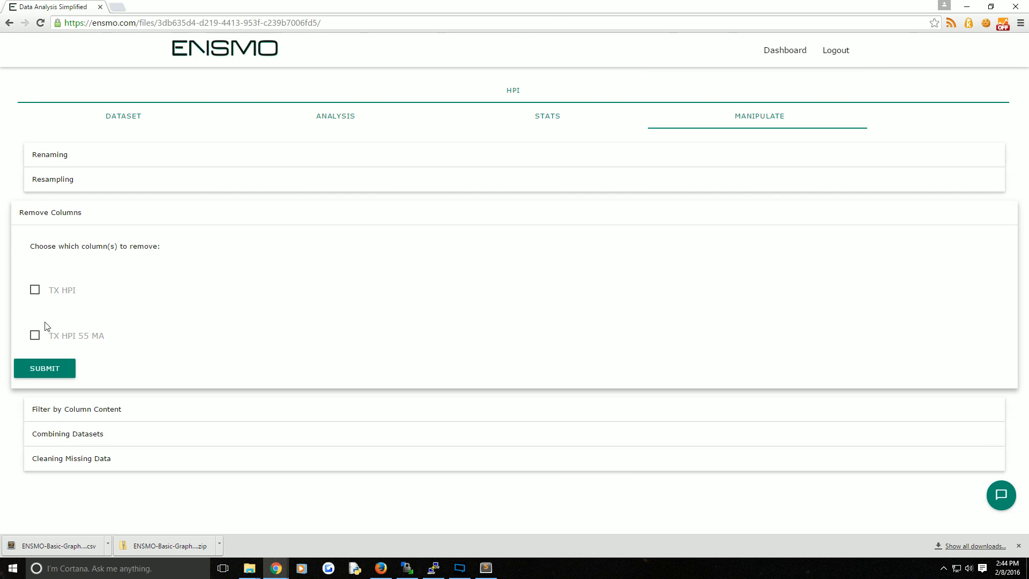
left_click(35, 335)
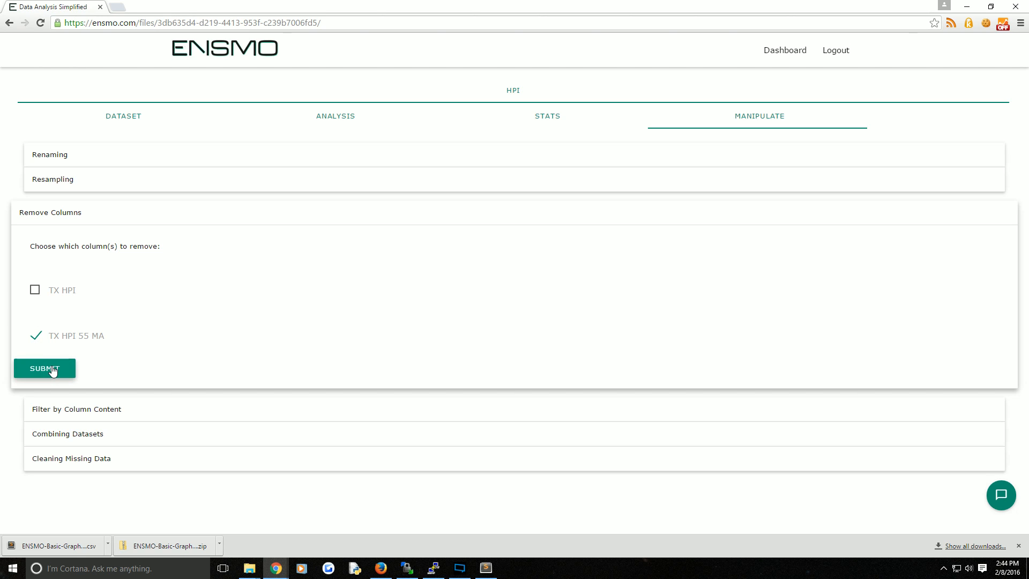
left_click(44, 368)
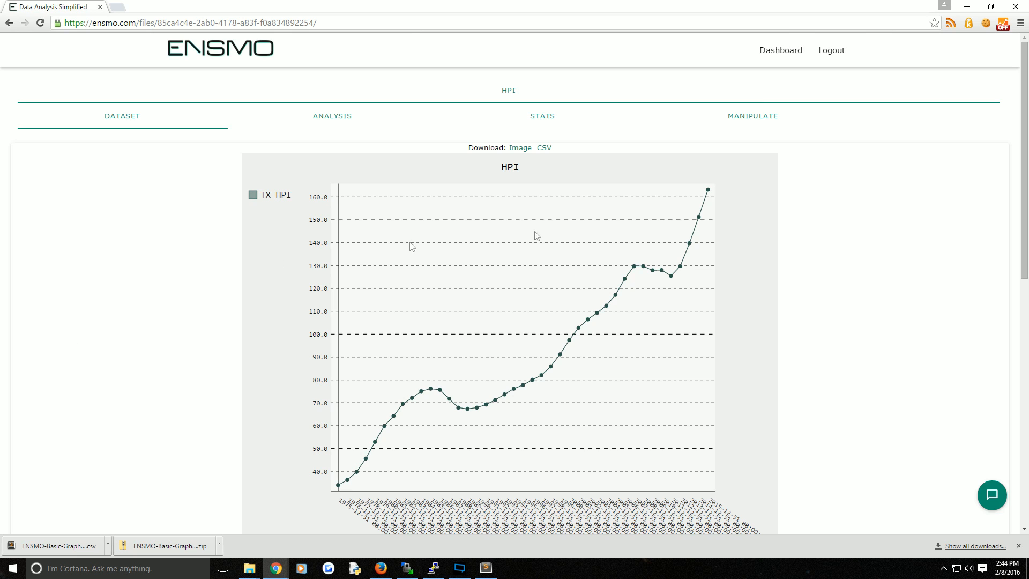
Step: Delete merged_data.csv and the older HPI.csv card from the dashboard
left_click(780, 50)
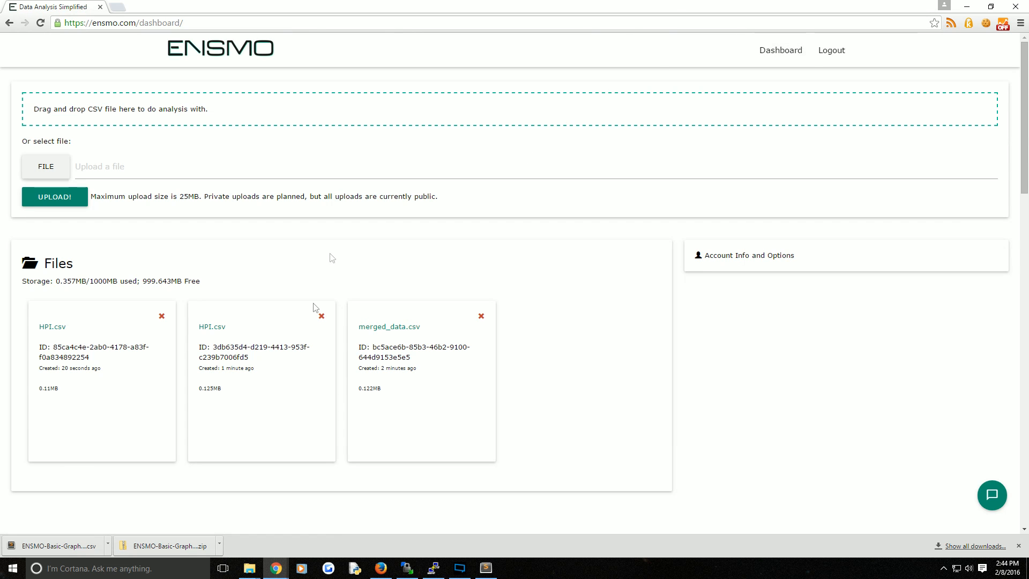
left_click(480, 315)
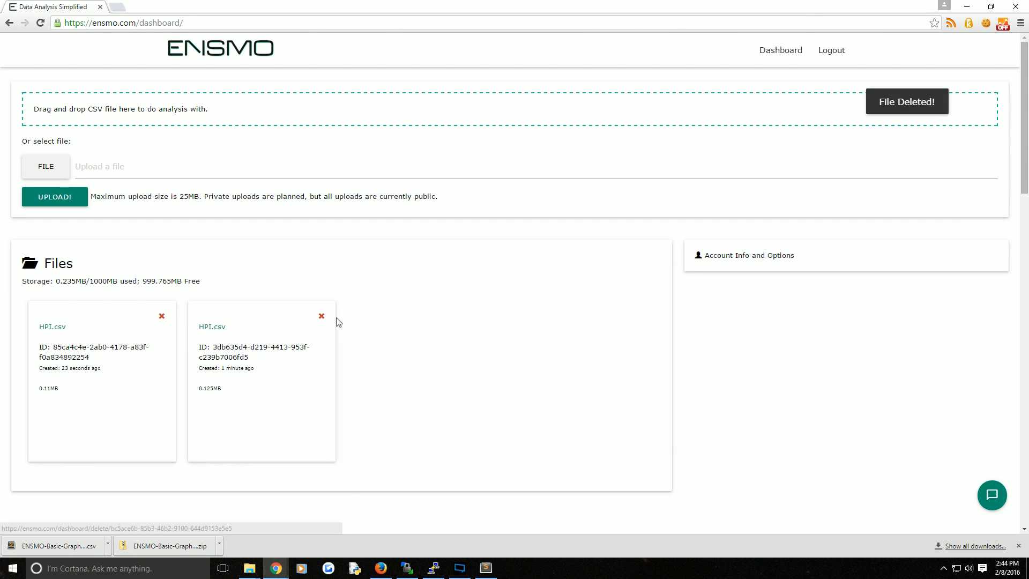
left_click(321, 316)
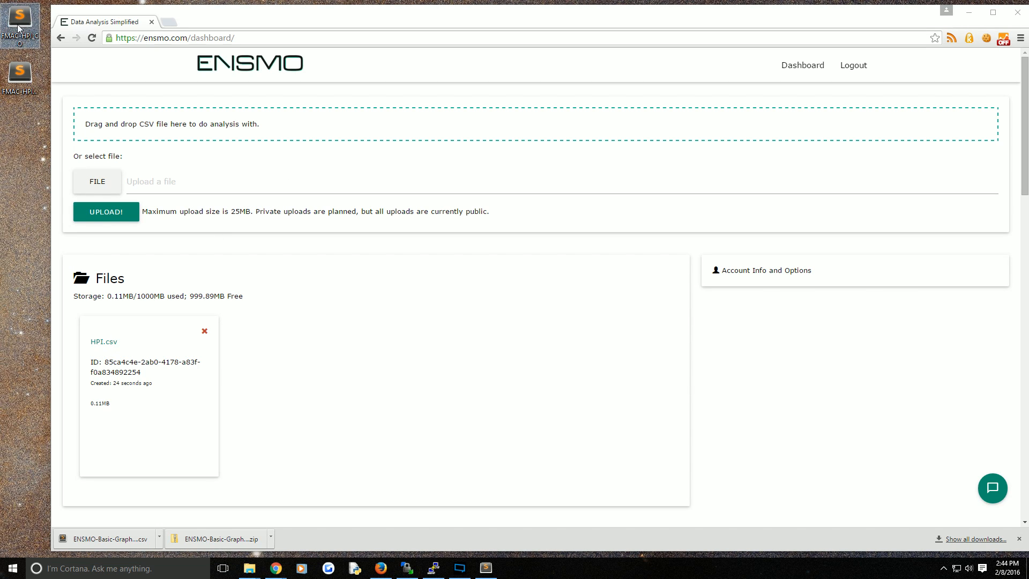
Step: Drag the FMAC-HPI_CO CSV from the desktop onto the dashboard upload area
left_click_drag(18, 20, 173, 125)
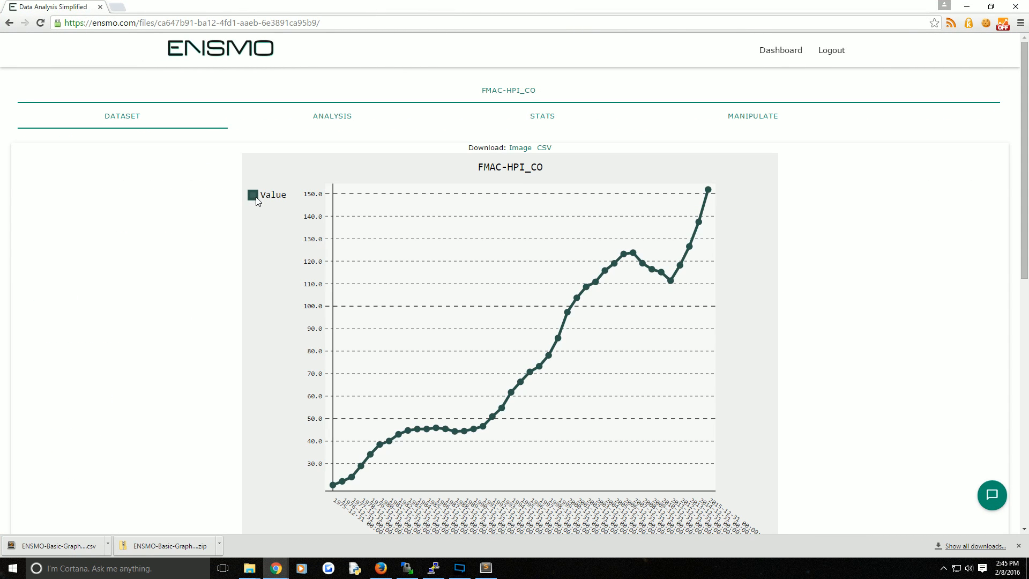
Step: Rename the FMAC-HPI_CO Value column to CO HPI in Manipulate > Renaming
left_click(752, 117)
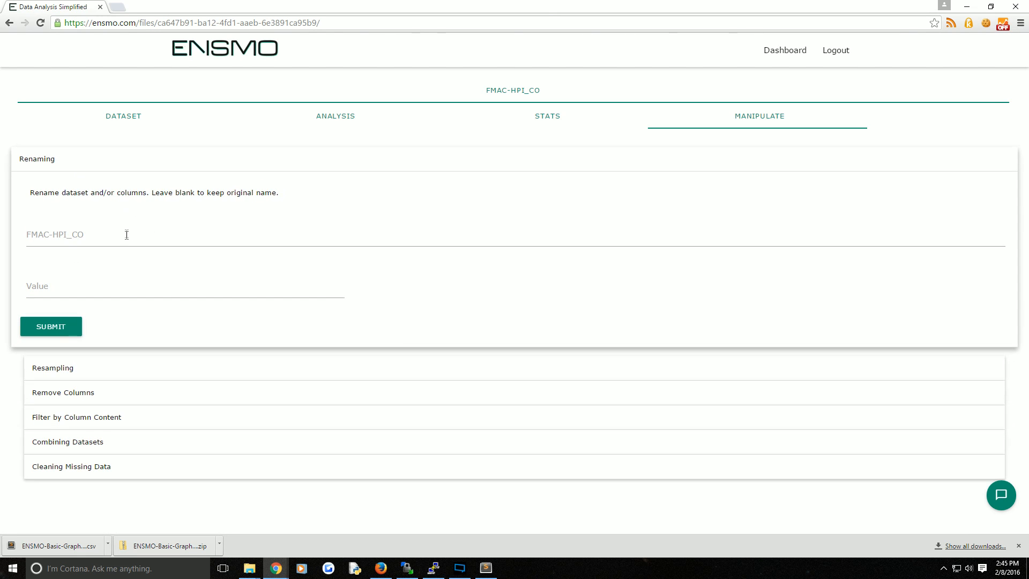
type("H")
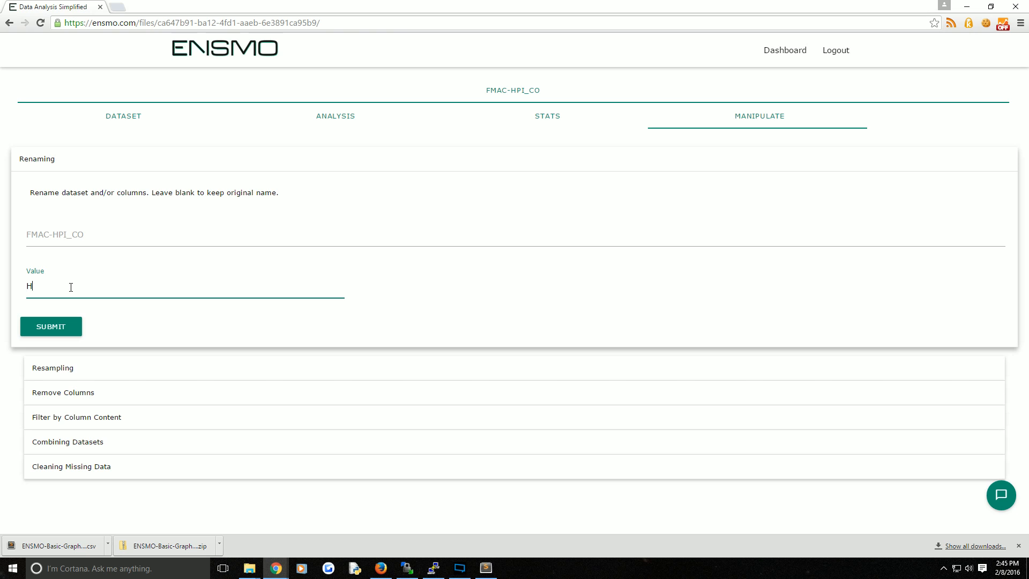
type("CO HPI")
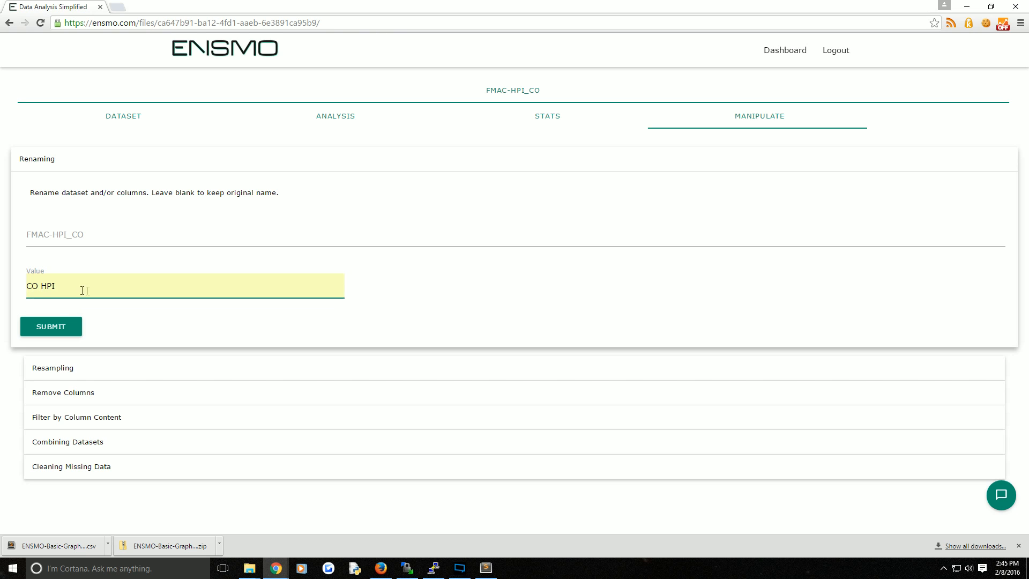
left_click(51, 326)
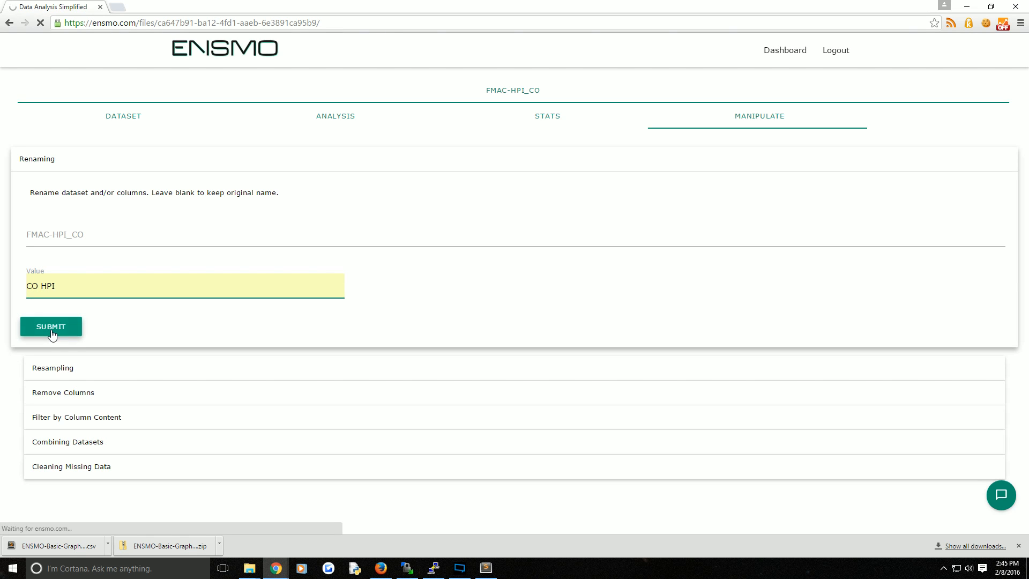
left_click(51, 327)
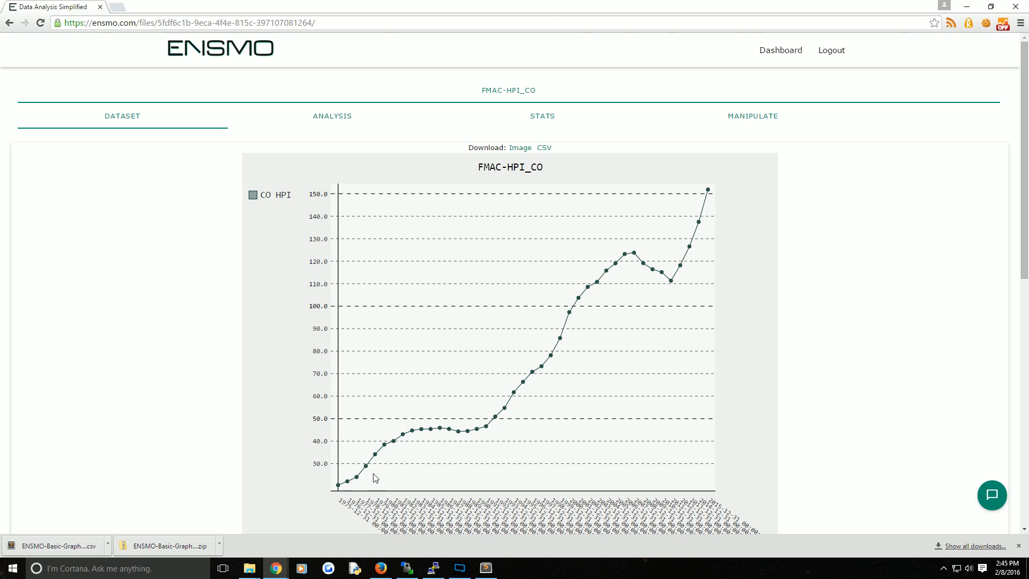
mouse_move(348, 517)
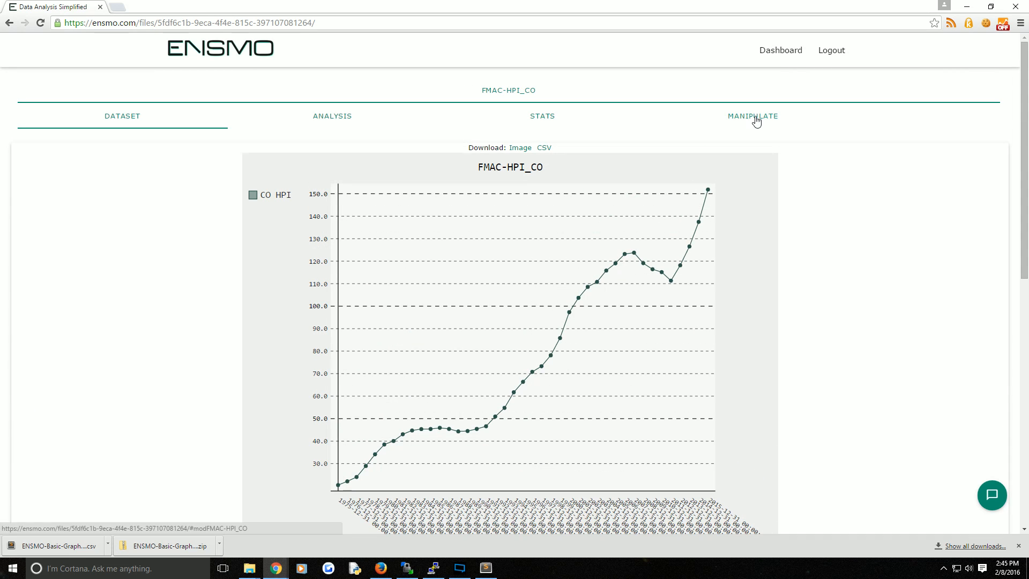
Step: Merge HPI.csv into FMAC-HPI_CO as added columns, after reading the document ID help
left_click(752, 116)
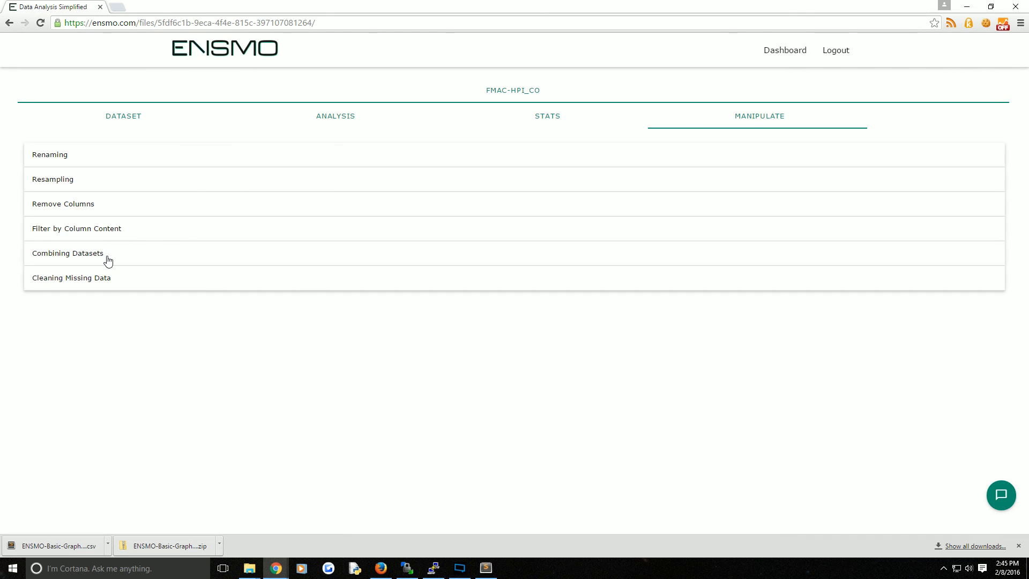
left_click(68, 252)
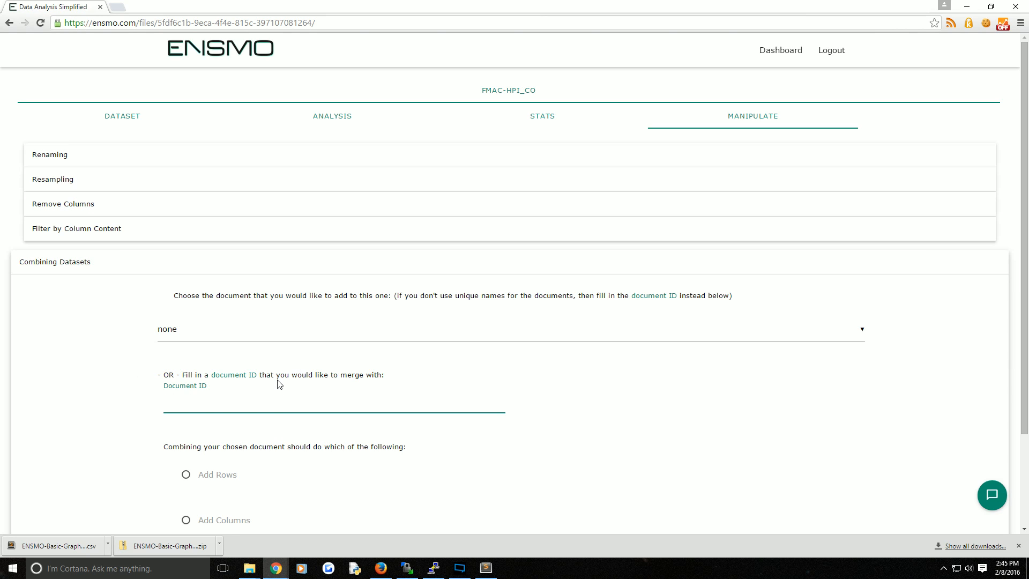
mouse_move(282, 383)
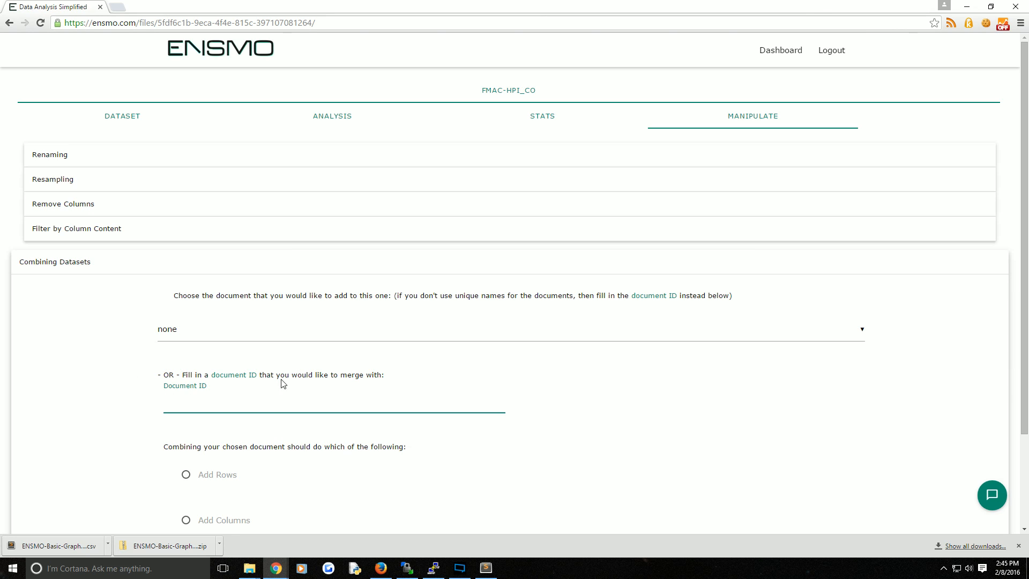
left_click(234, 374)
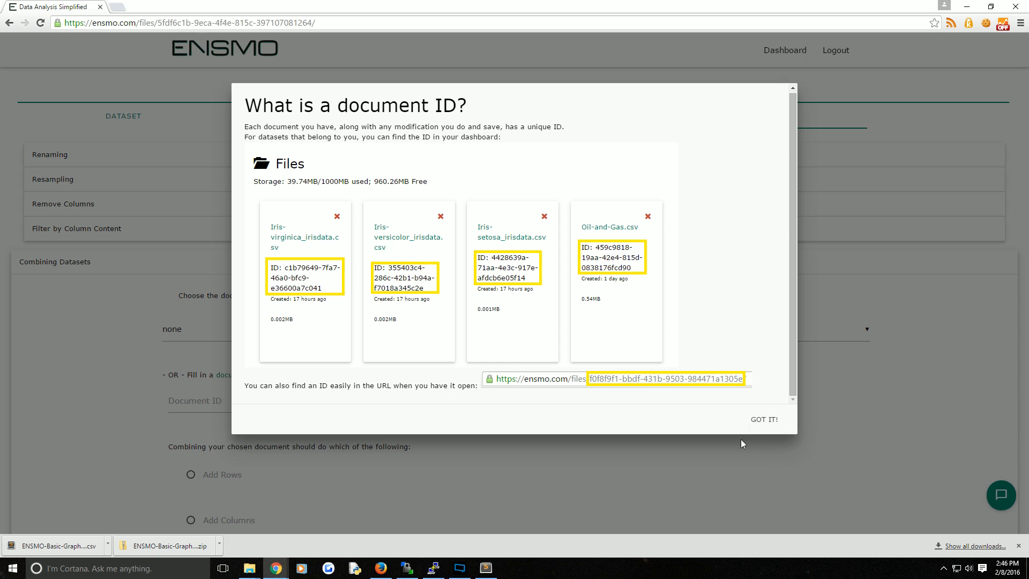
left_click(764, 419)
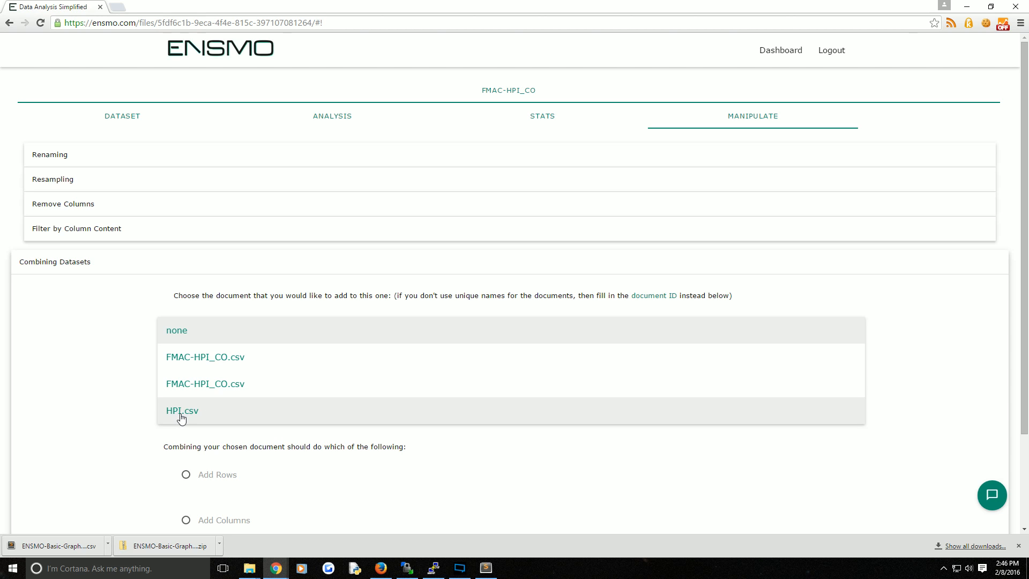
left_click(181, 410)
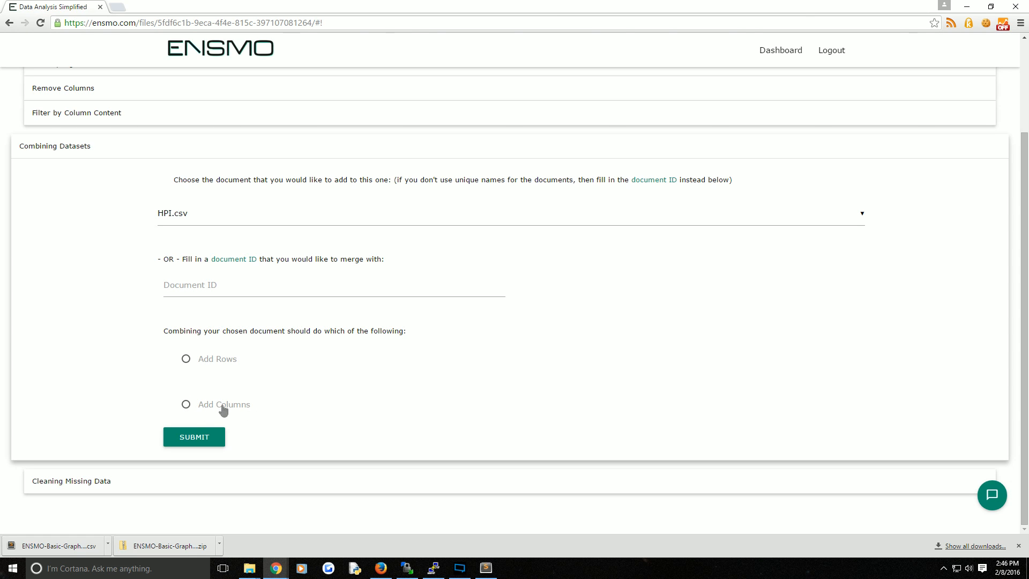
left_click(193, 438)
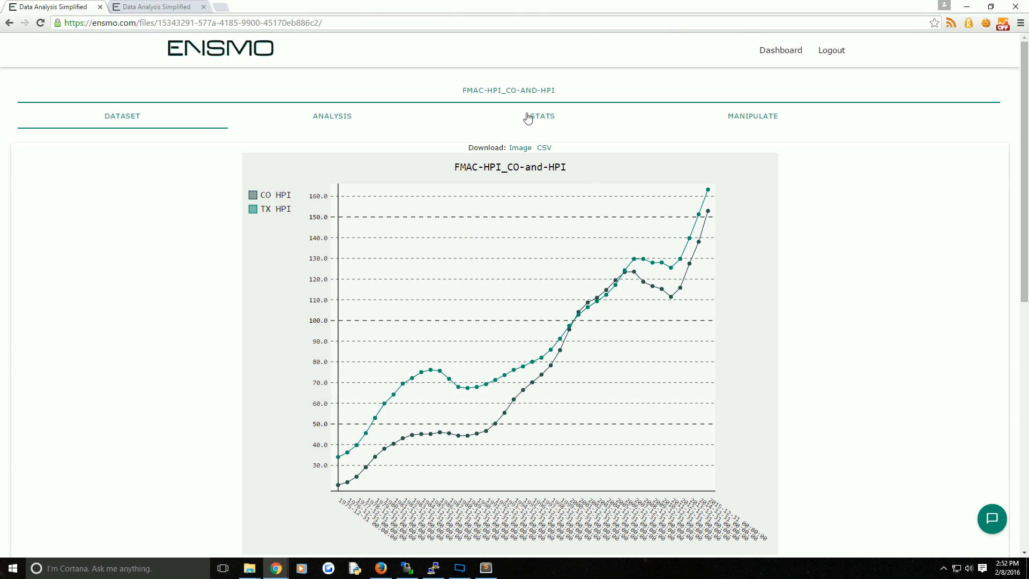
Step: Show the merged dataset's STATS and select the CO HPI mean value
left_click(547, 116)
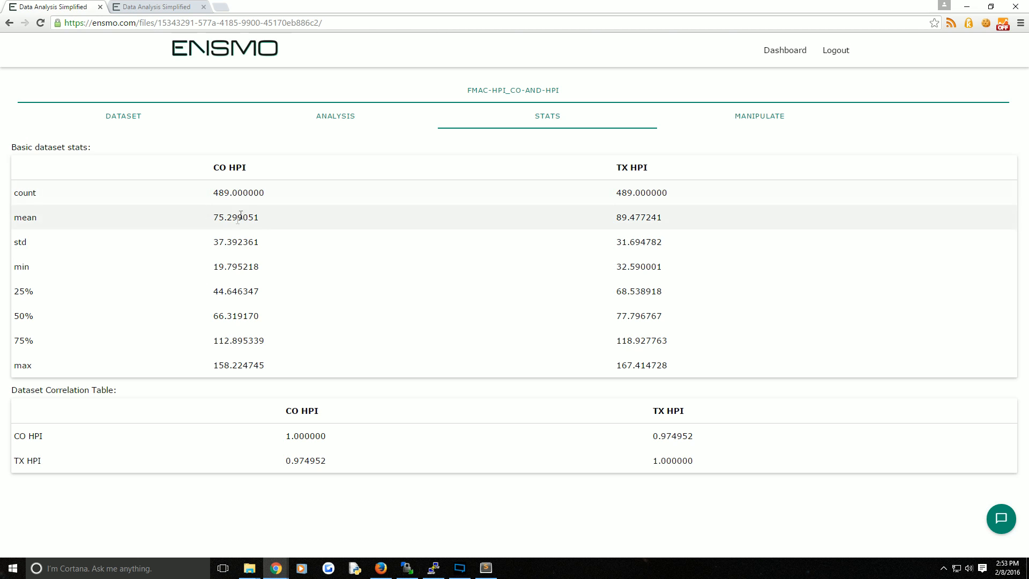
double_click(234, 217)
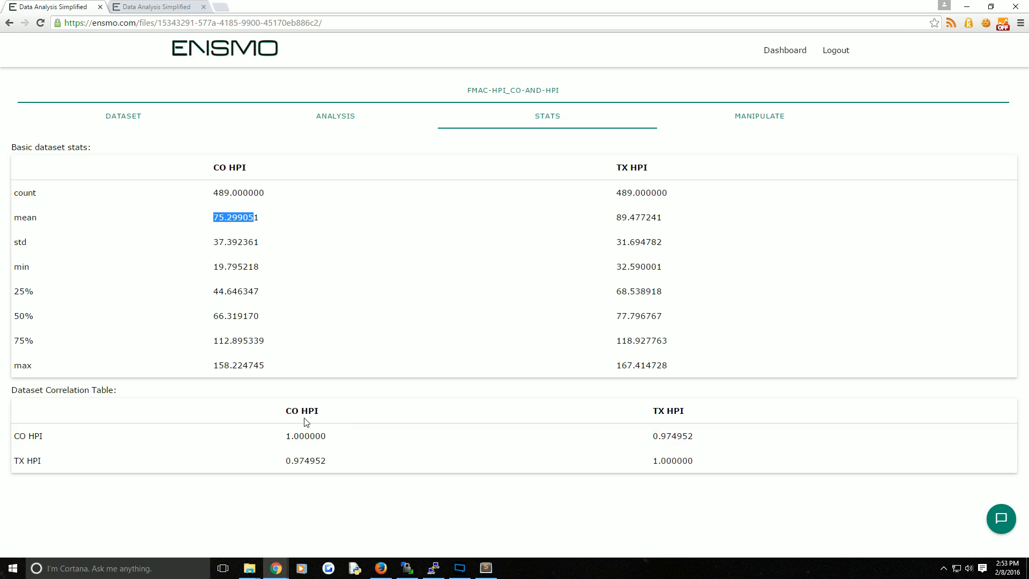
mouse_move(745, 438)
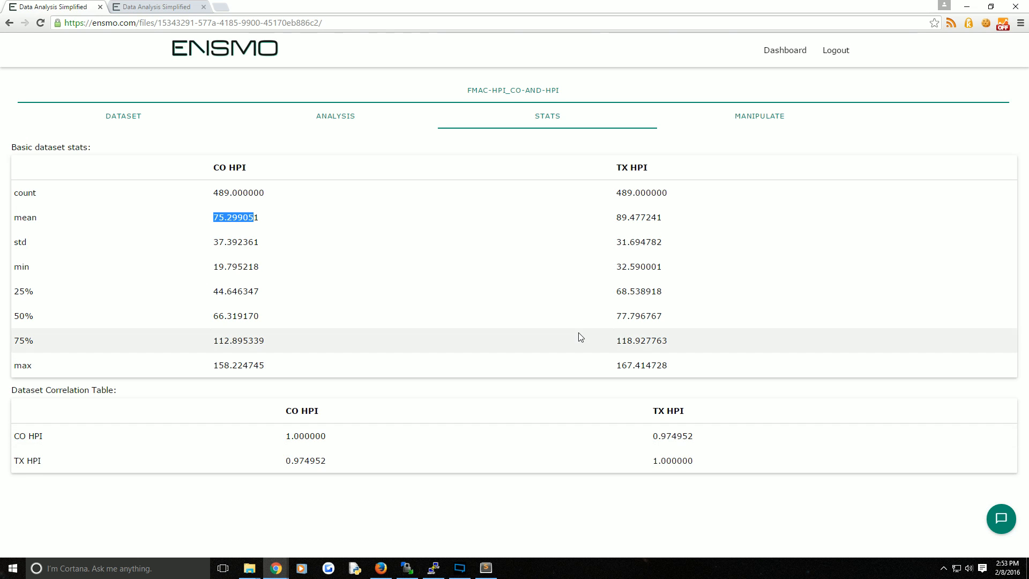
Step: Compare CO HPI against TX HPI using a Rolling Correlation transformation and review the chart
left_click(336, 116)
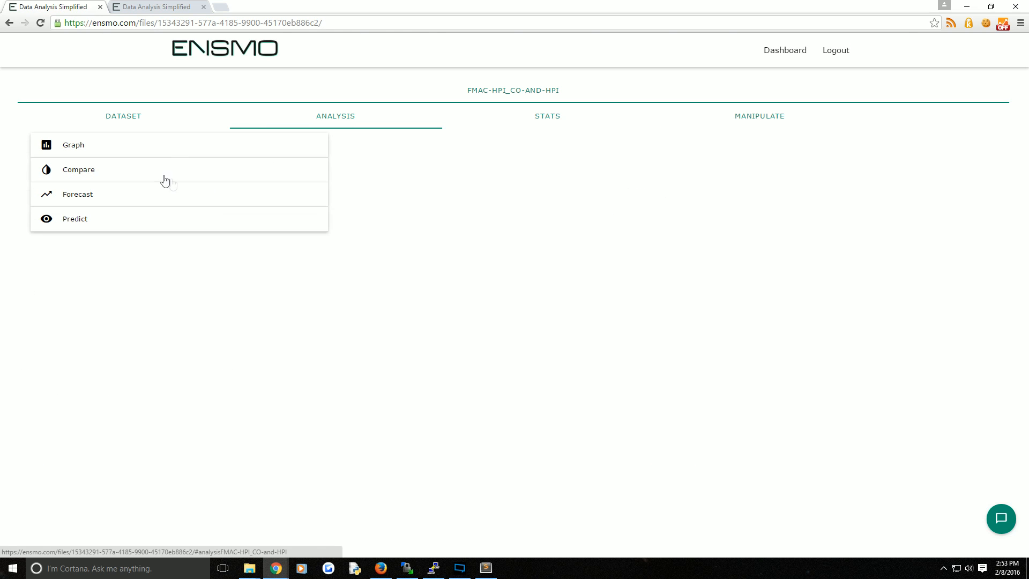
left_click(78, 169)
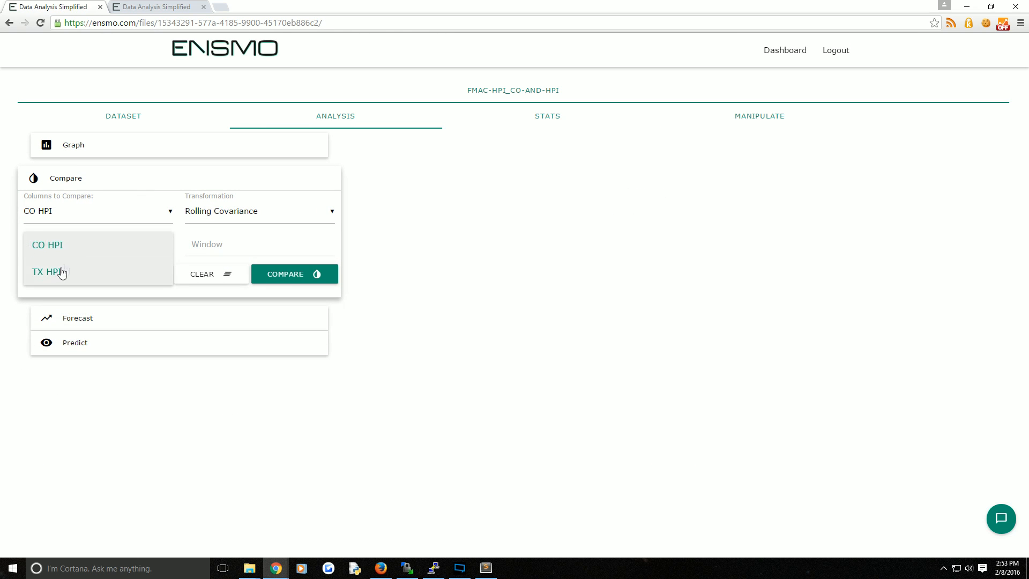
left_click(48, 271)
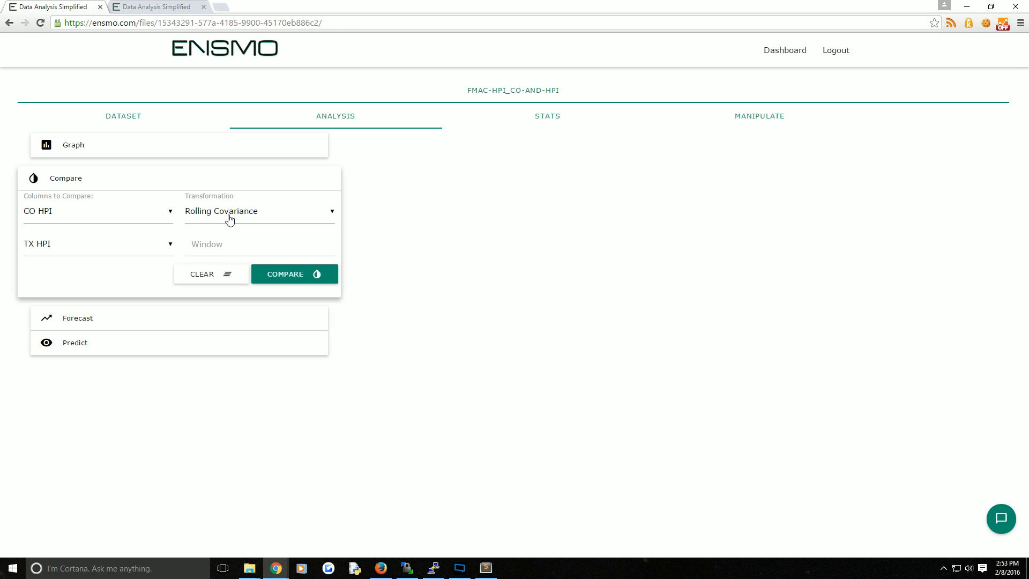
left_click(259, 211)
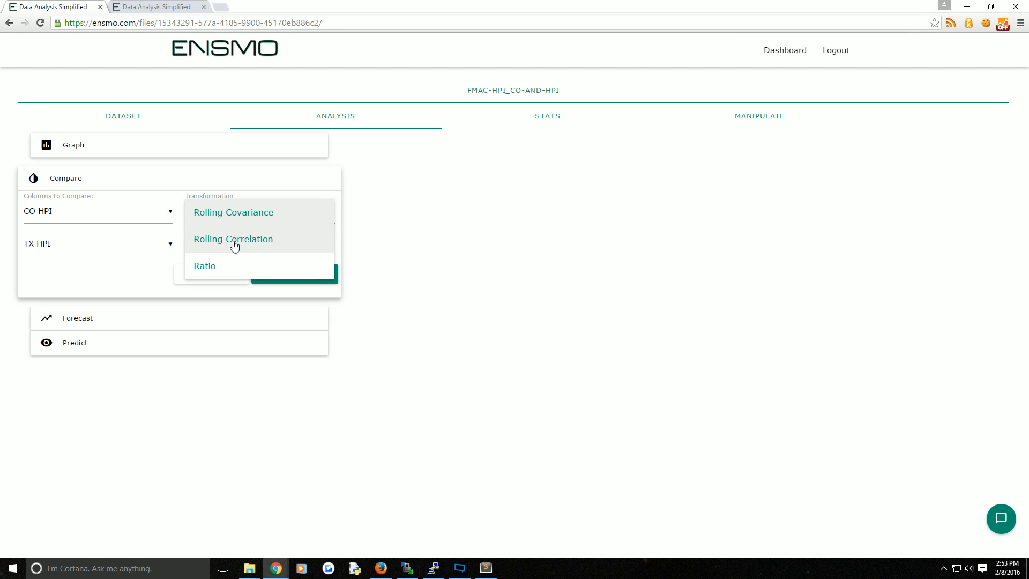
left_click(233, 238)
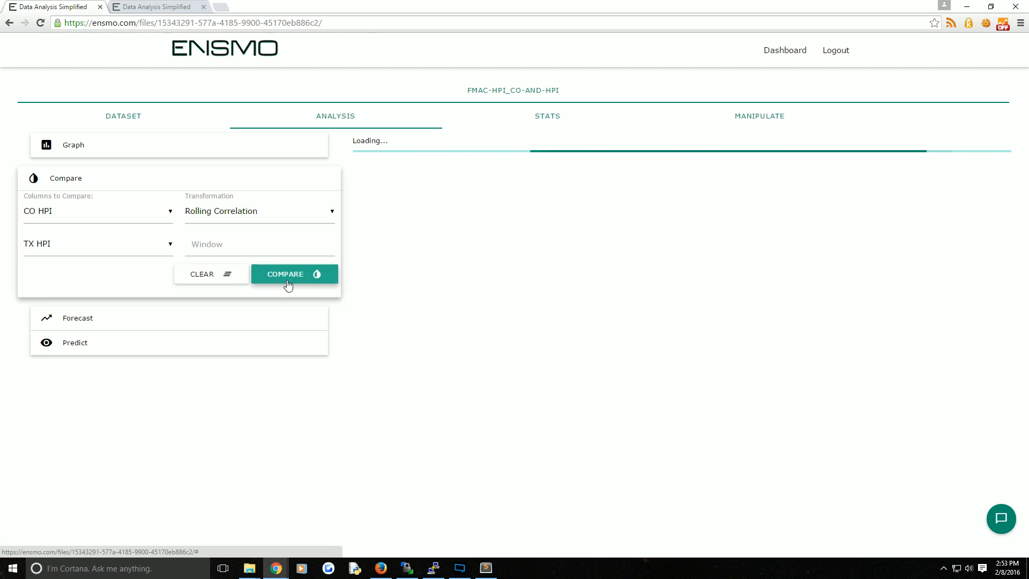
left_click(293, 274)
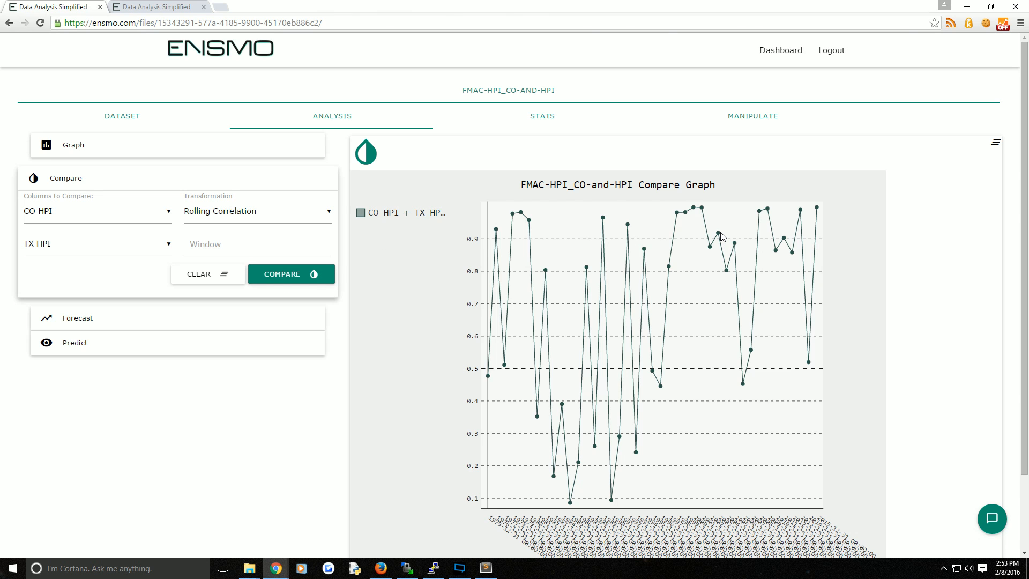
scroll("down", 3)
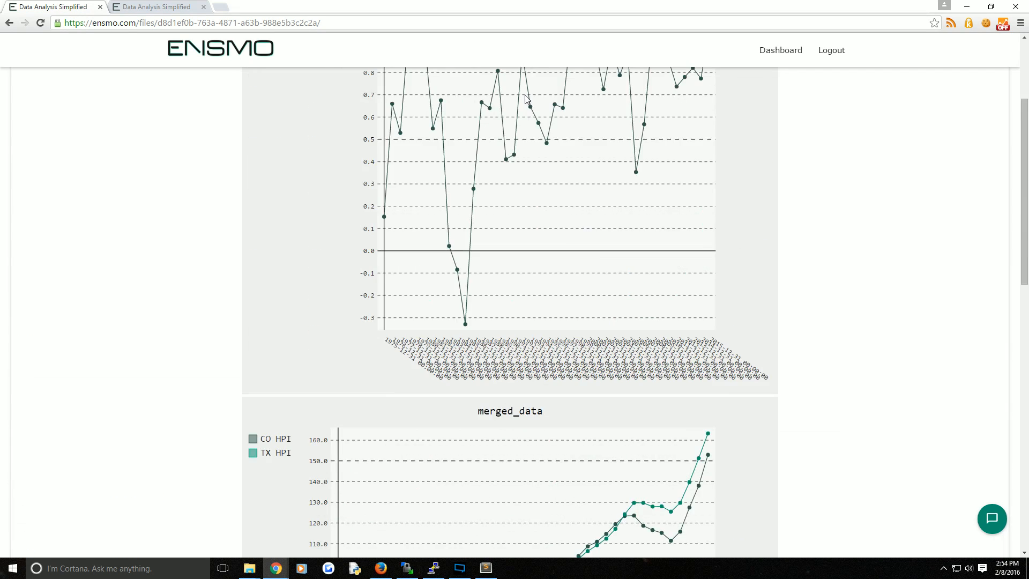
scroll("up", 3)
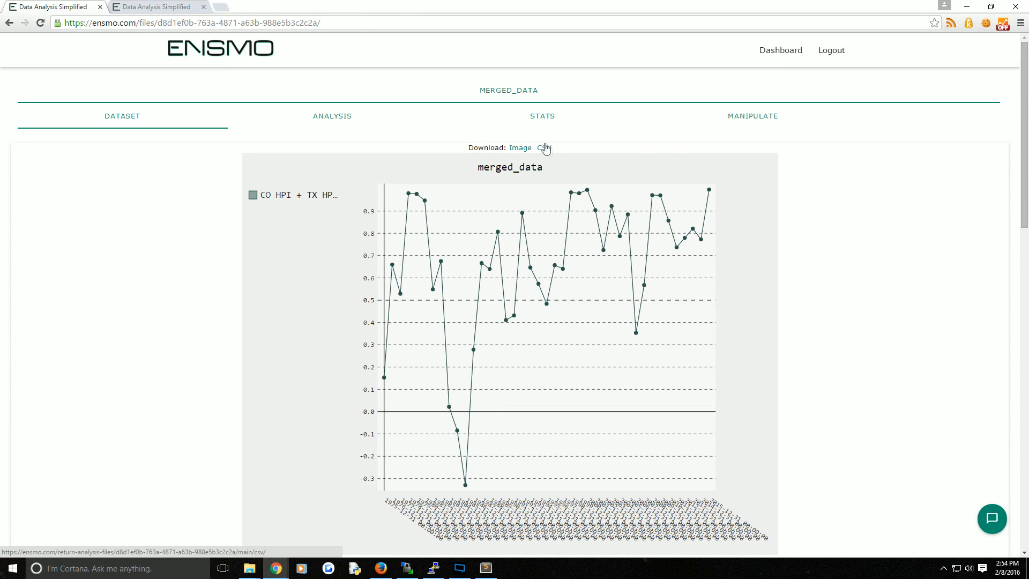
scroll("down", 3)
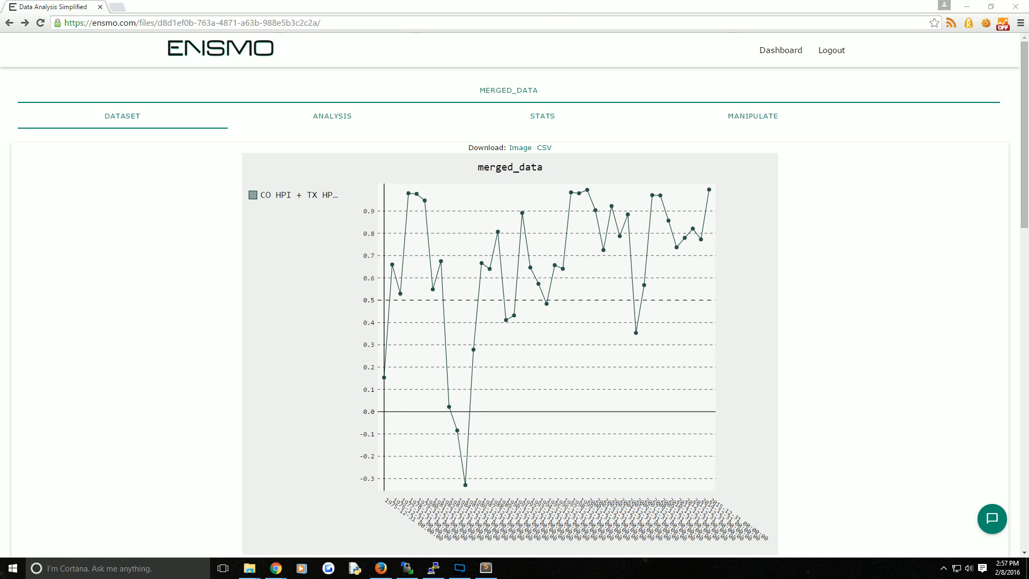
Step: Return home, open the sample IRIS DATA dataset and scroll its 150-row table
left_click(219, 48)
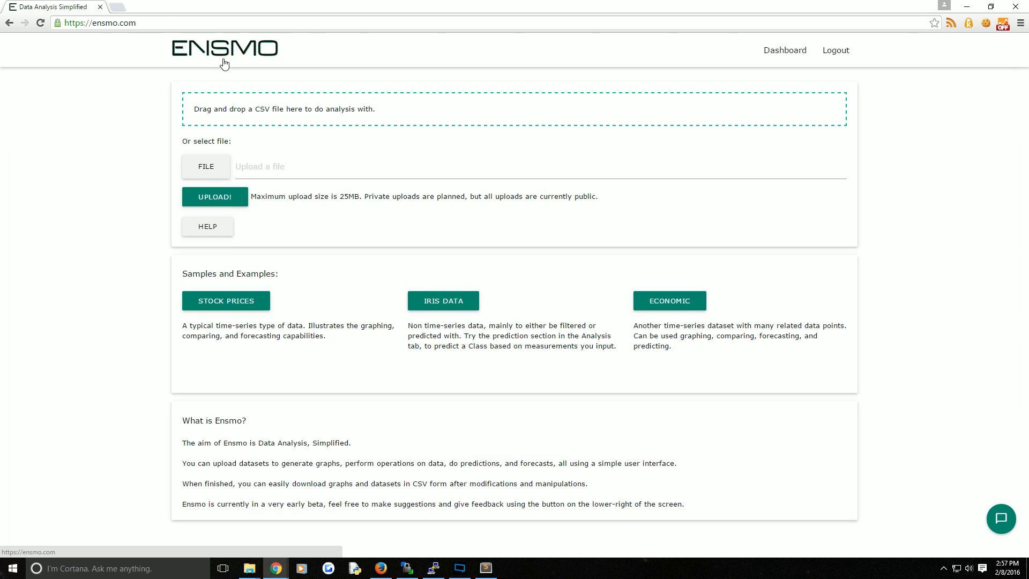
mouse_move(302, 290)
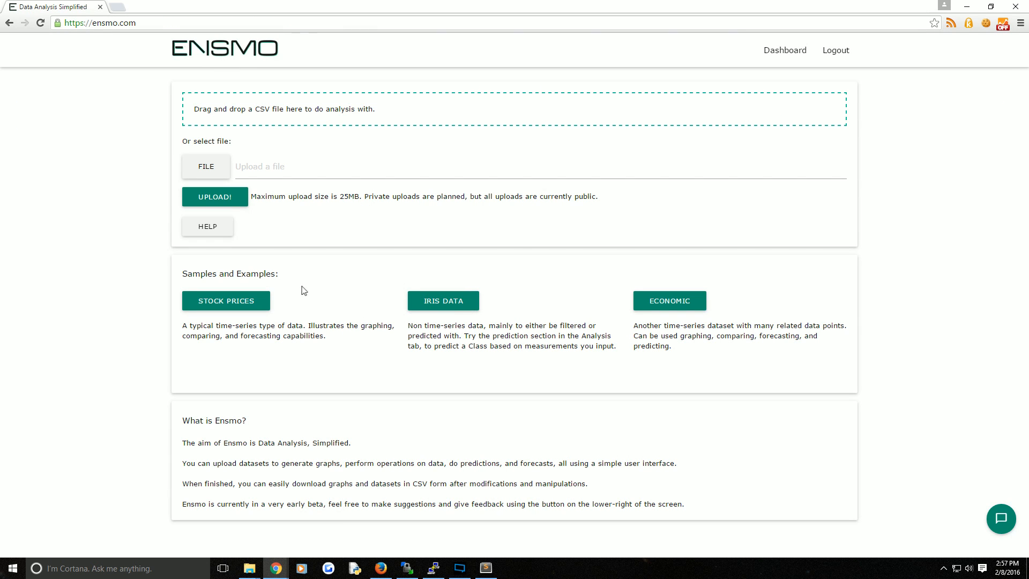
mouse_move(443, 301)
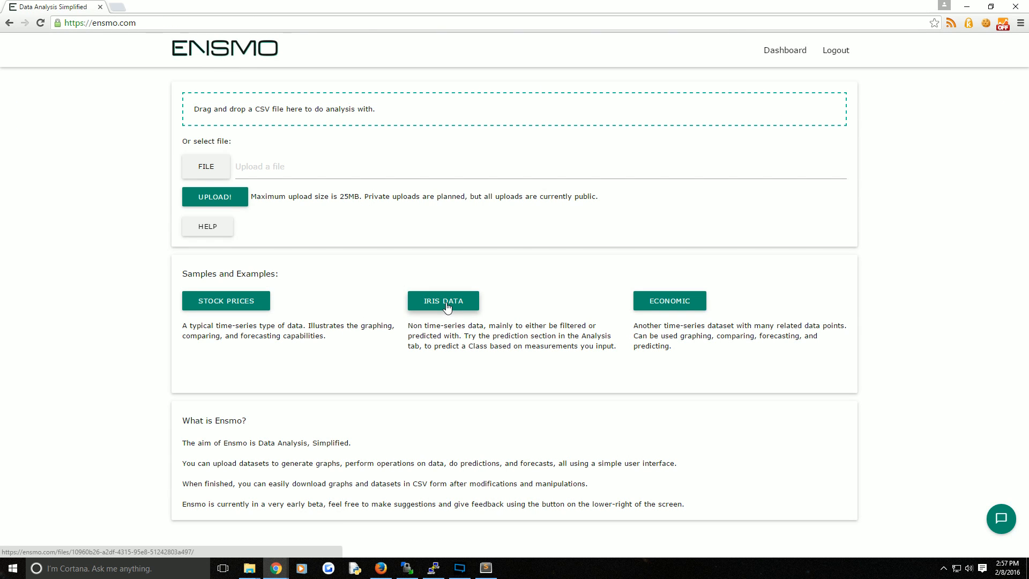
left_click(442, 301)
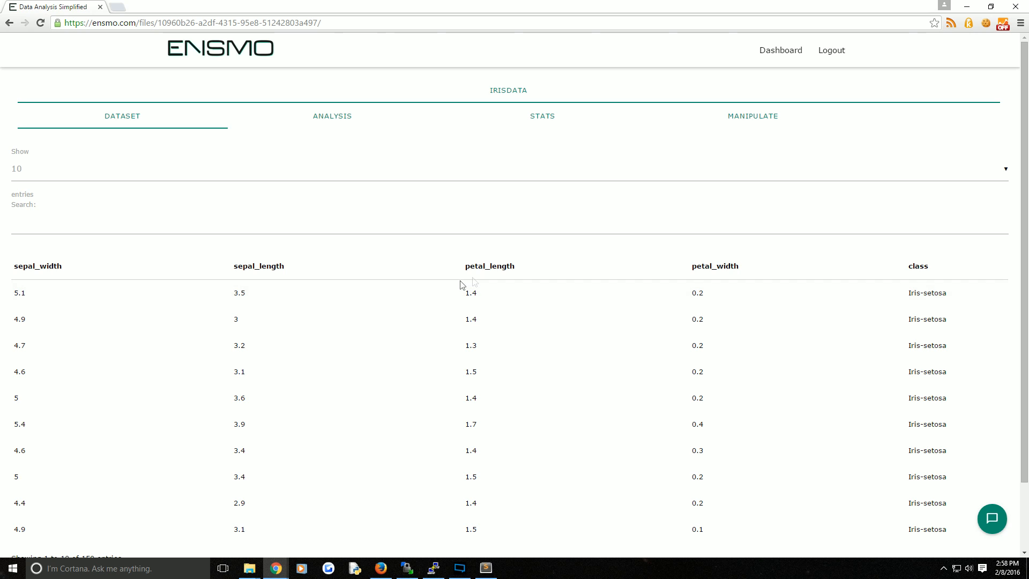
mouse_move(32, 268)
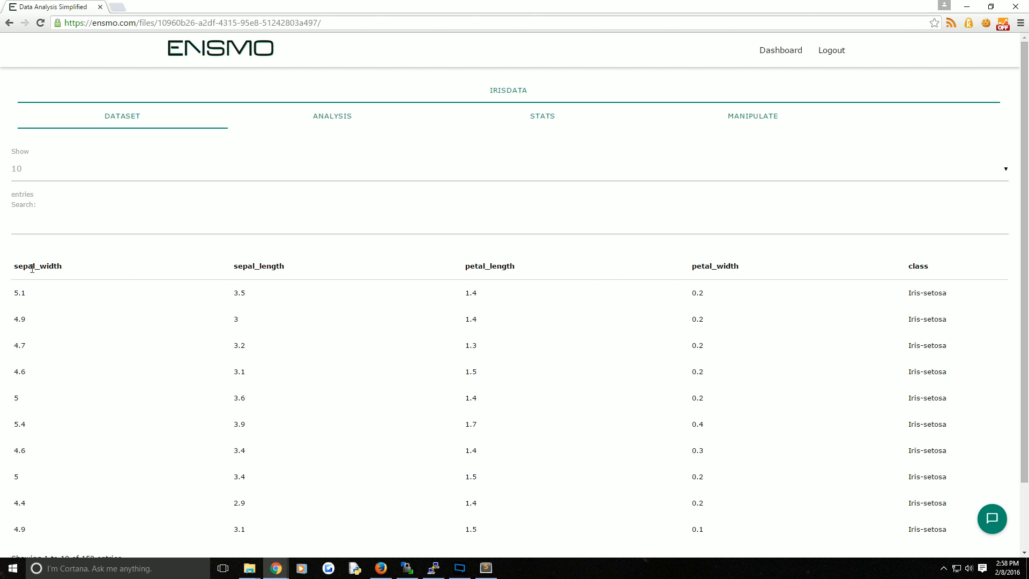
mouse_move(724, 266)
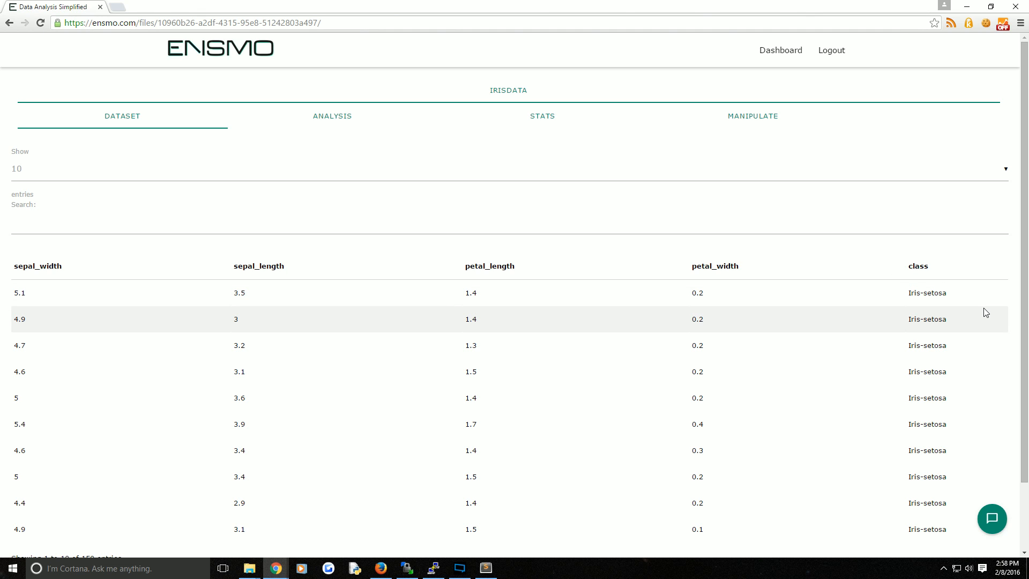
mouse_move(292, 309)
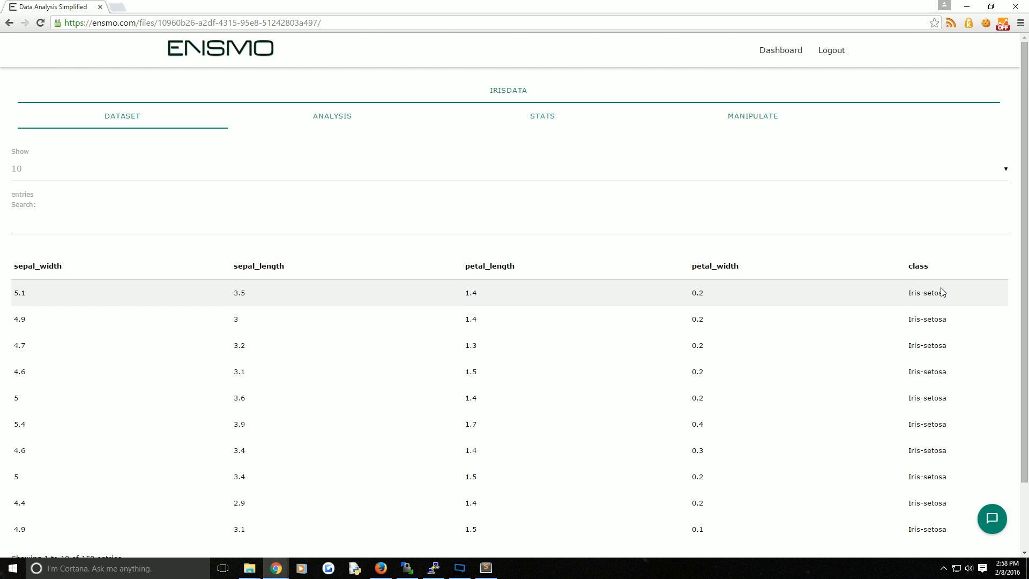
scroll("down", 3)
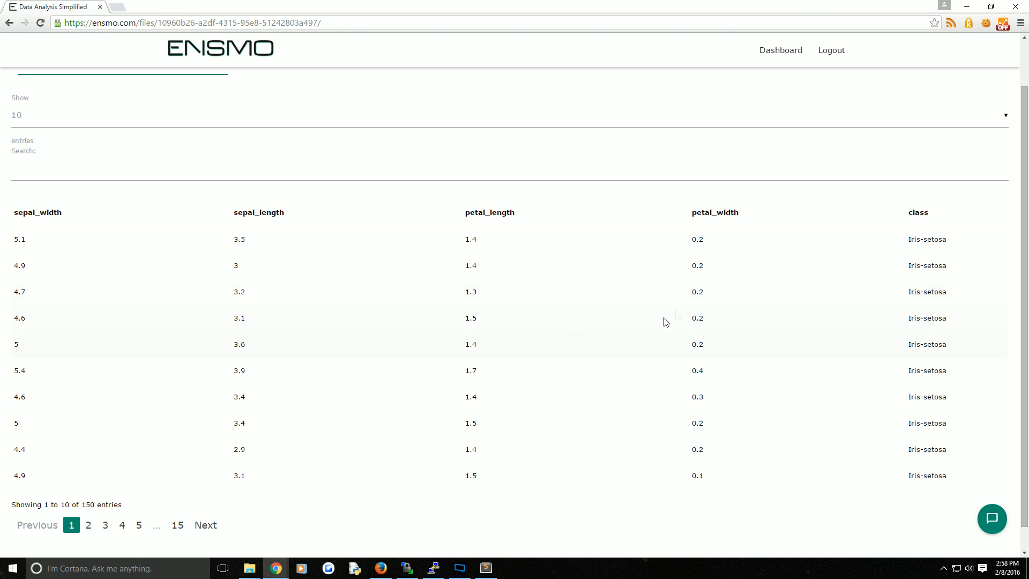
mouse_move(567, 269)
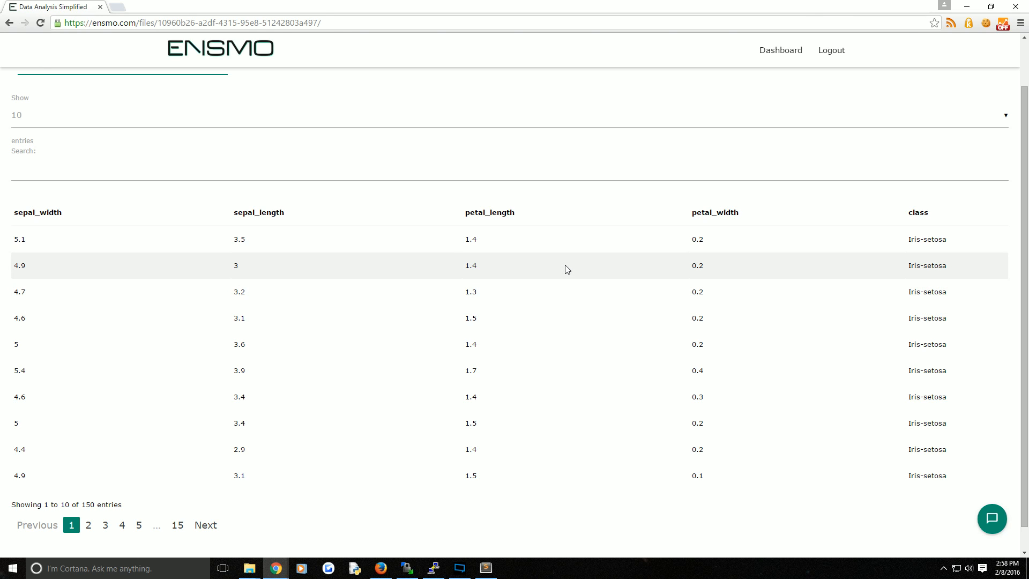
mouse_move(559, 247)
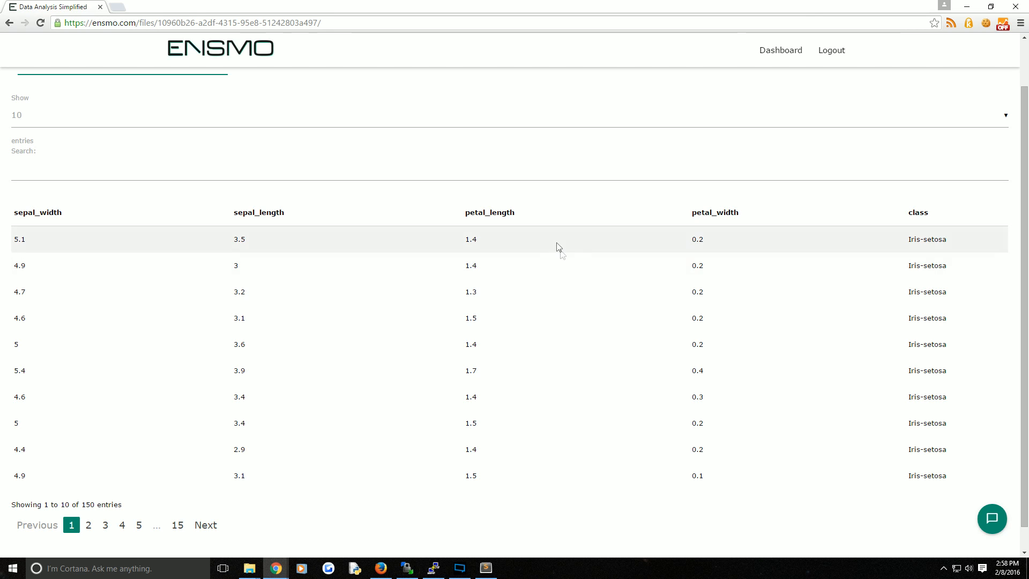
mouse_move(915, 242)
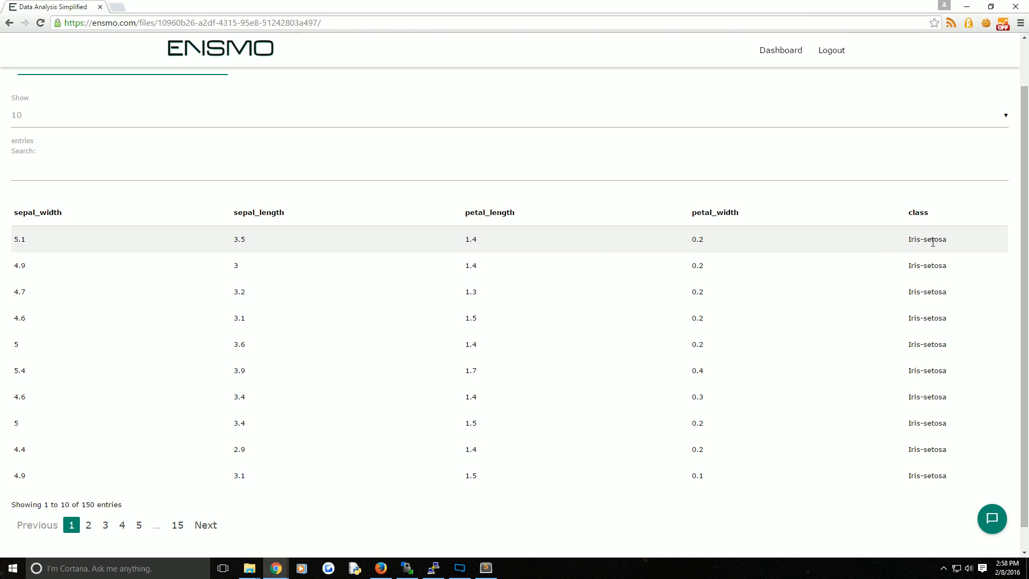
mouse_move(945, 264)
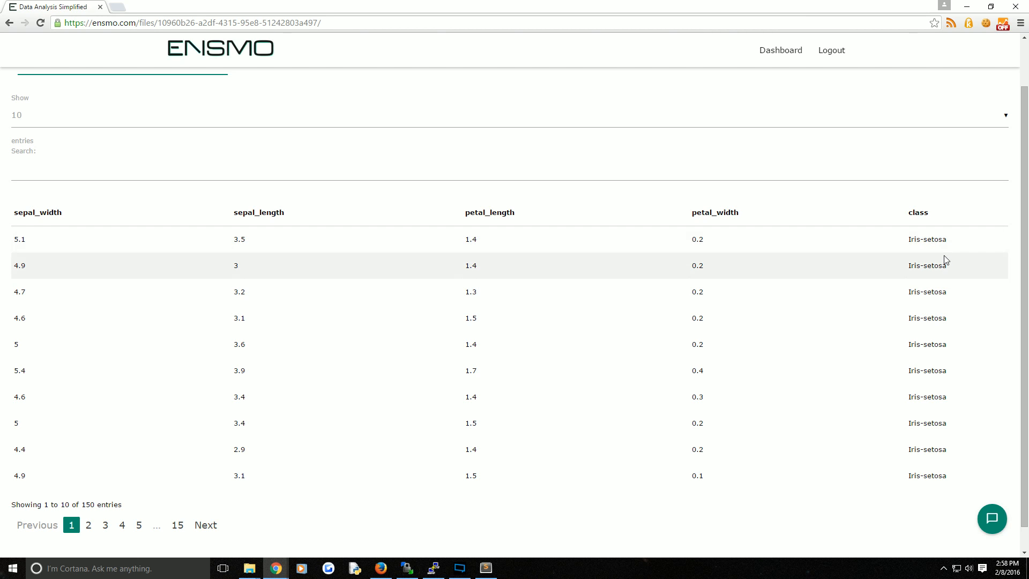
Step: Filter the class column to the specific value Iris-setosa, leaving 50 rows
left_click(760, 117)
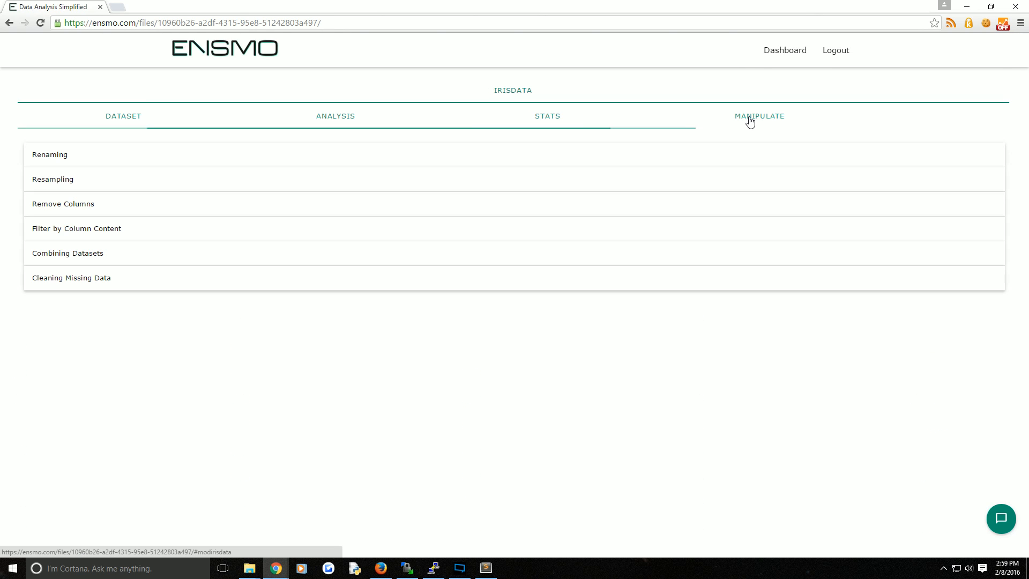
left_click(76, 228)
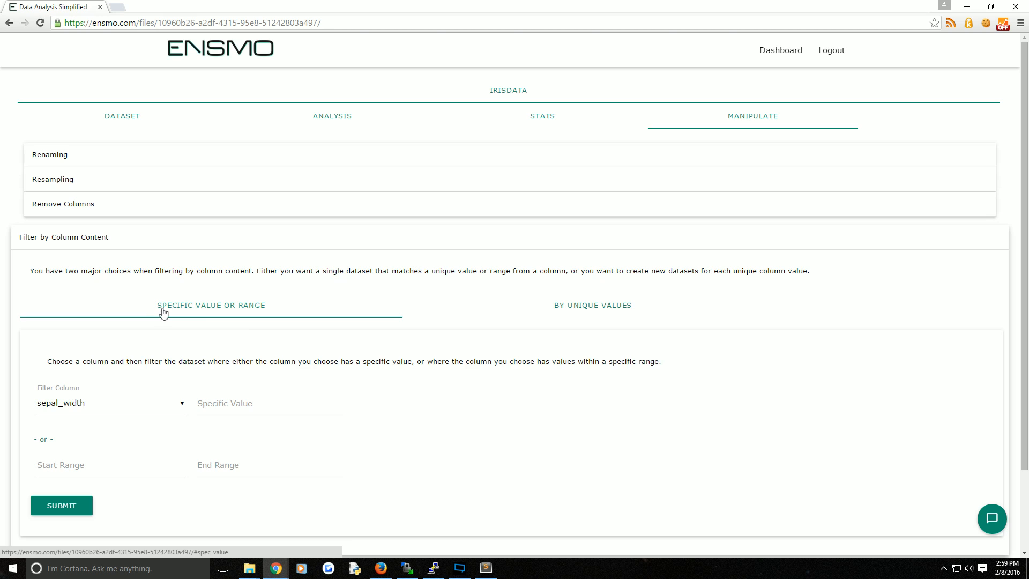
scroll("down", 3)
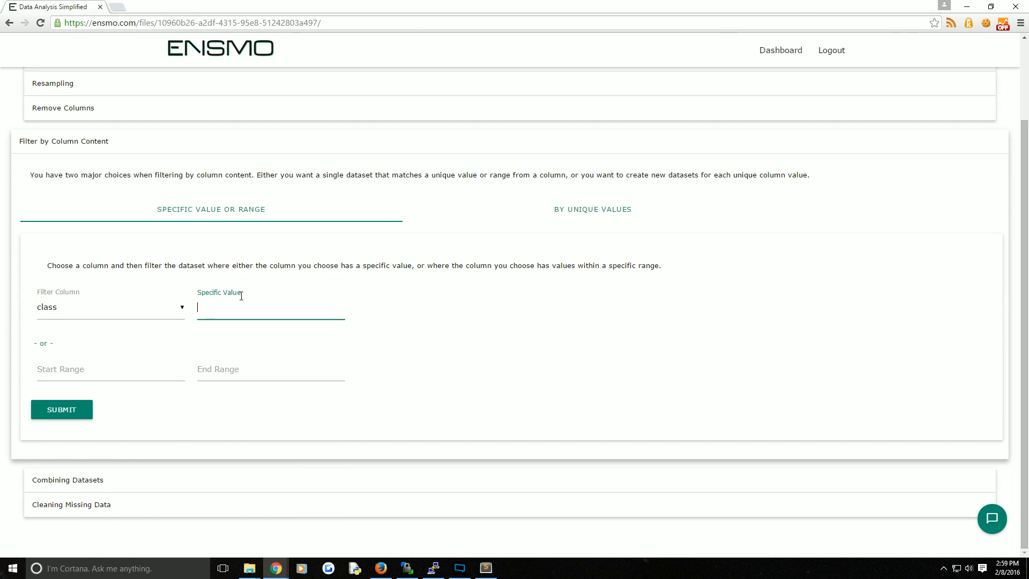
type("Iris-setosa")
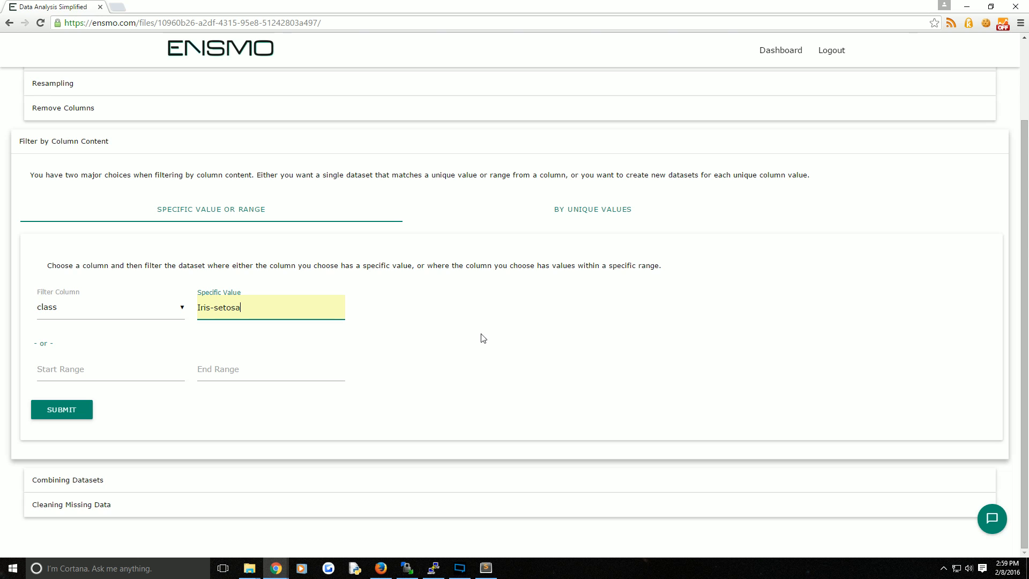
left_click(61, 409)
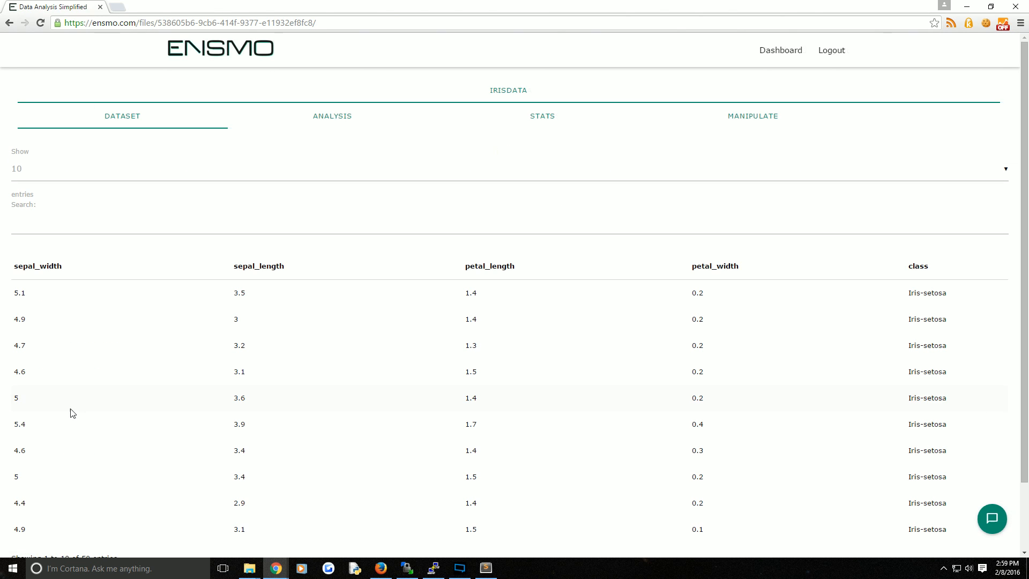
scroll("down", 3)
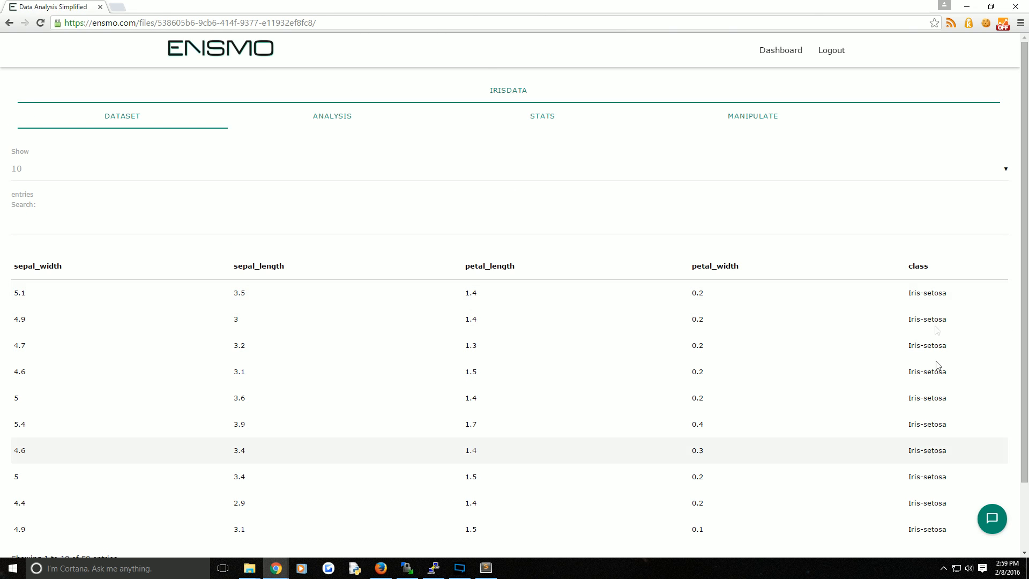
mouse_move(877, 346)
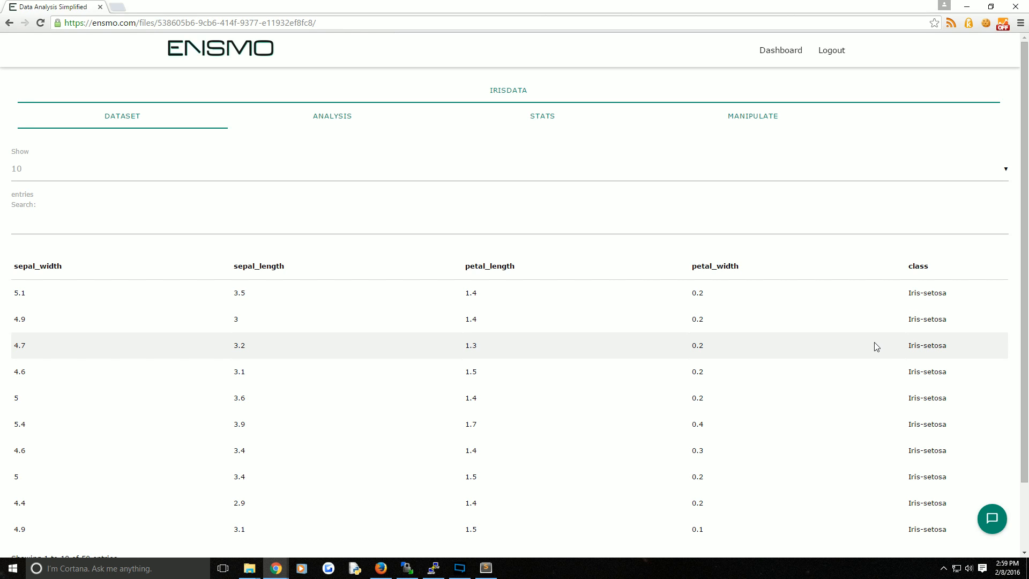
mouse_move(935, 271)
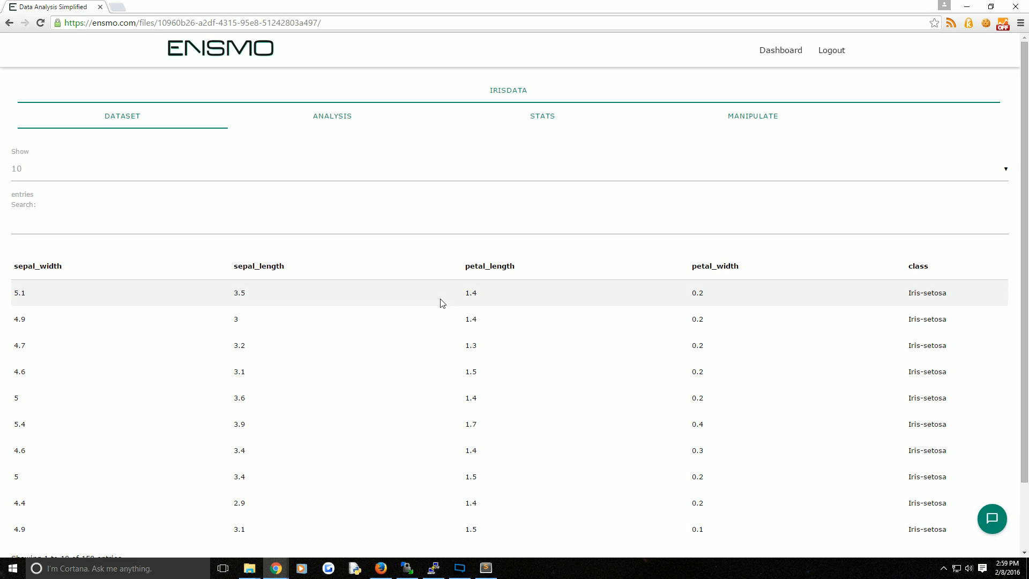
Step: Request a By Unique Values split of the original irisdata on the class column
left_click(752, 115)
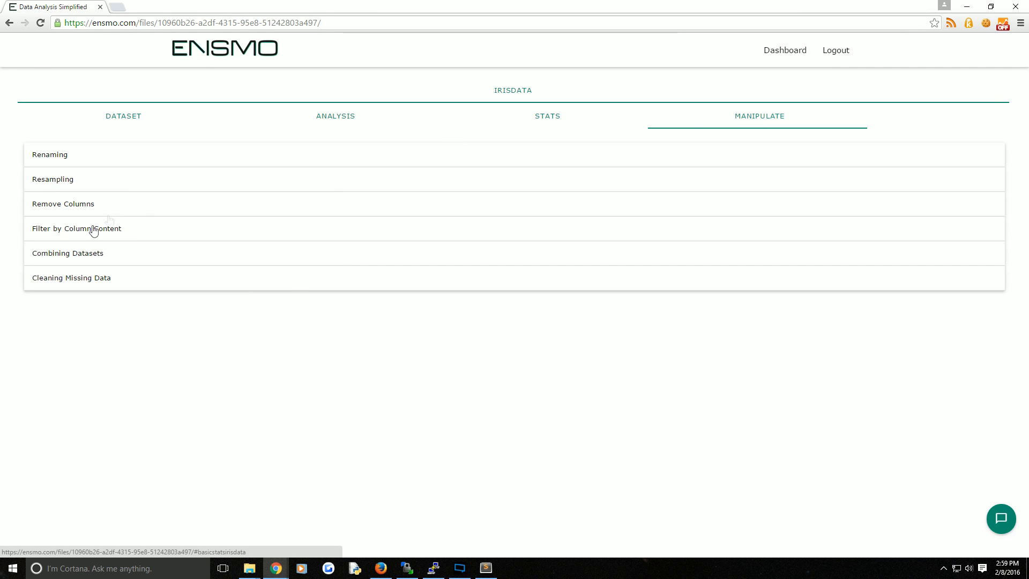
left_click(77, 228)
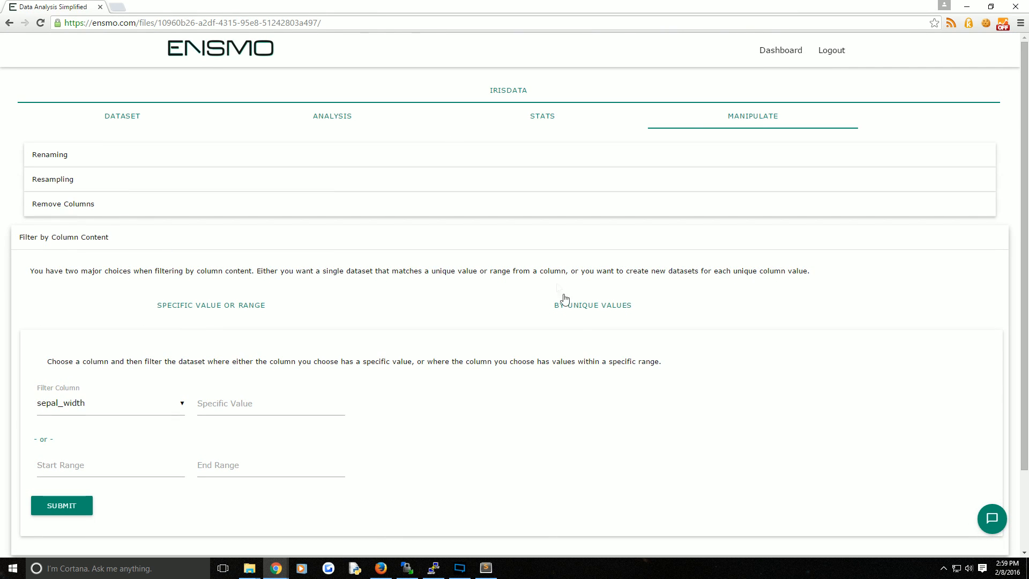
left_click(592, 304)
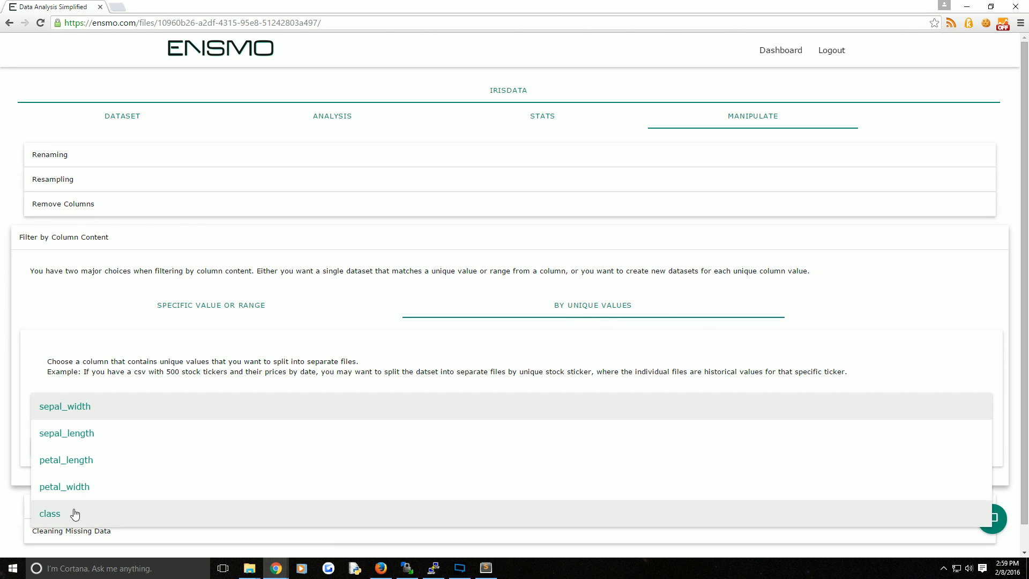
left_click(50, 513)
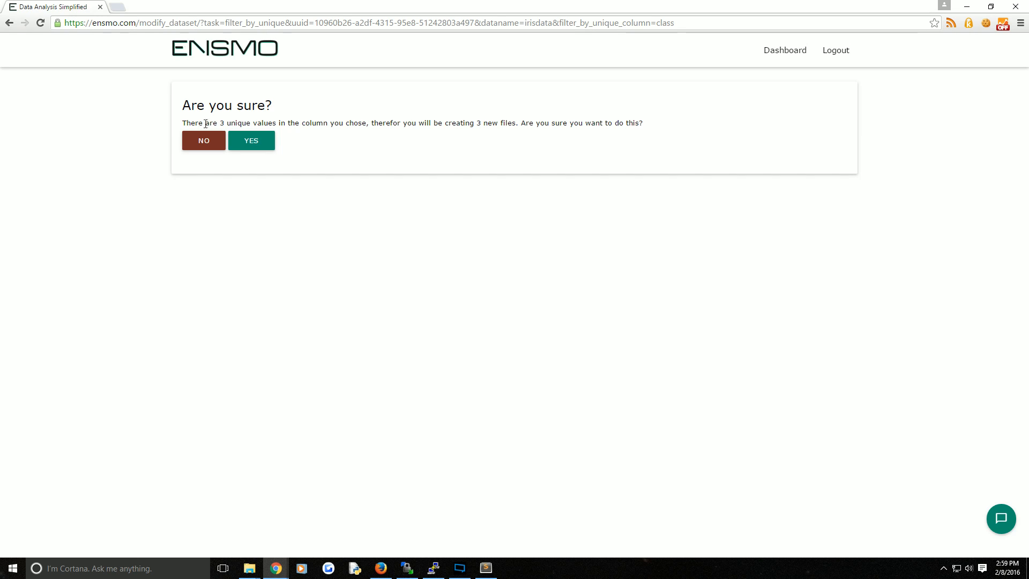
mouse_move(482, 125)
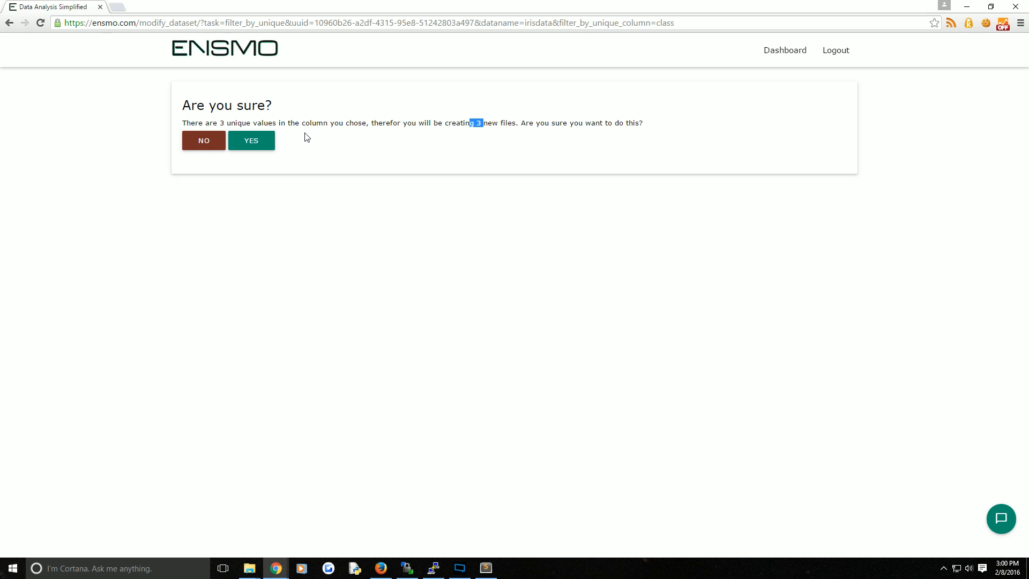
mouse_move(365, 126)
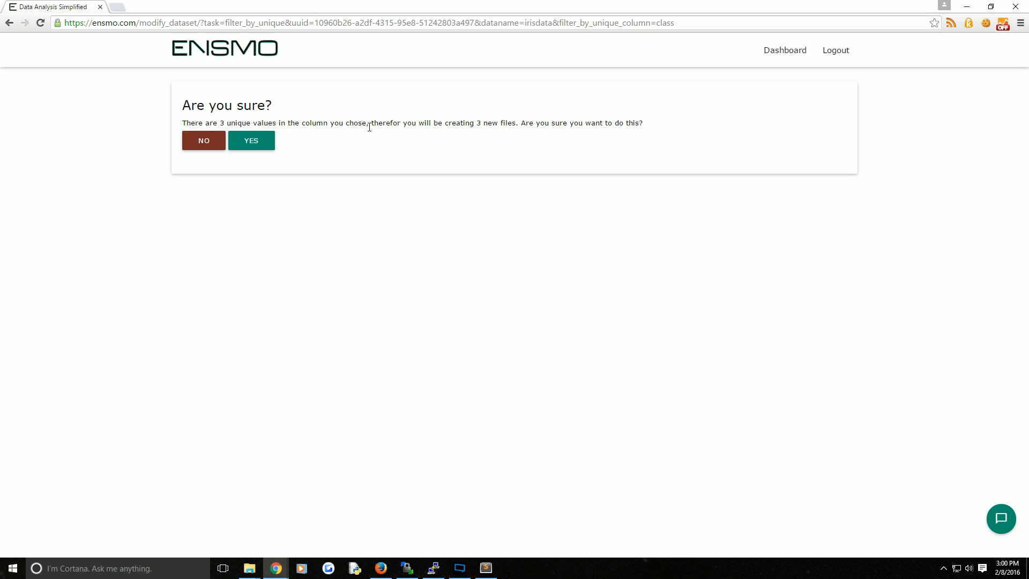
mouse_move(256, 124)
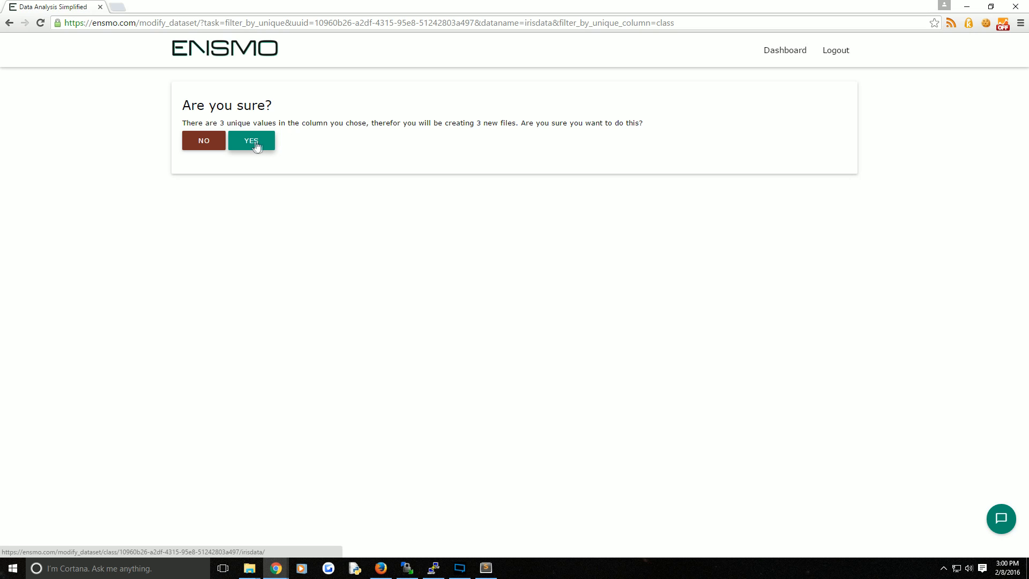
Step: Confirm YES to create the Iris-setosa, Iris-versicolor and Iris-virginica CSV files
left_click(251, 140)
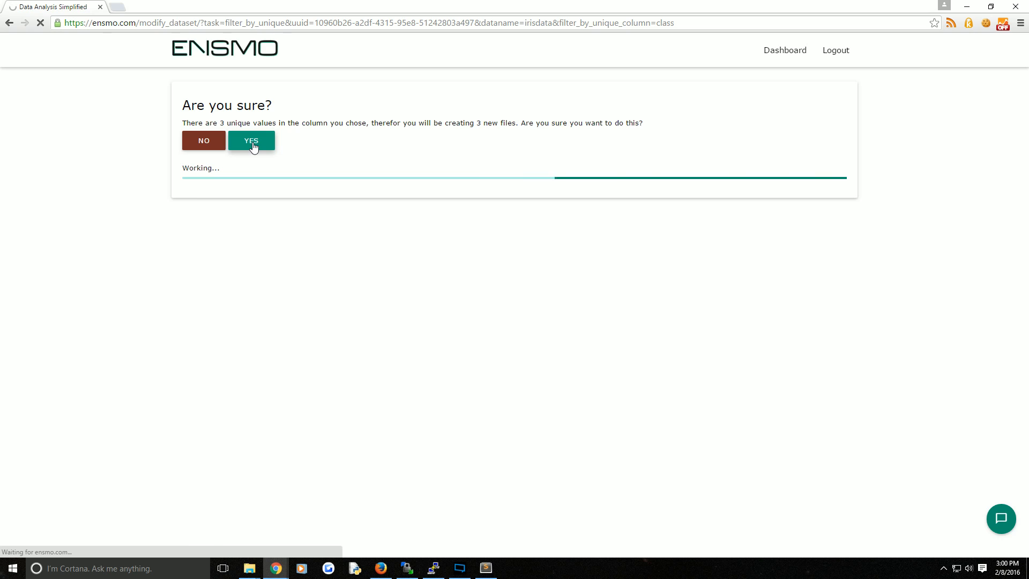
left_click(251, 141)
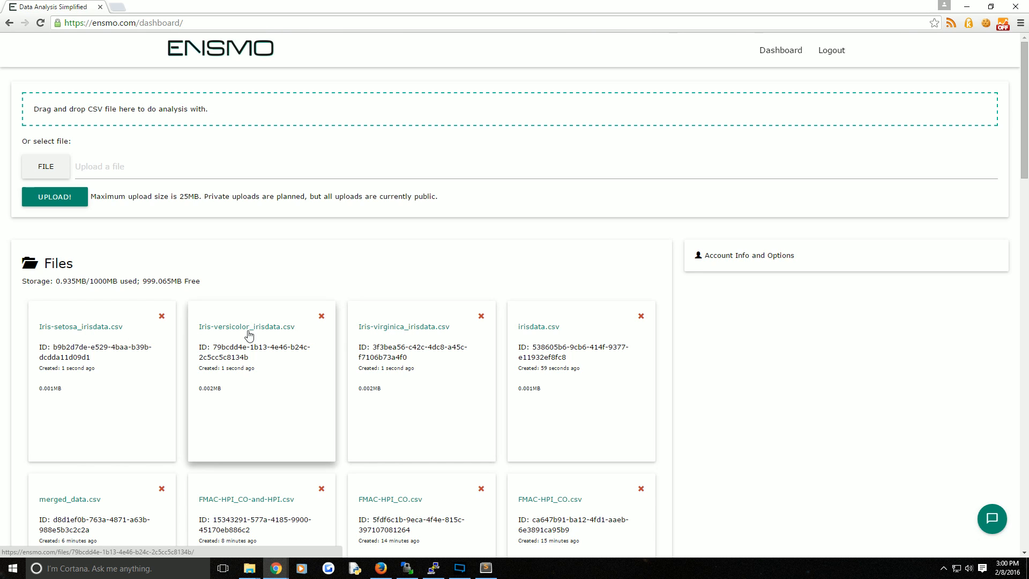
mouse_move(97, 328)
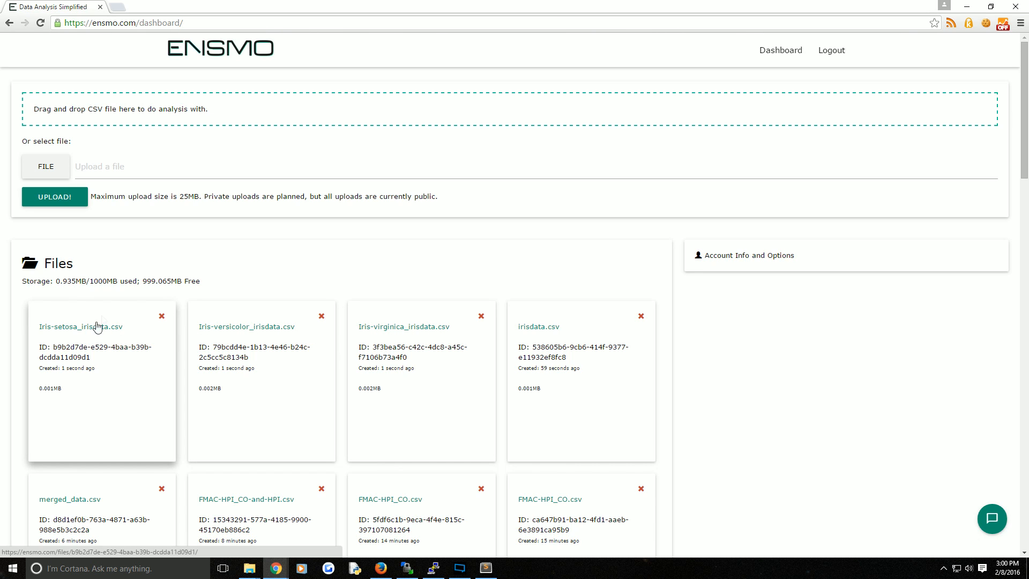
mouse_move(384, 333)
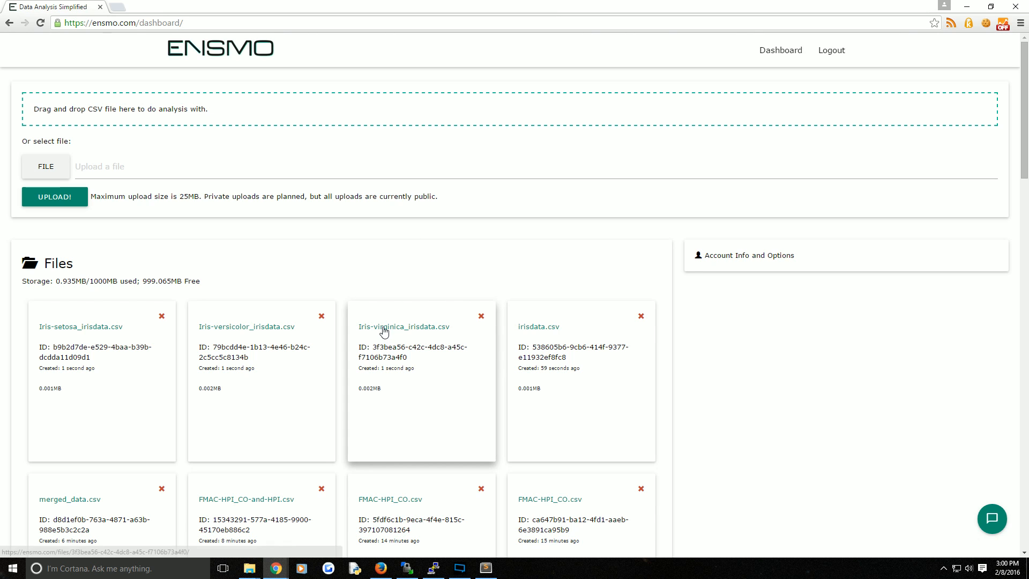
Step: Open Iris-virginica_irisdata.csv and add Iris-setosa_irisdata.csv to it as rows
left_click(404, 326)
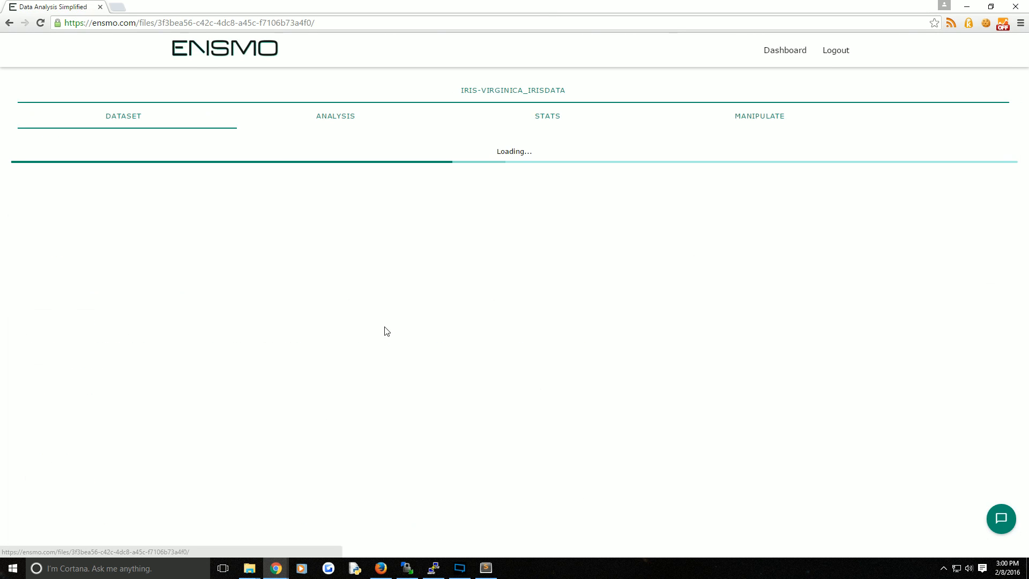
left_click(760, 116)
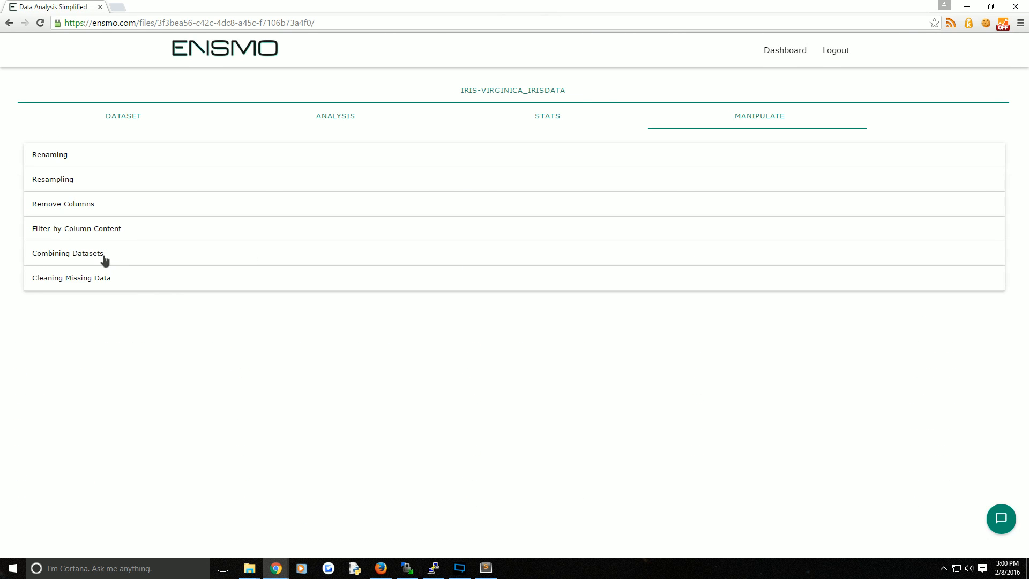
left_click(67, 253)
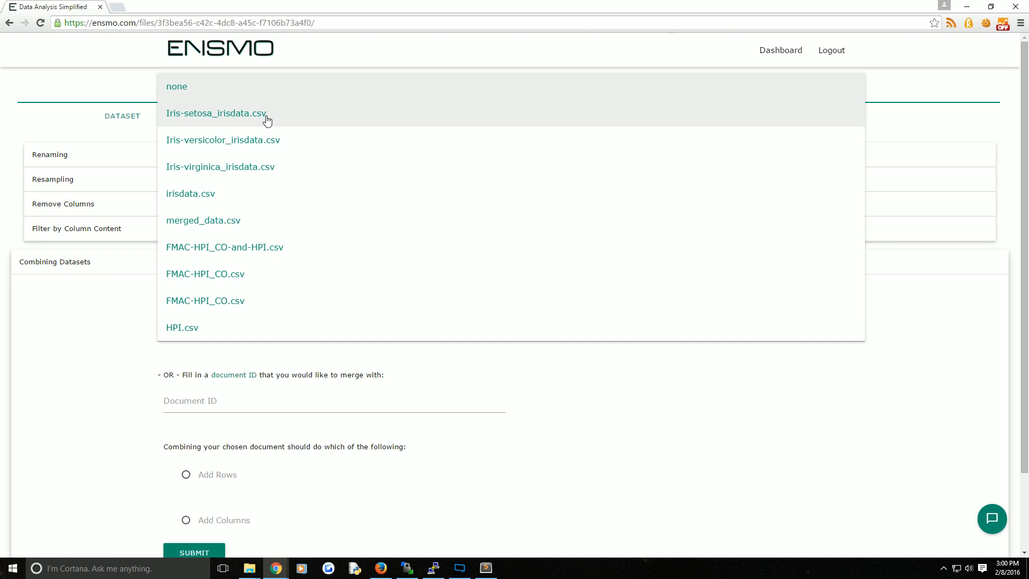
left_click(216, 113)
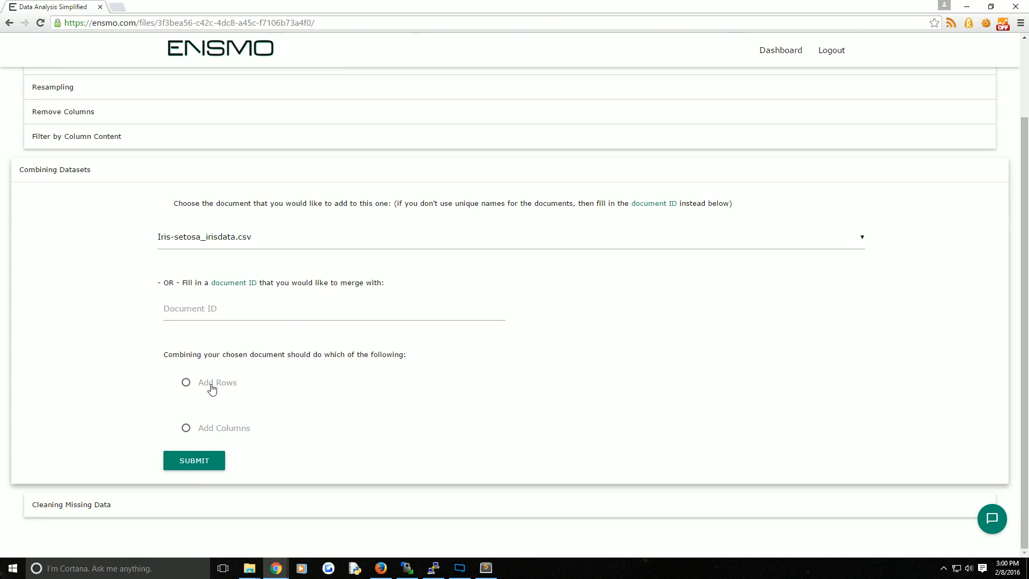
left_click(193, 460)
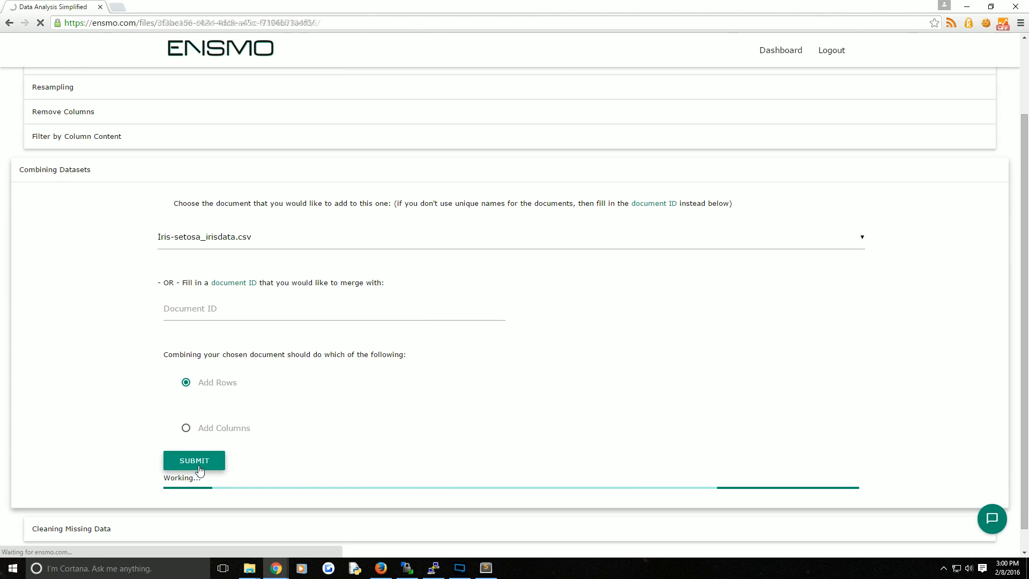
left_click(194, 460)
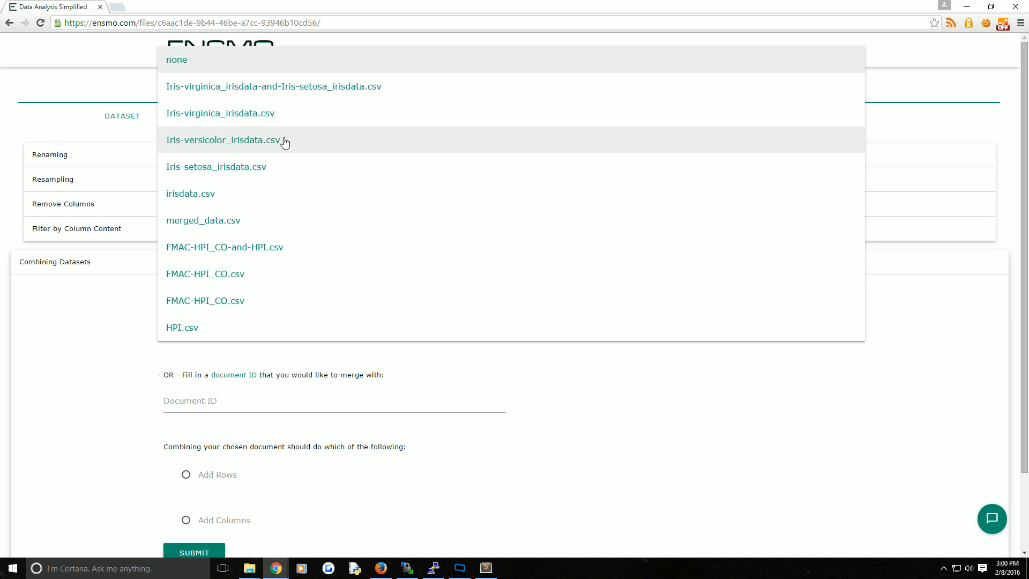
Step: Add the Iris-versicolor_irisdata.csv rows to the combined virginica-setosa dataset
left_click(223, 140)
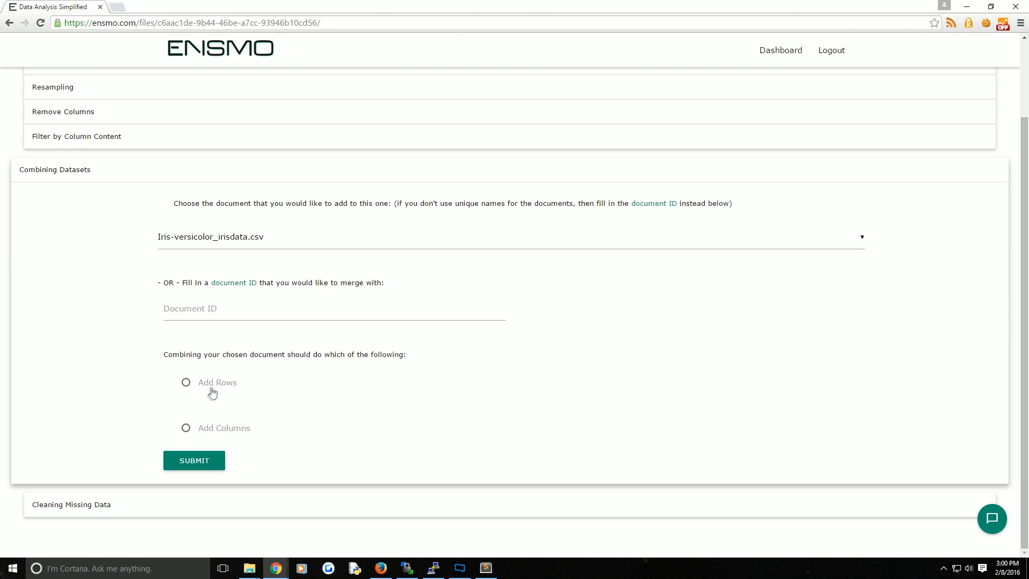
left_click(193, 460)
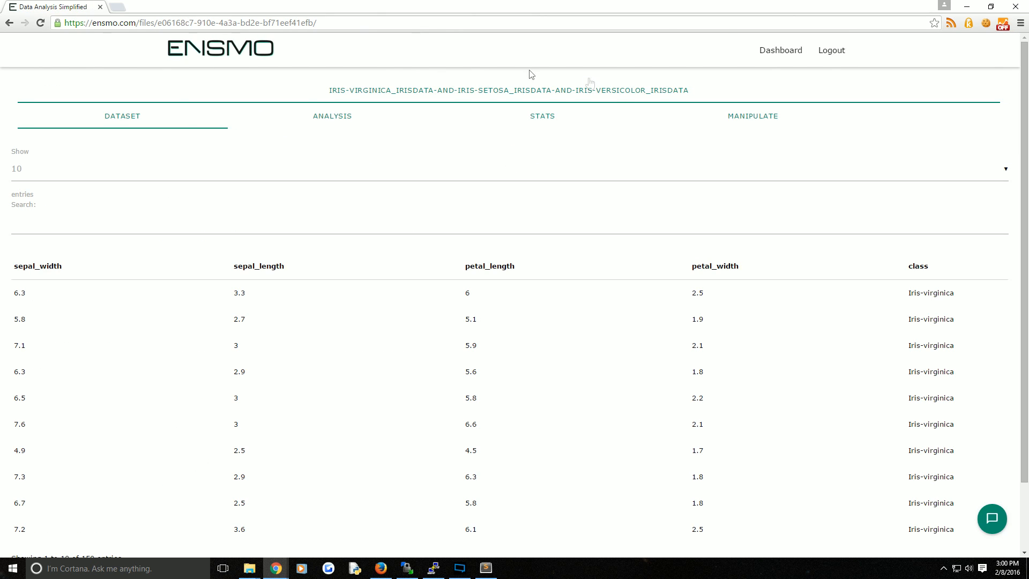
mouse_move(701, 97)
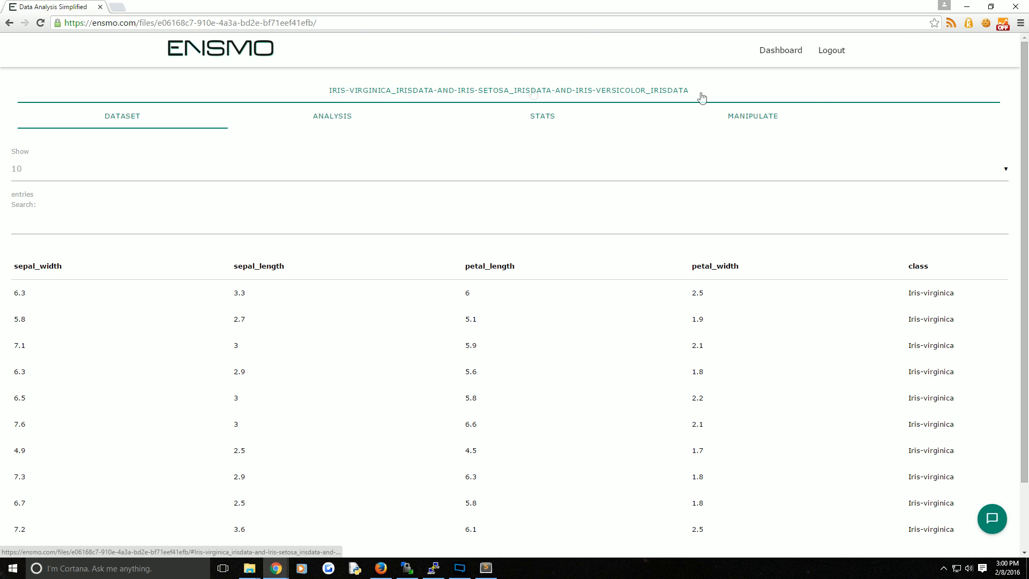
Step: Enter 'Iris-data' in the Renaming dataset field and submit
left_click(752, 116)
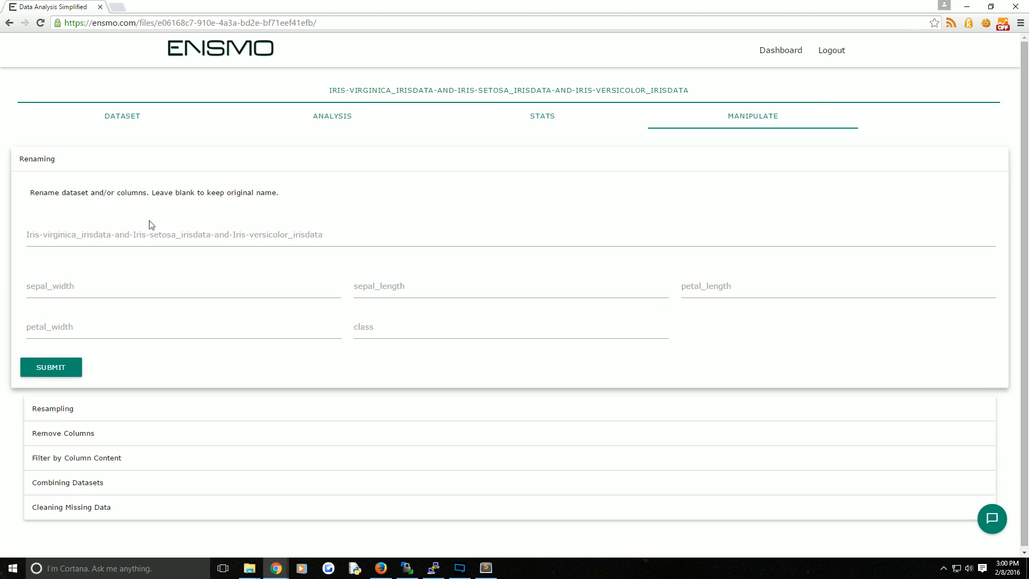
type("Iris-data")
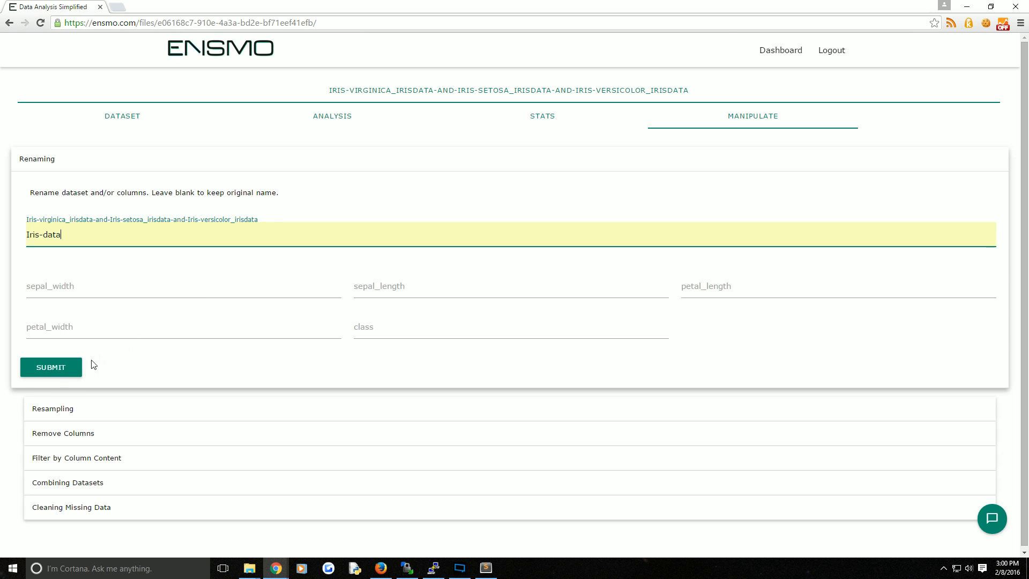
left_click(51, 367)
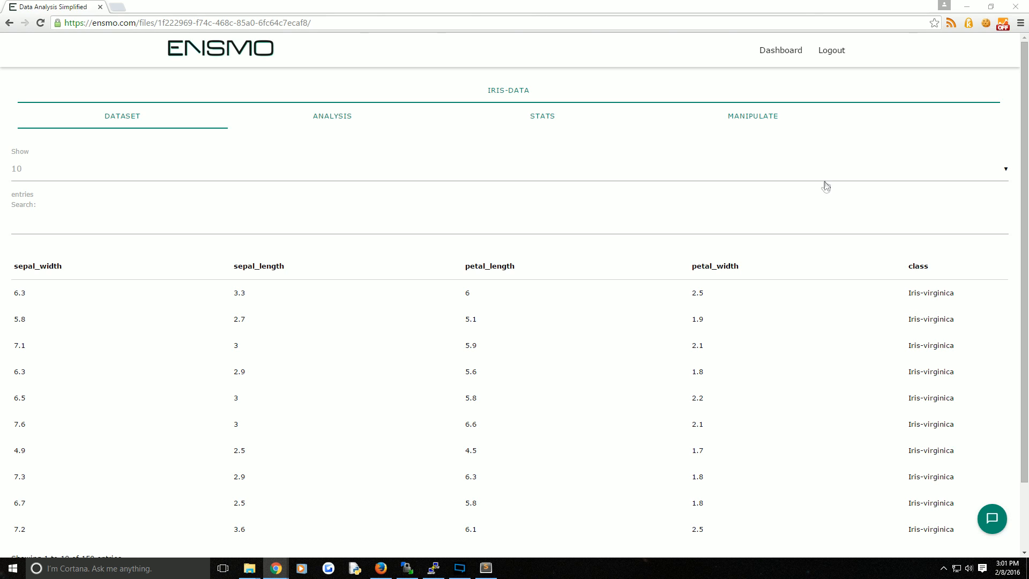
mouse_move(693, 371)
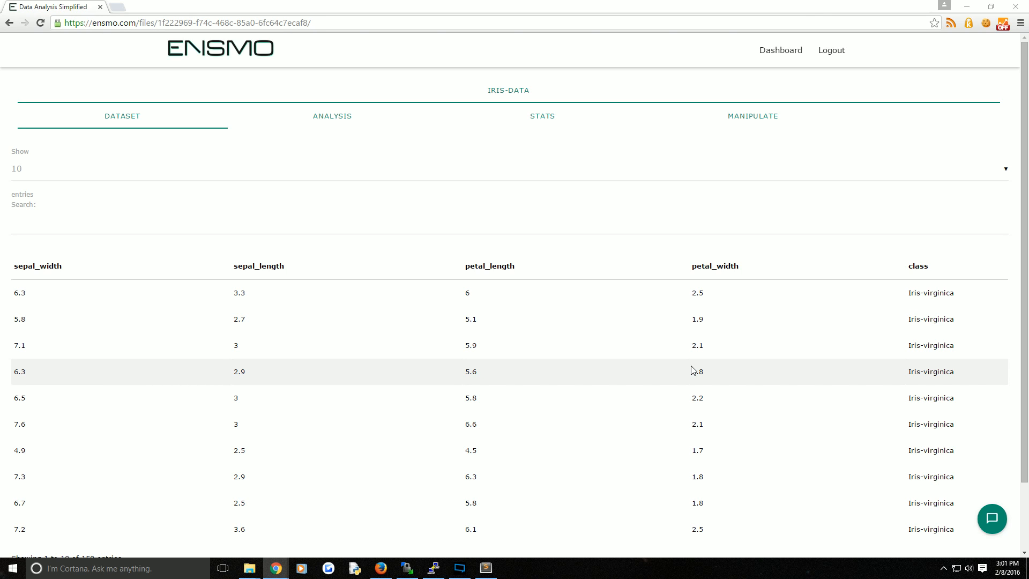
scroll("down", 3)
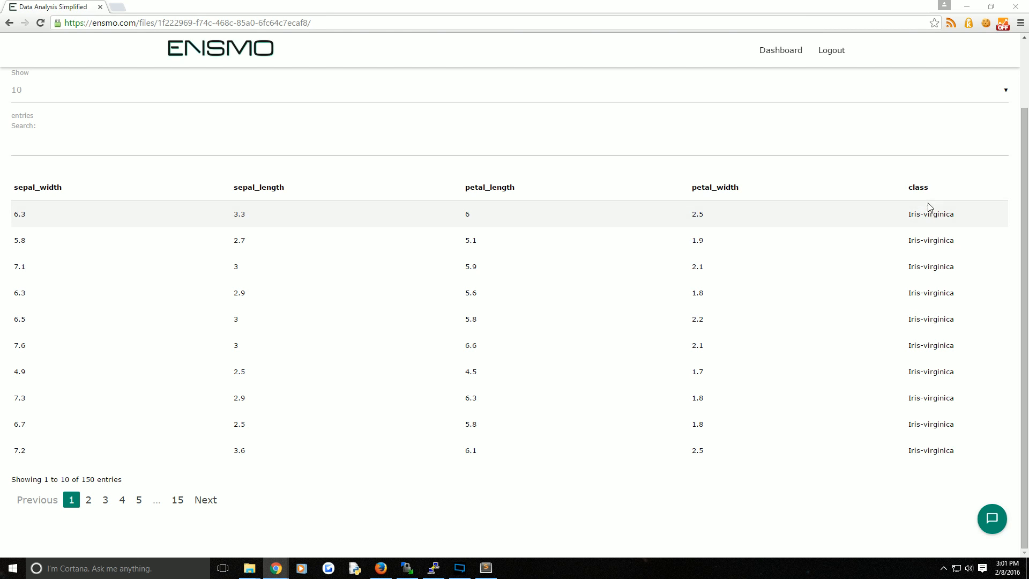
mouse_move(260, 203)
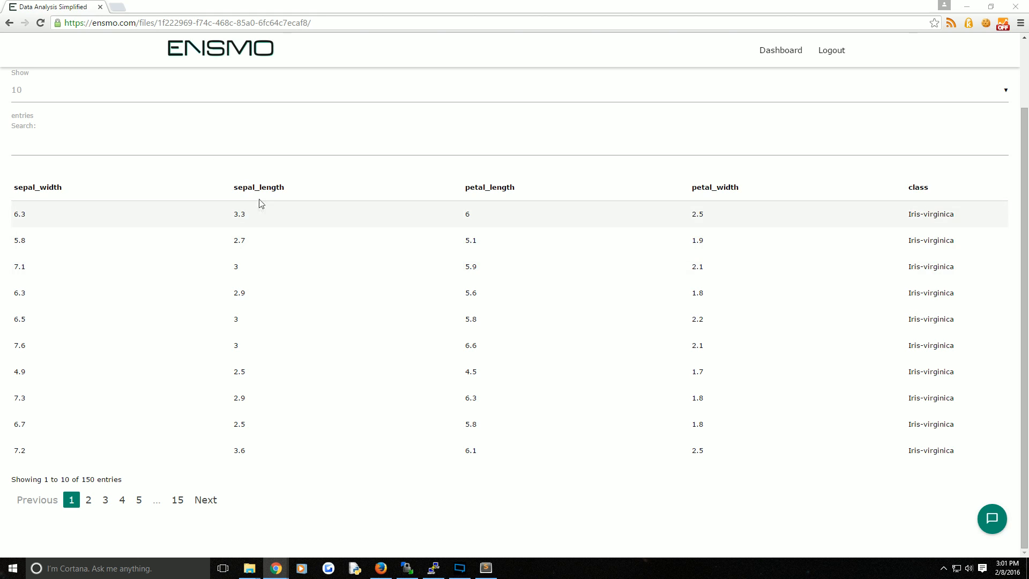
mouse_move(780, 228)
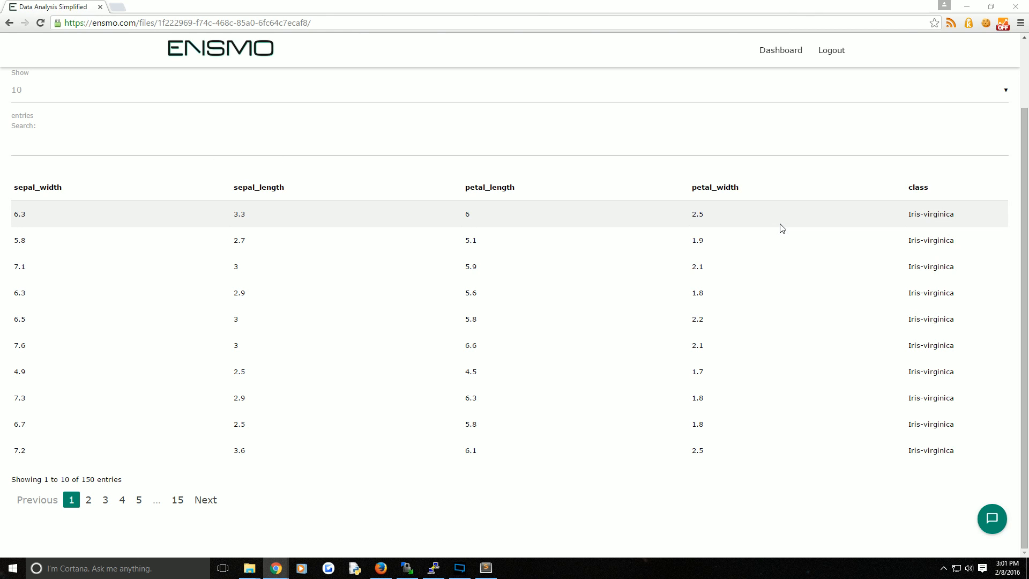
mouse_move(748, 228)
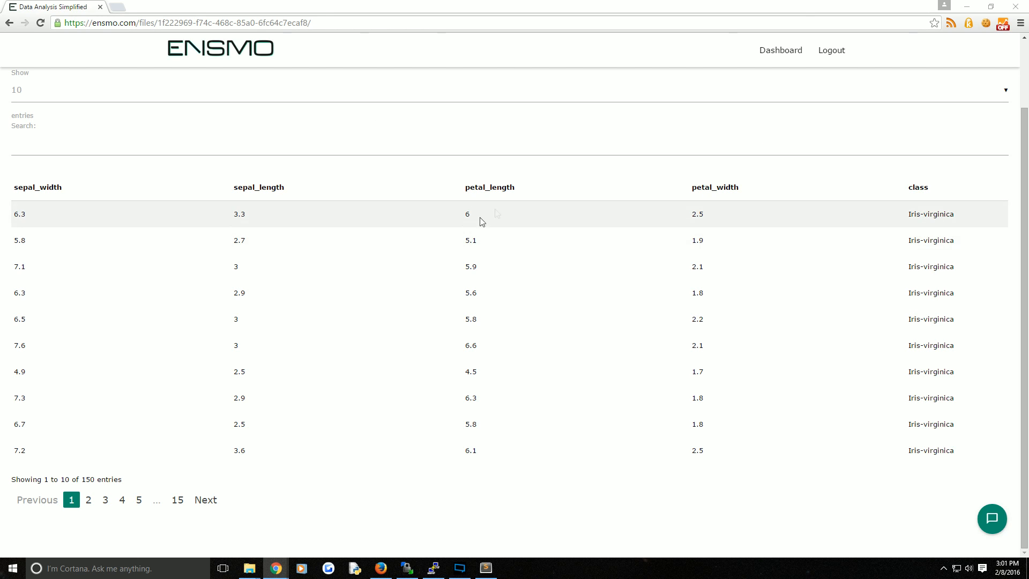
mouse_move(708, 213)
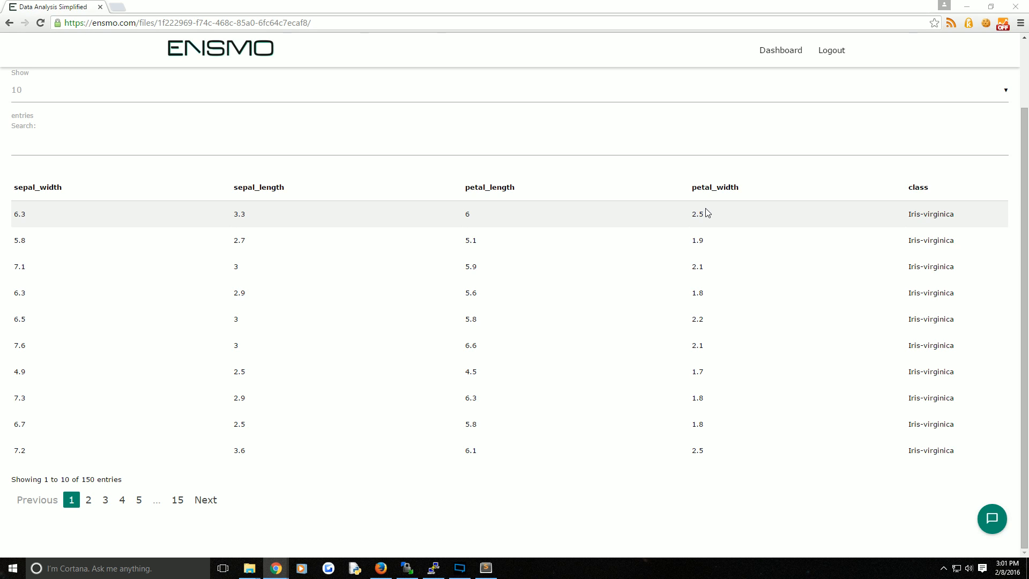
mouse_move(936, 219)
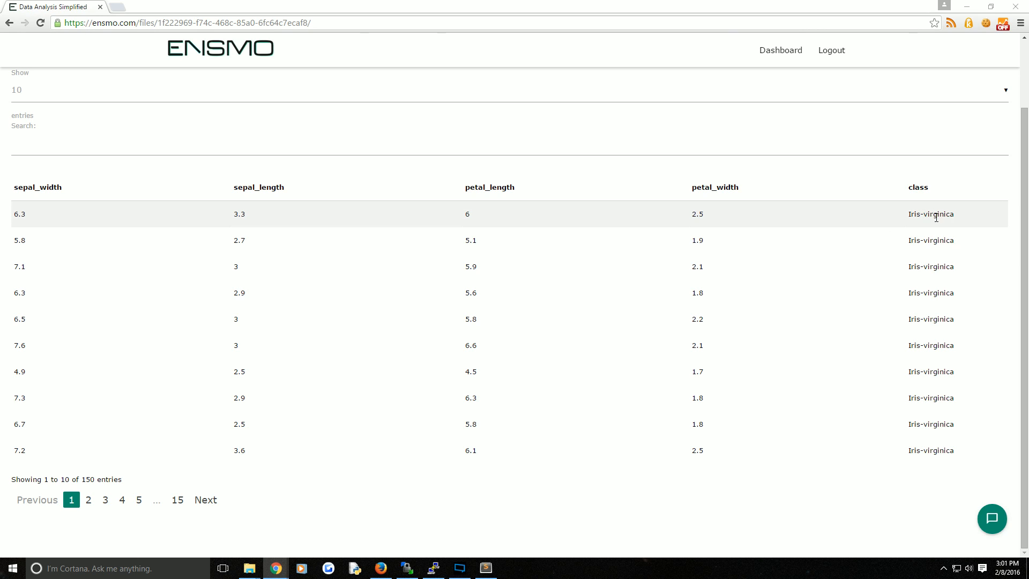
mouse_move(939, 240)
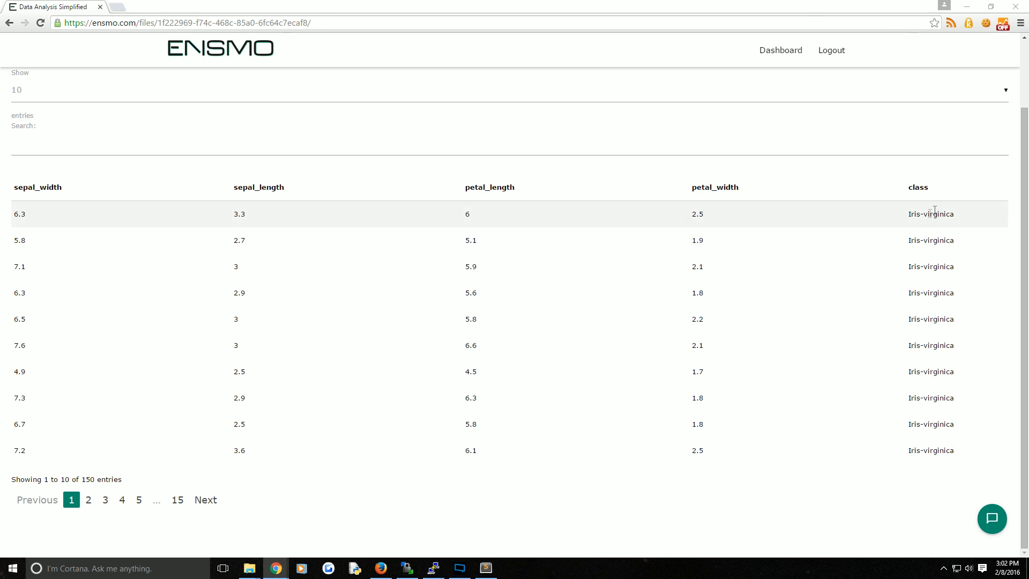
mouse_move(324, 239)
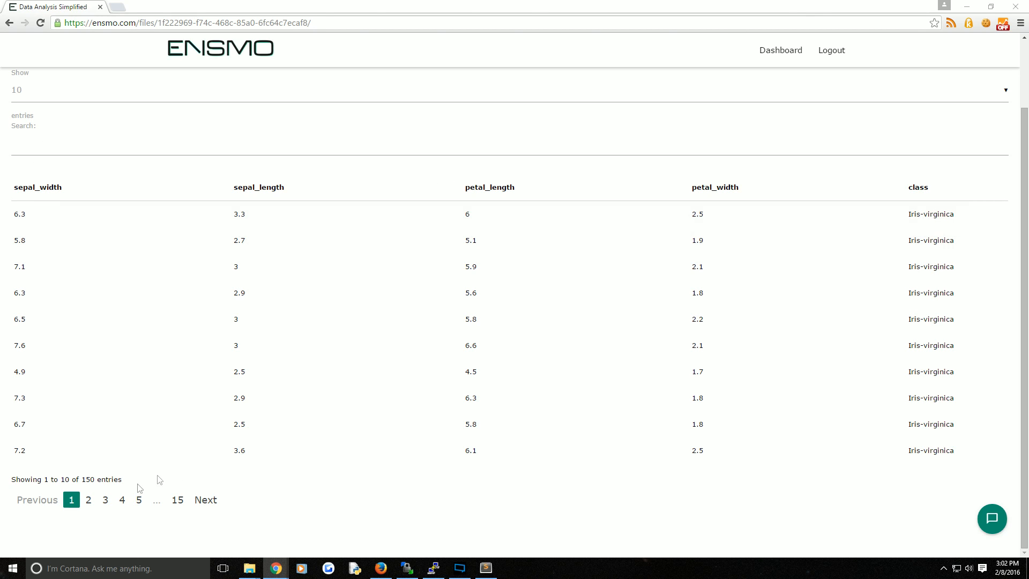
Step: Browse Iris-data table pages 2, 3, 4 and beyond to reach the Iris-setosa rows
left_click(87, 499)
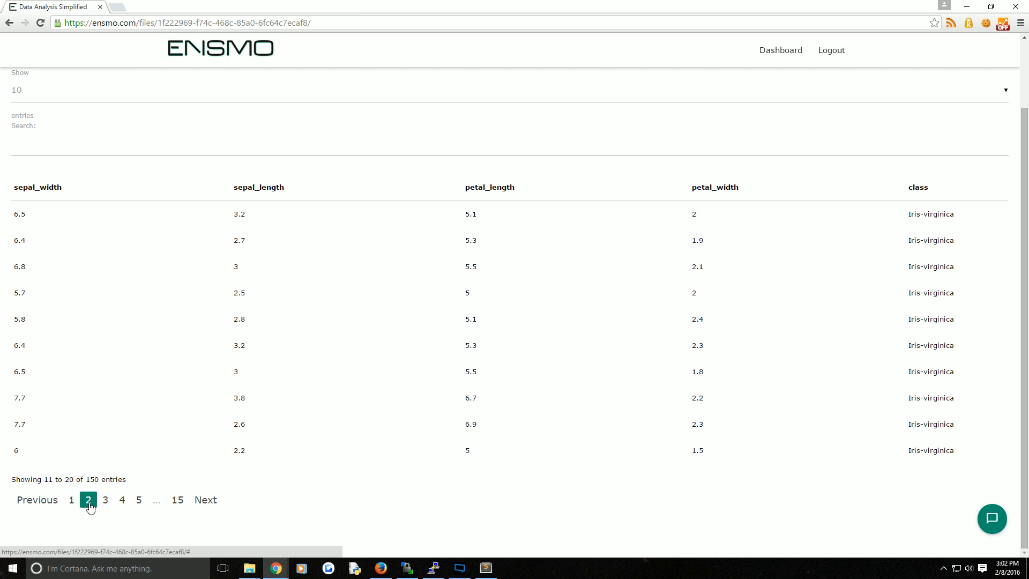
left_click(105, 500)
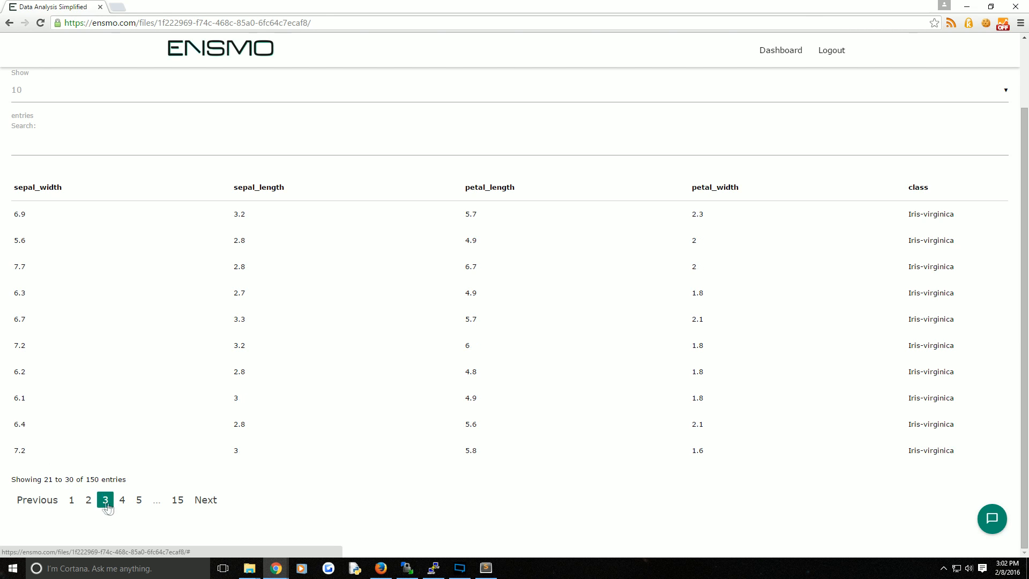
left_click(121, 500)
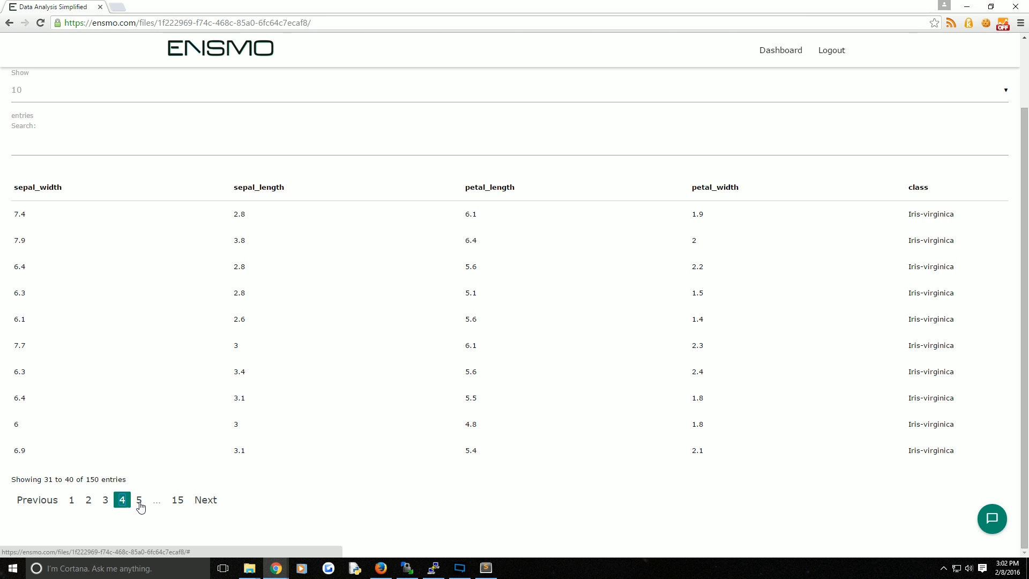
left_click(139, 499)
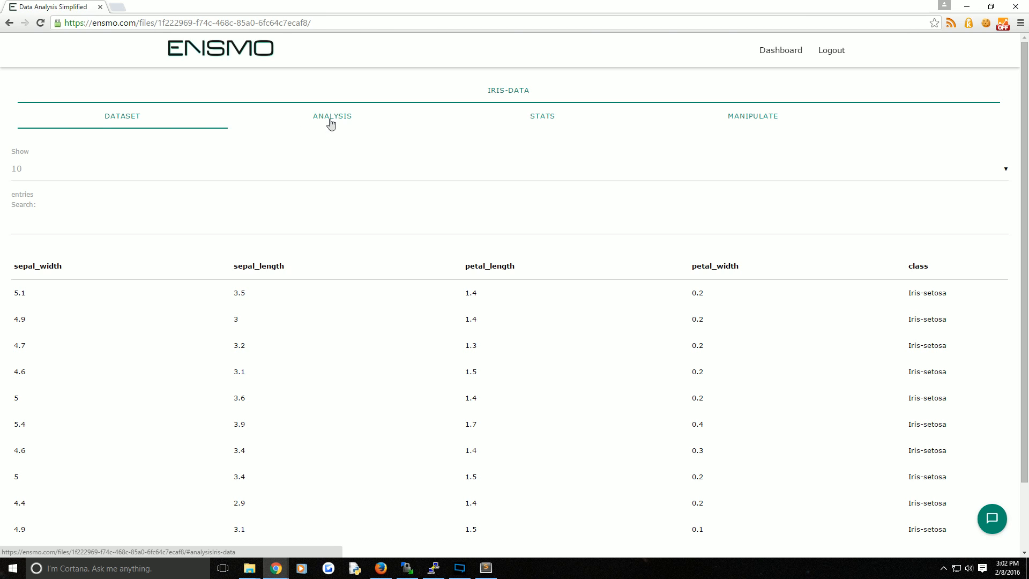
Step: Predict 'class' from measurements 6, 3, 6, 3, getting Iris-virginica at 95.56% confidence
left_click(331, 116)
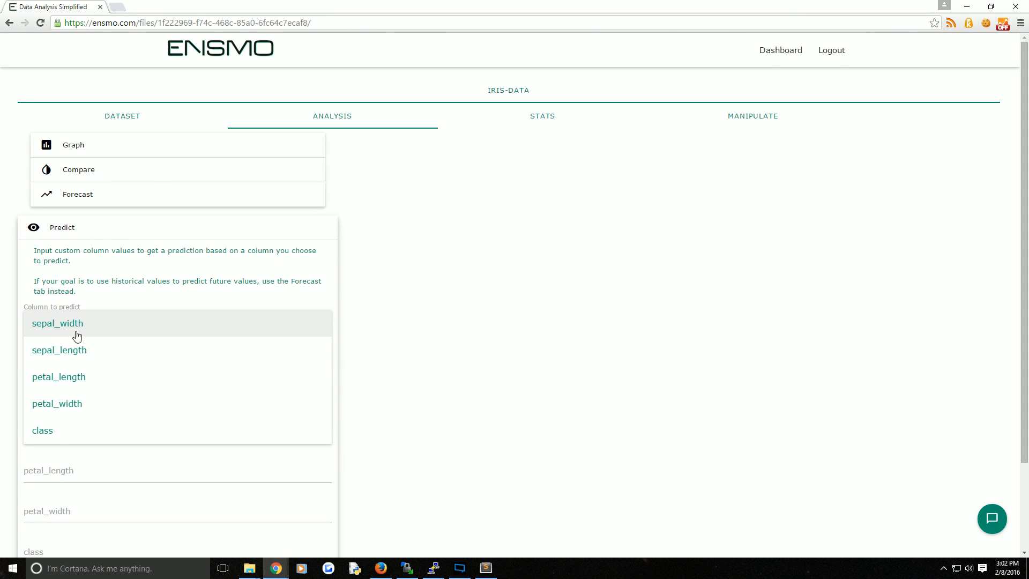
left_click(43, 430)
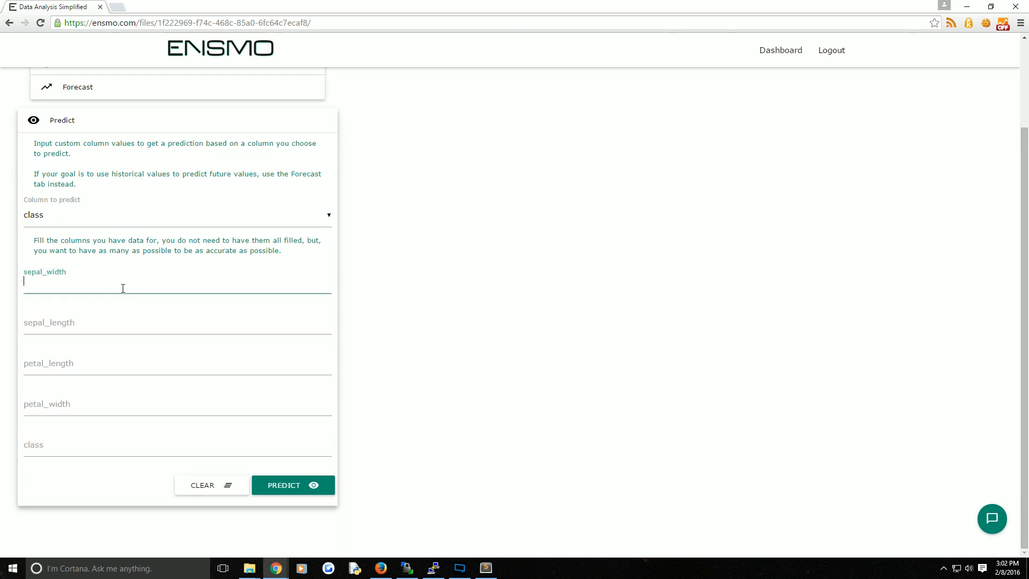
type("6")
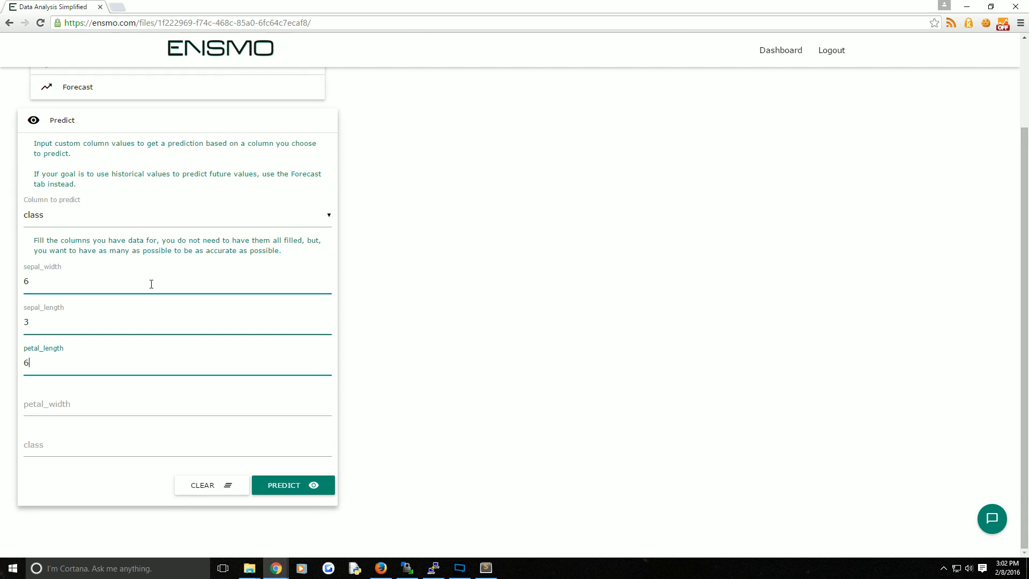
type("3")
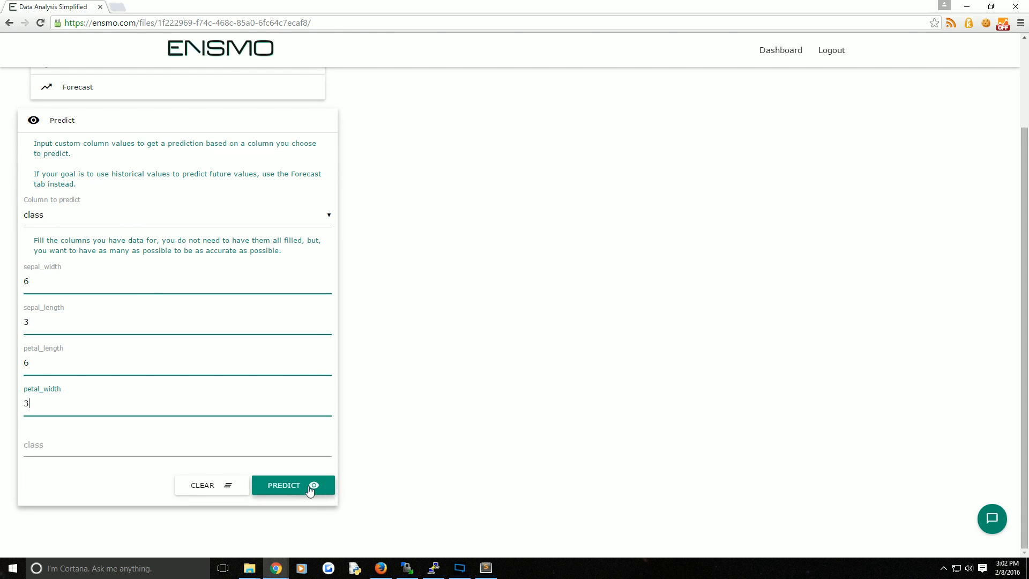
left_click(293, 485)
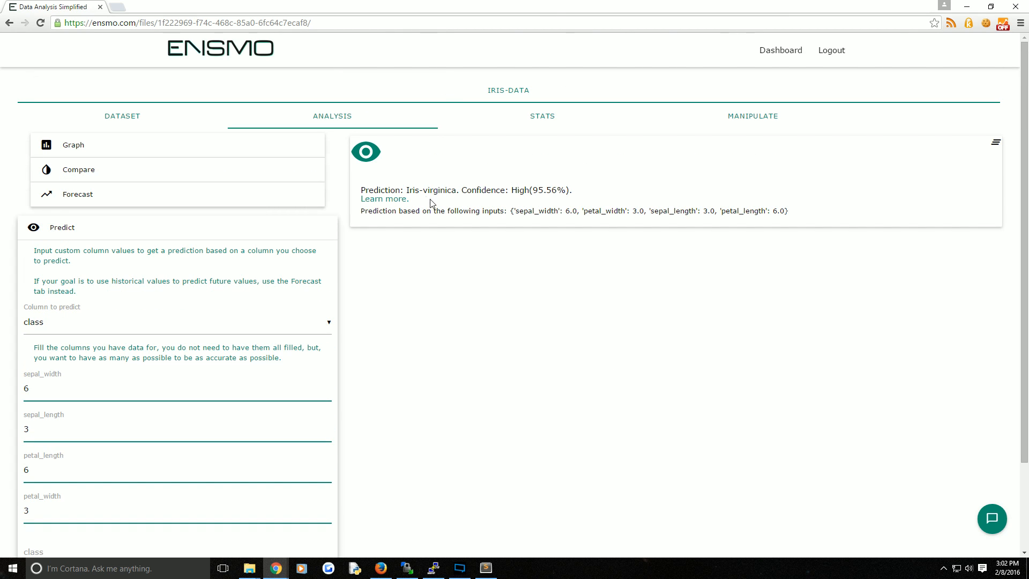
mouse_move(411, 202)
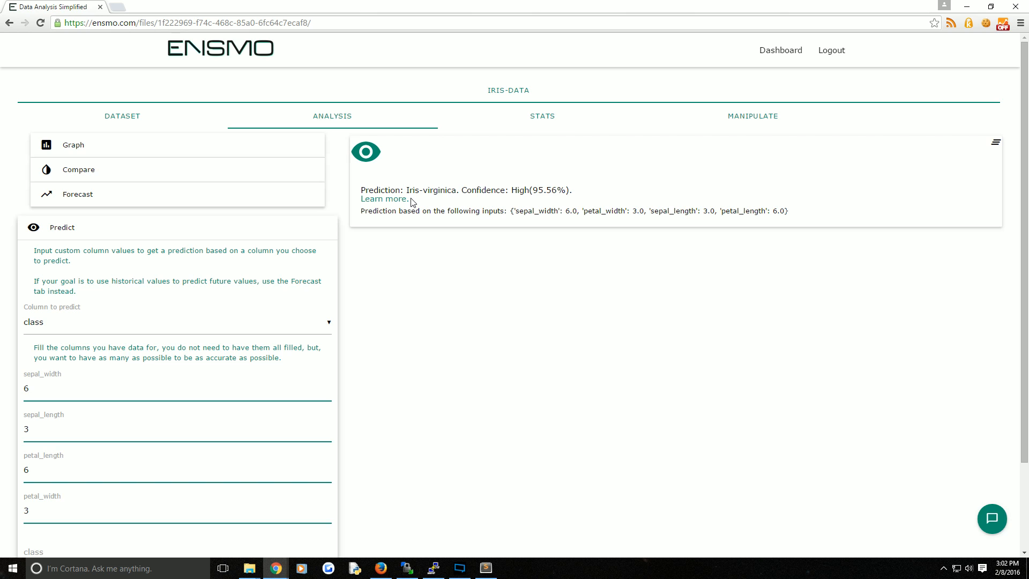
mouse_move(388, 199)
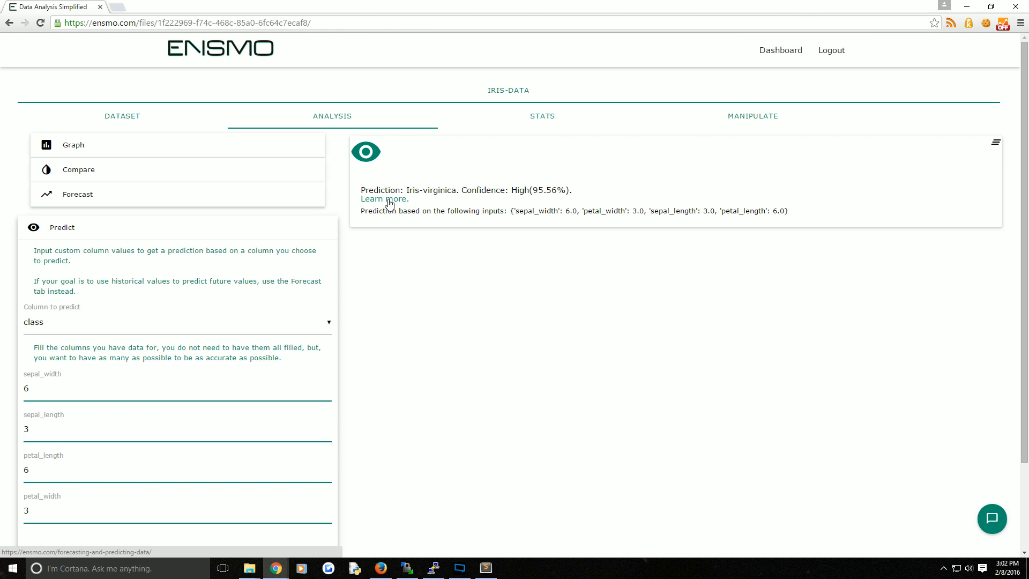